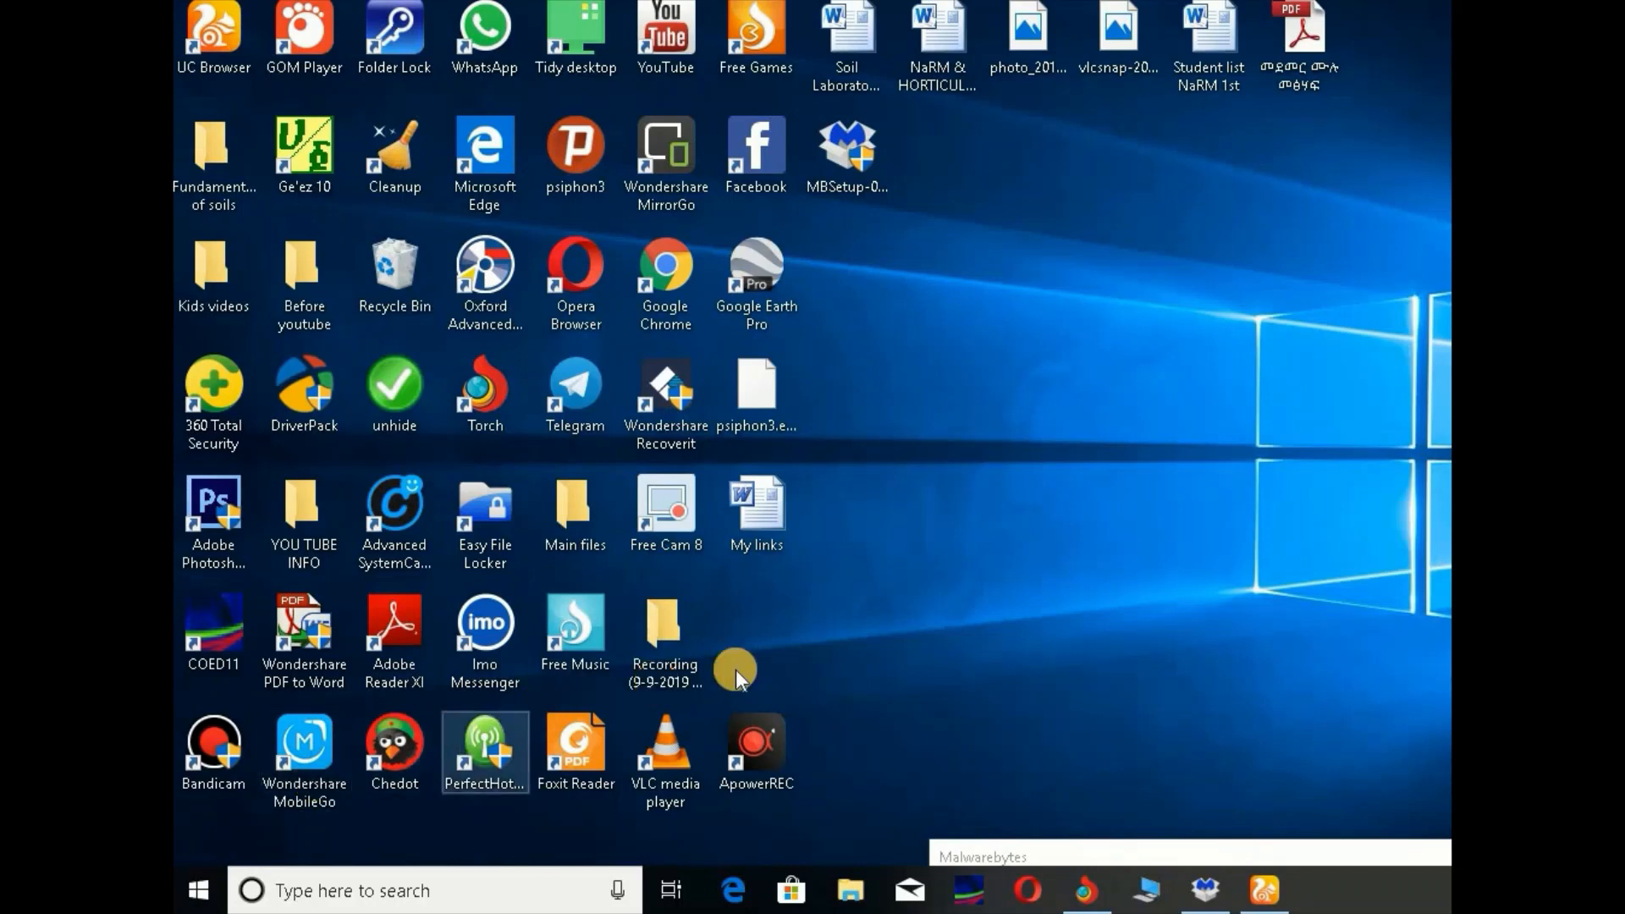
mouse_move(1029, 635)
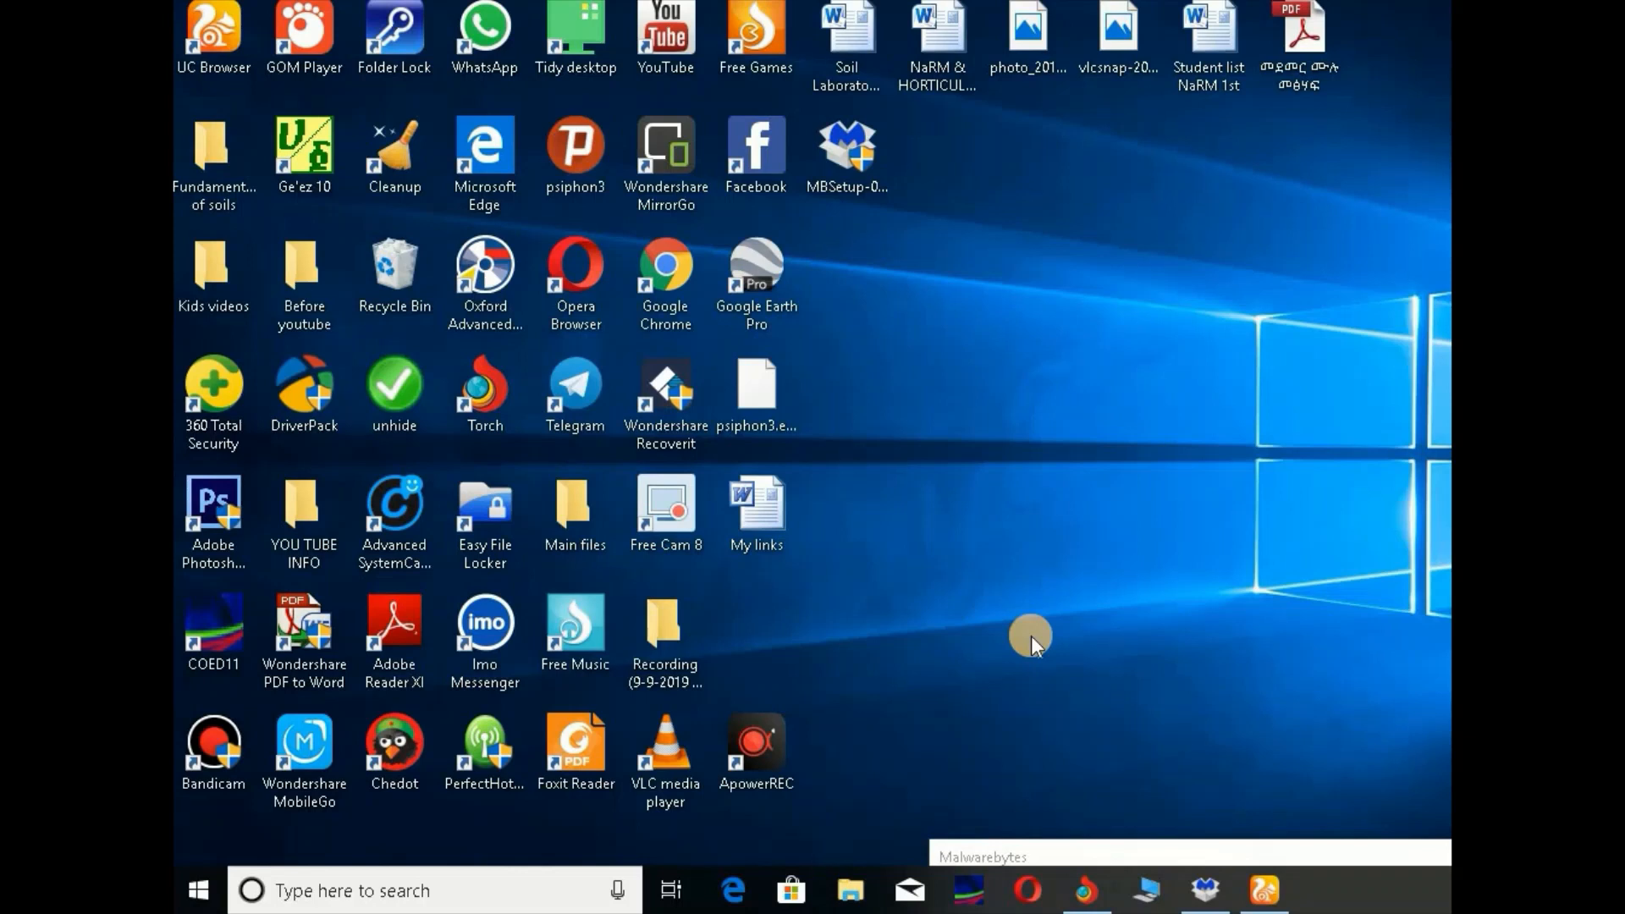
mouse_move(622, 669)
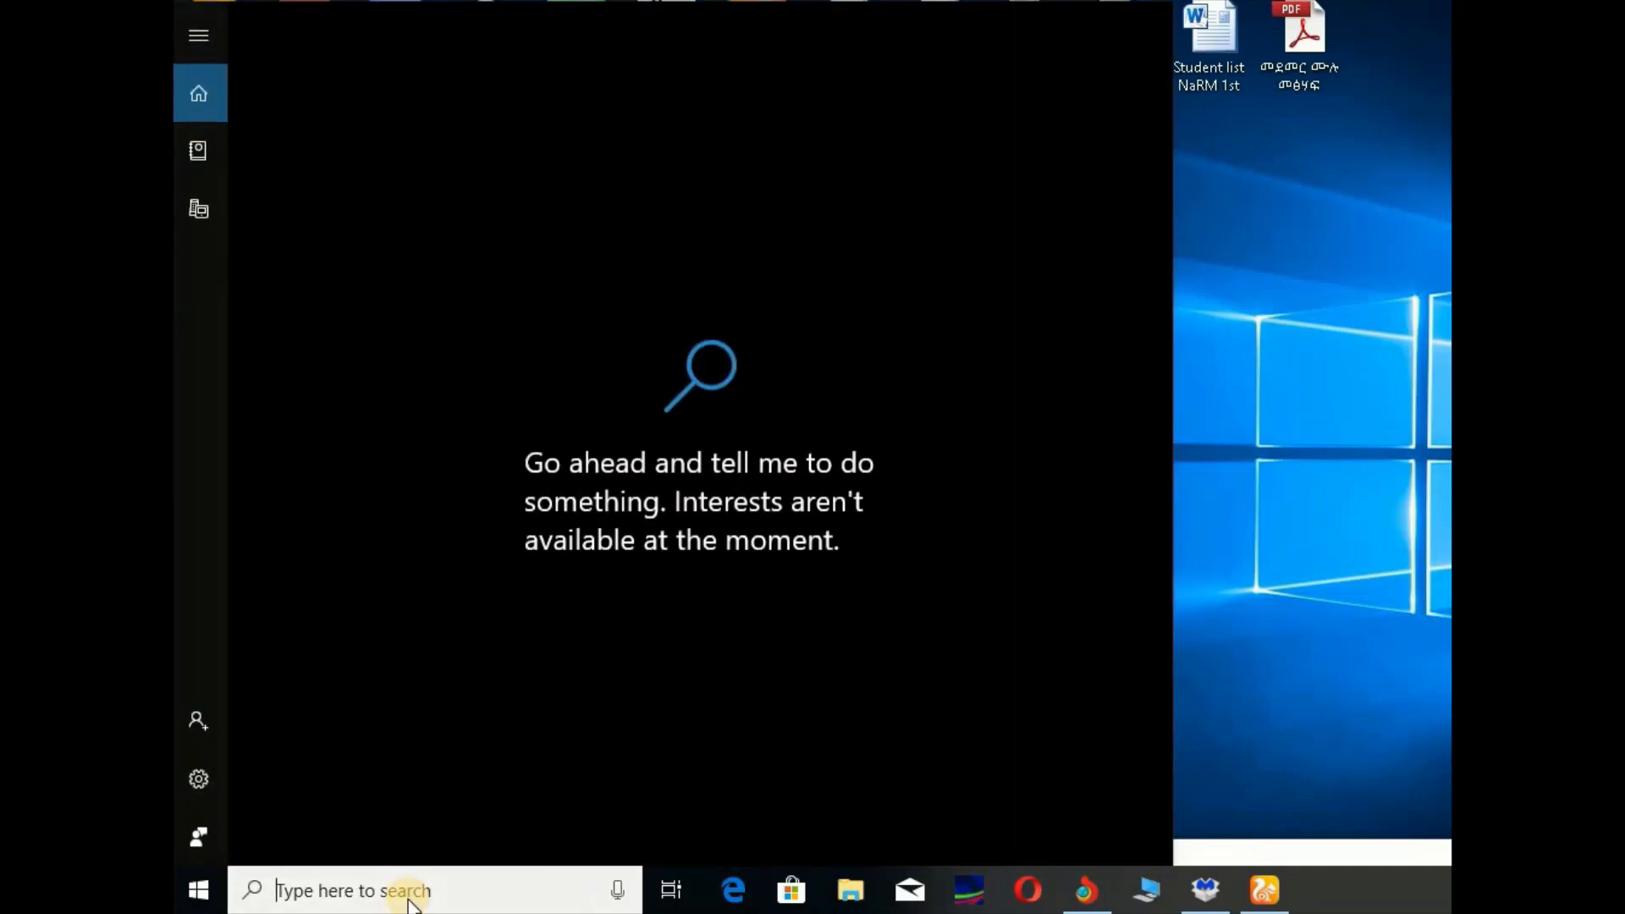
Step: Launch Disk Cleanup from the Run box with the cleanmgr command
type("run")
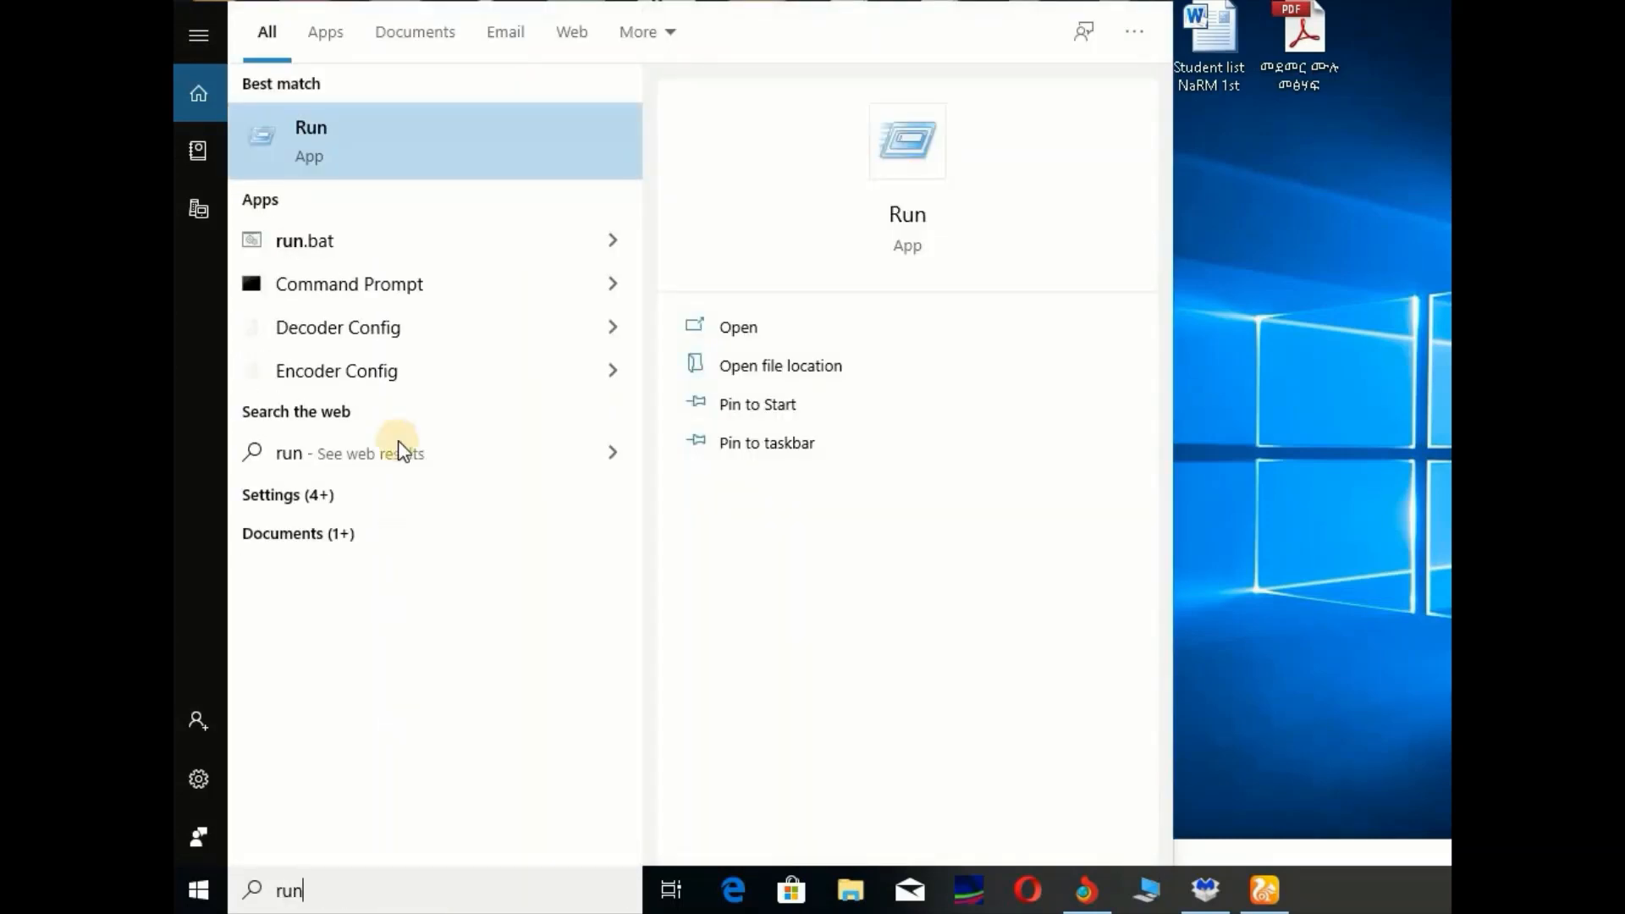
mouse_move(415, 145)
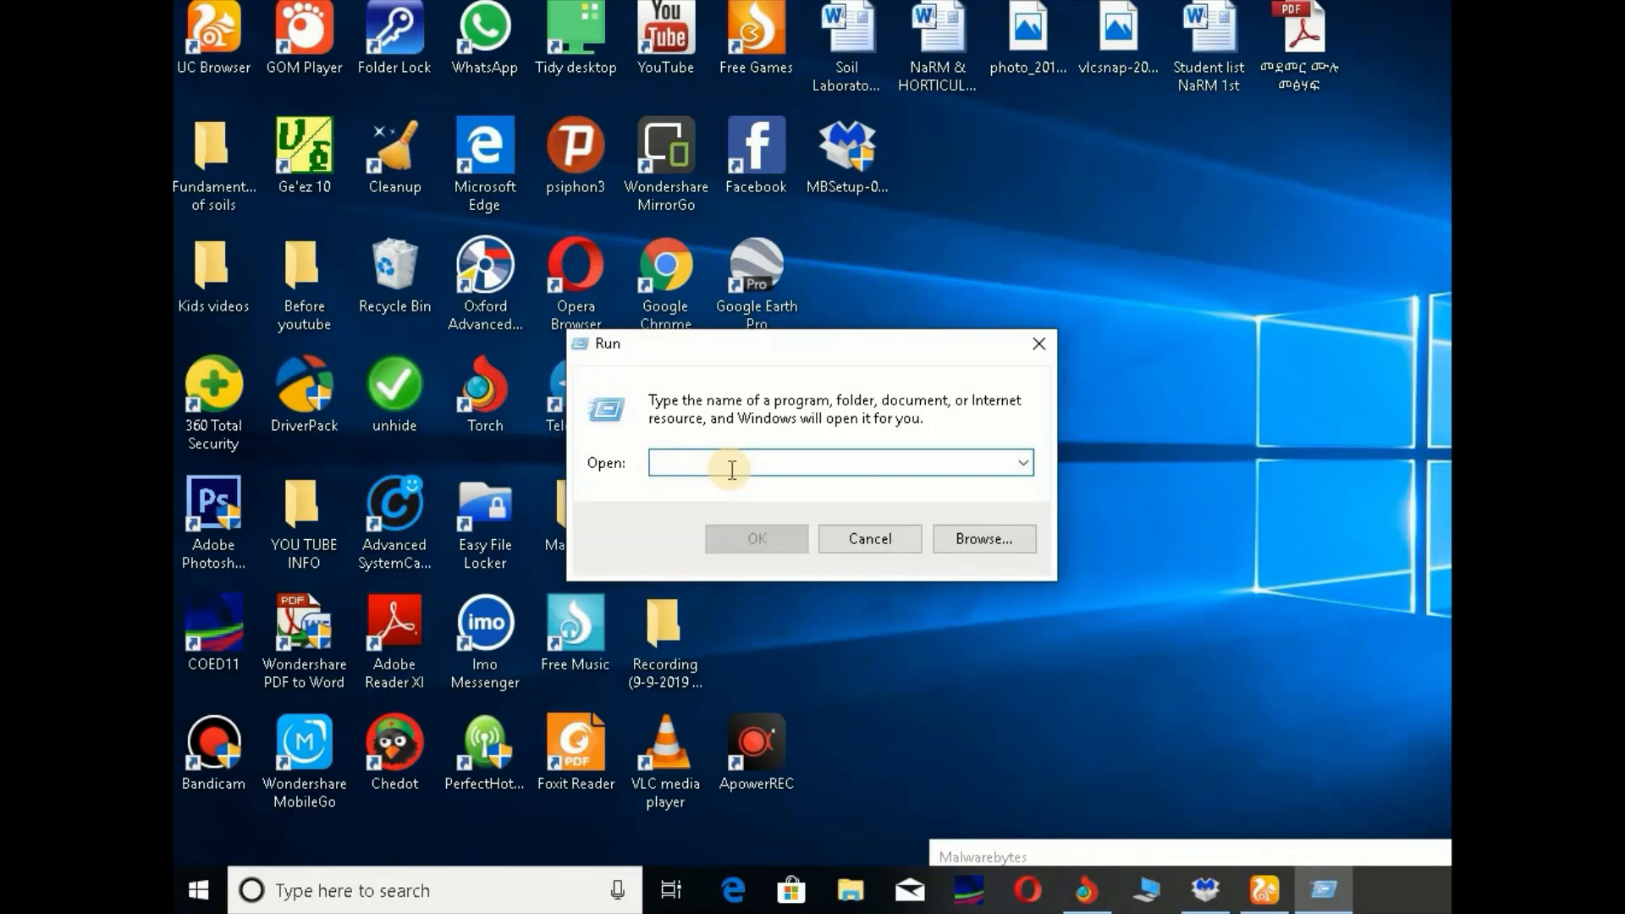
type("c")
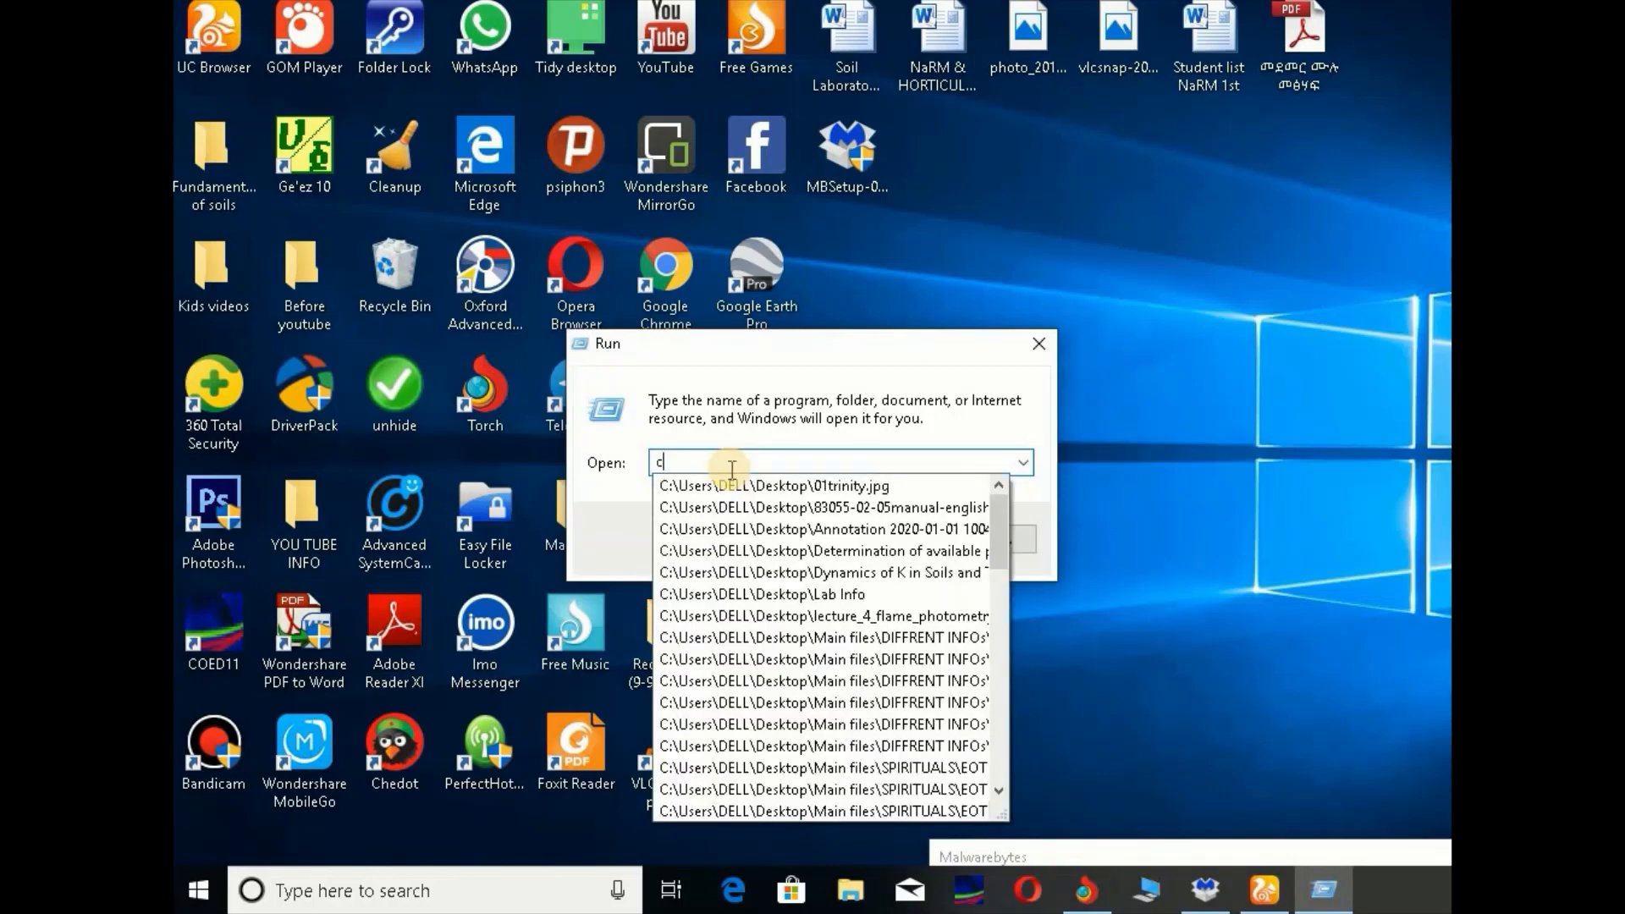
type("leanmgr")
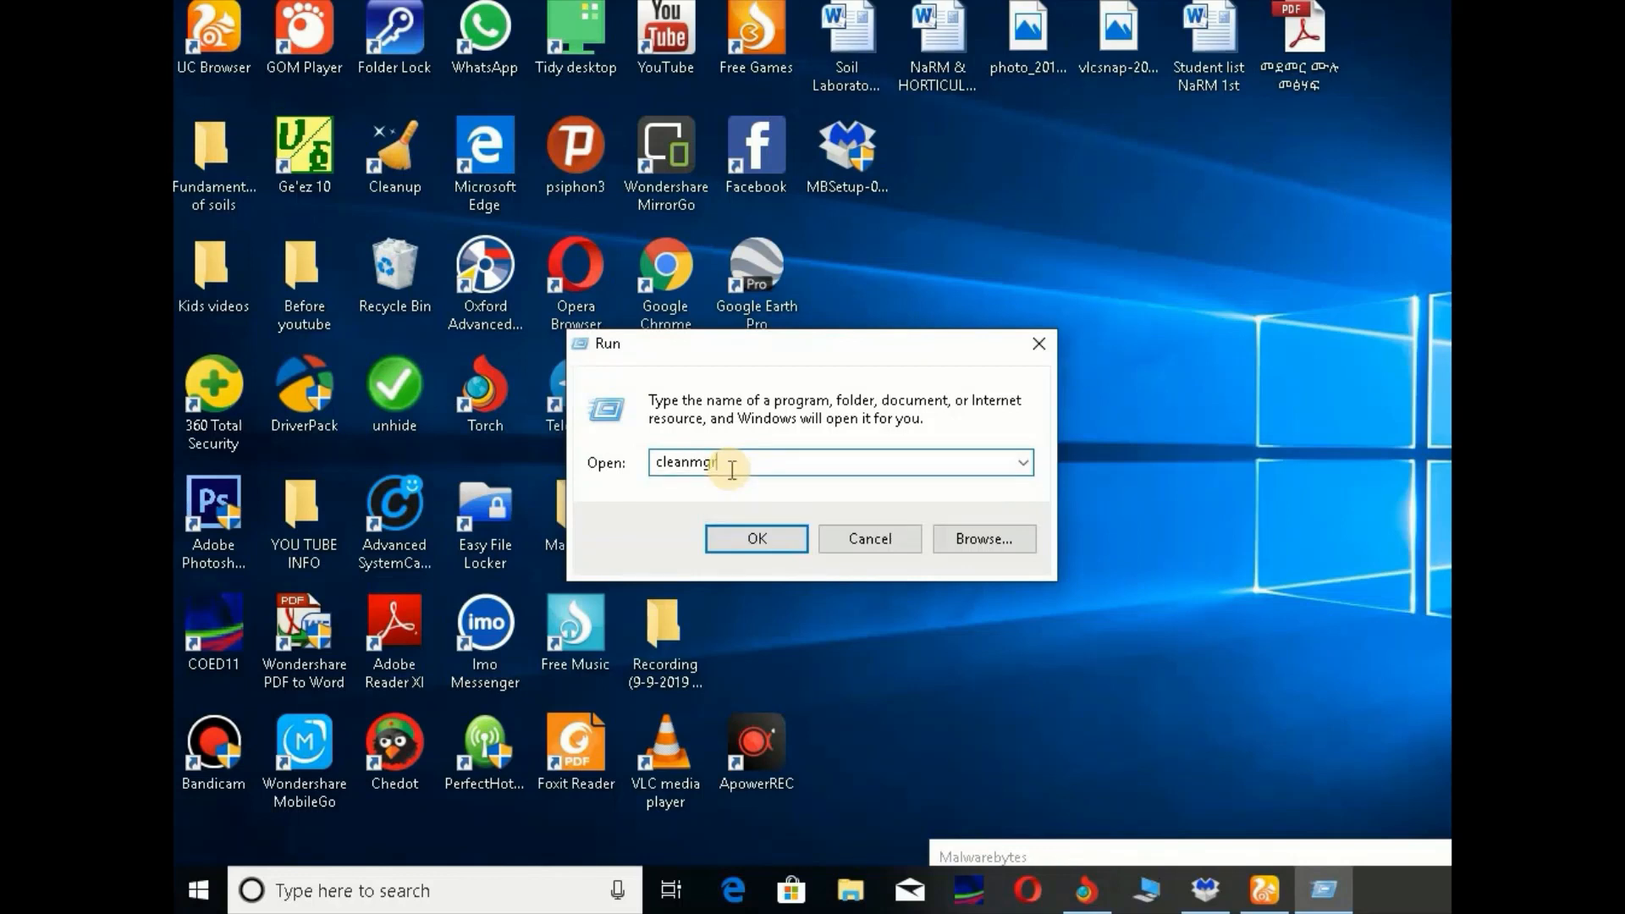
left_click(755, 538)
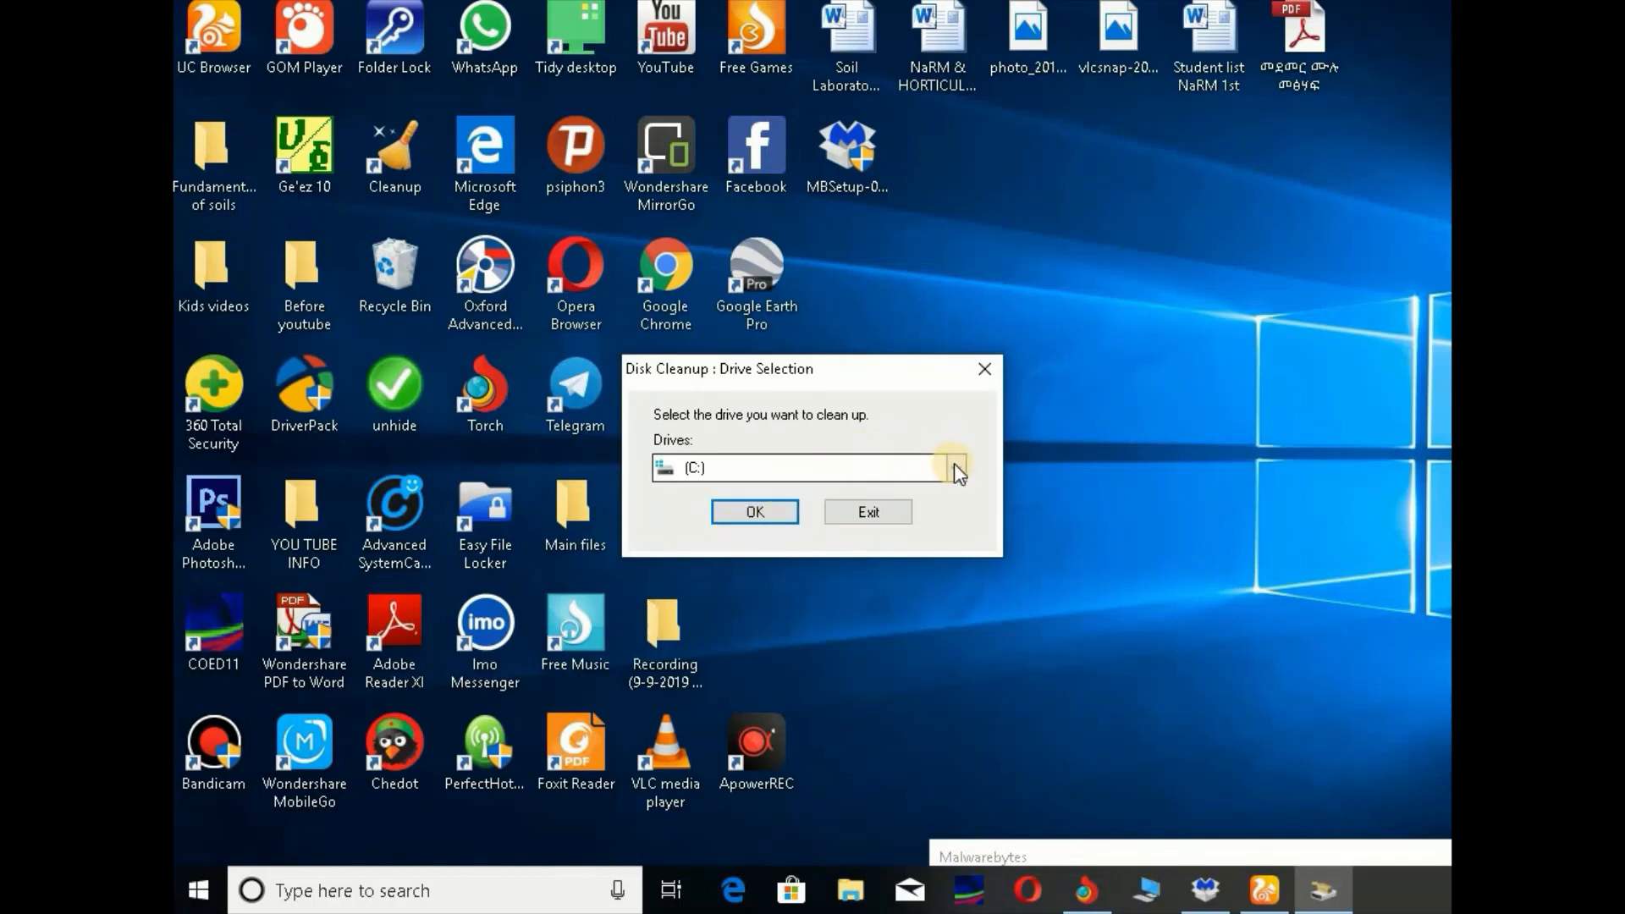
Step: Choose drive C: and start scanning it for deletable files
left_click(953, 467)
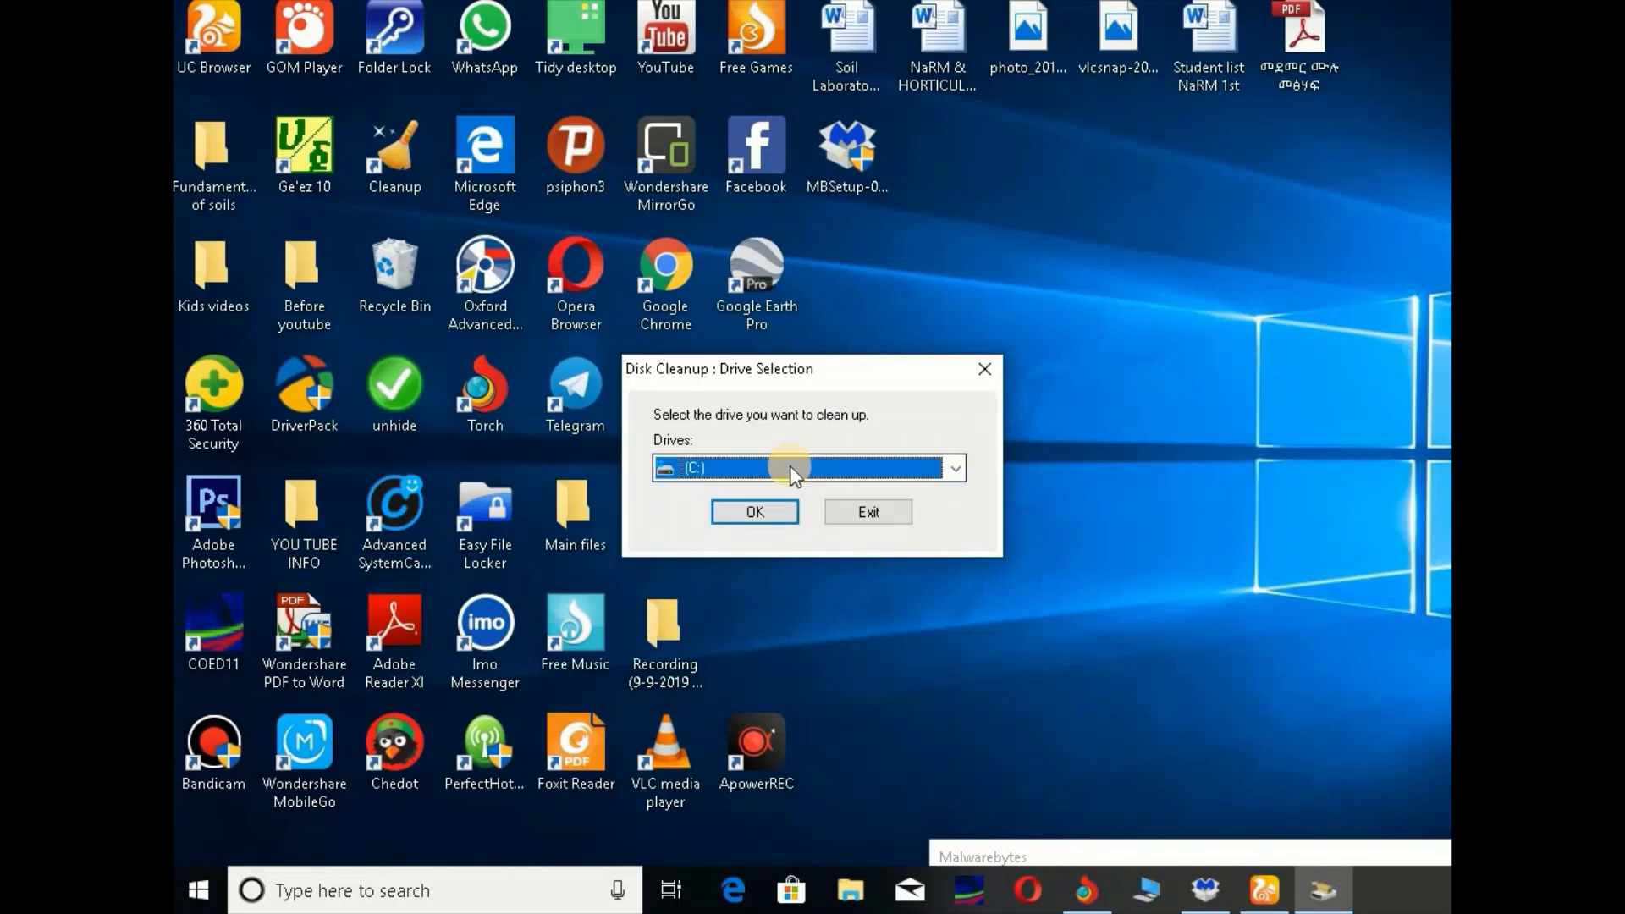
mouse_move(855, 482)
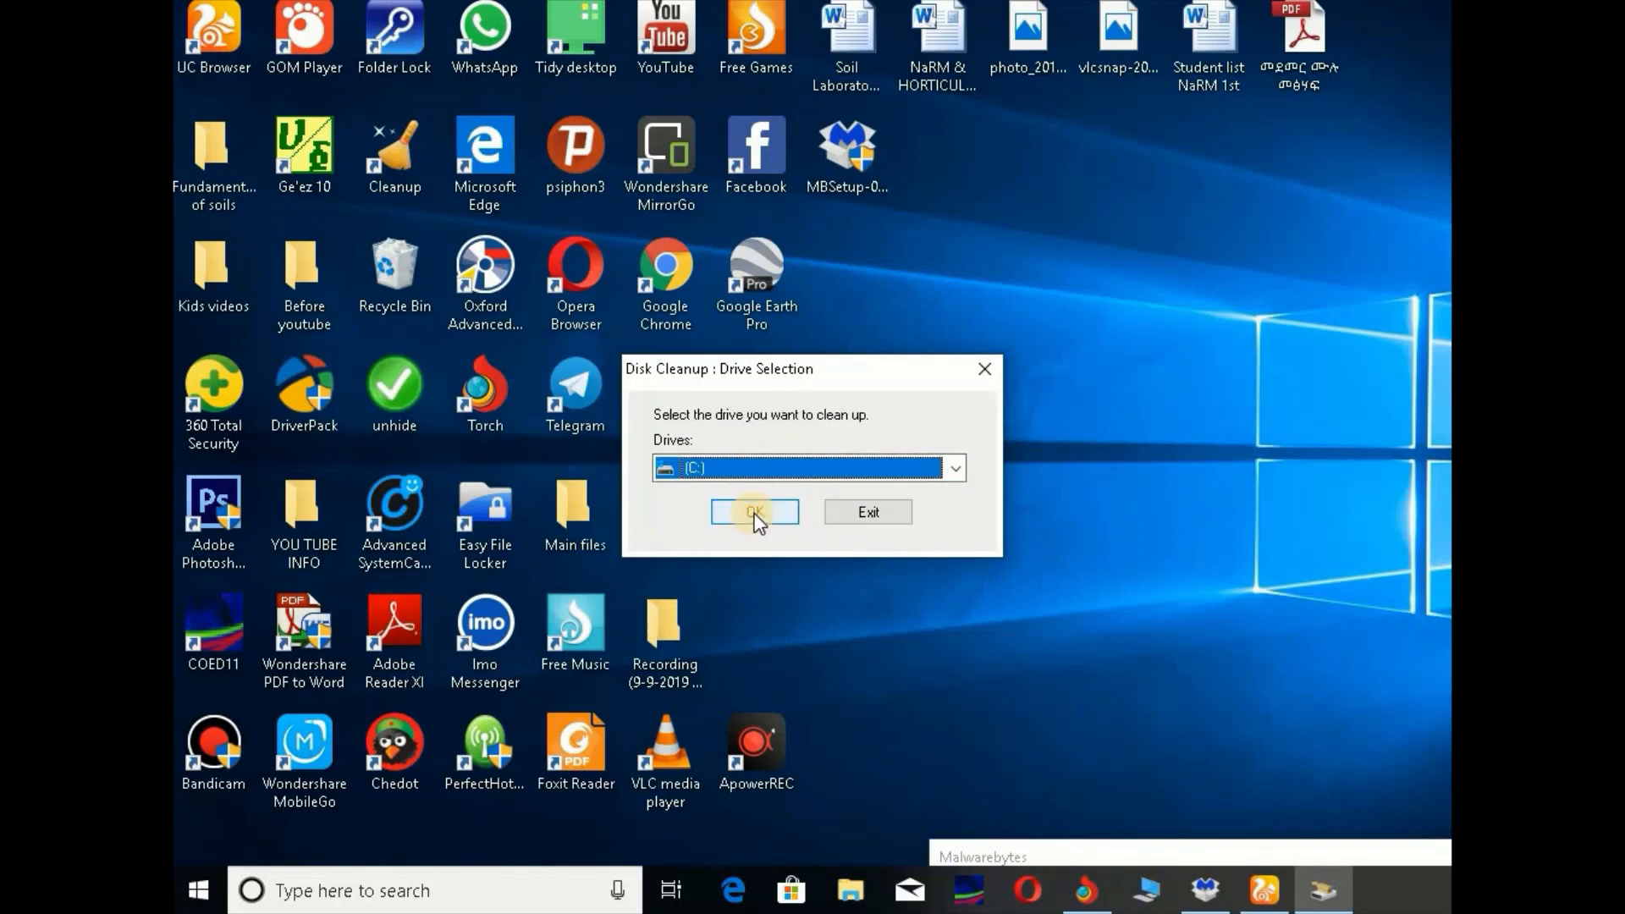
left_click(753, 512)
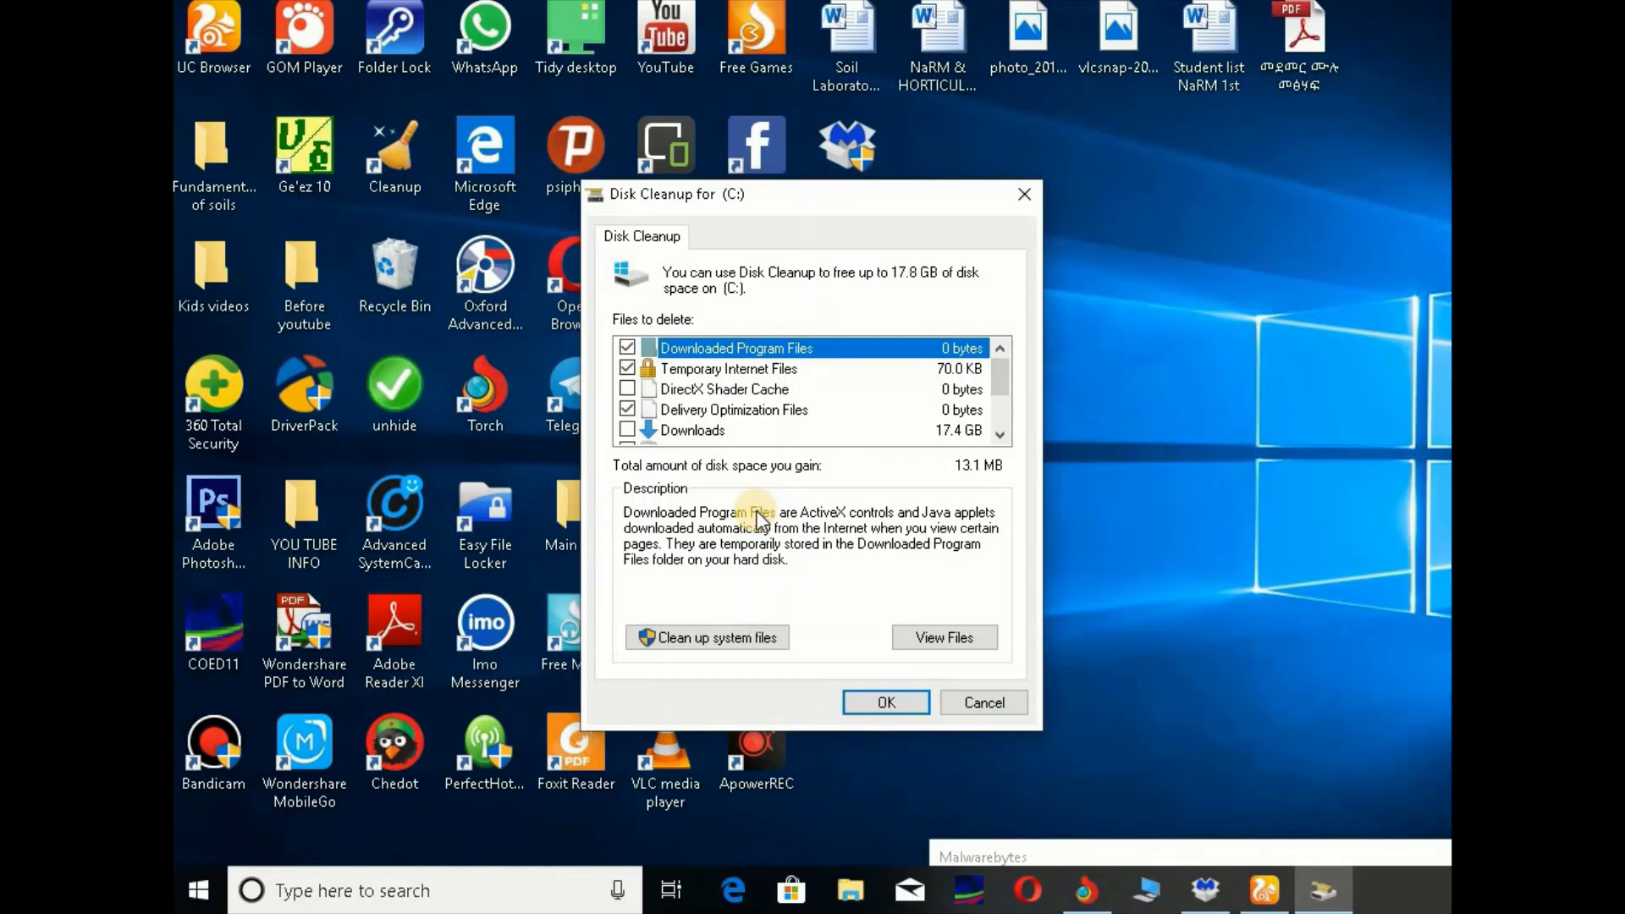
mouse_move(880, 301)
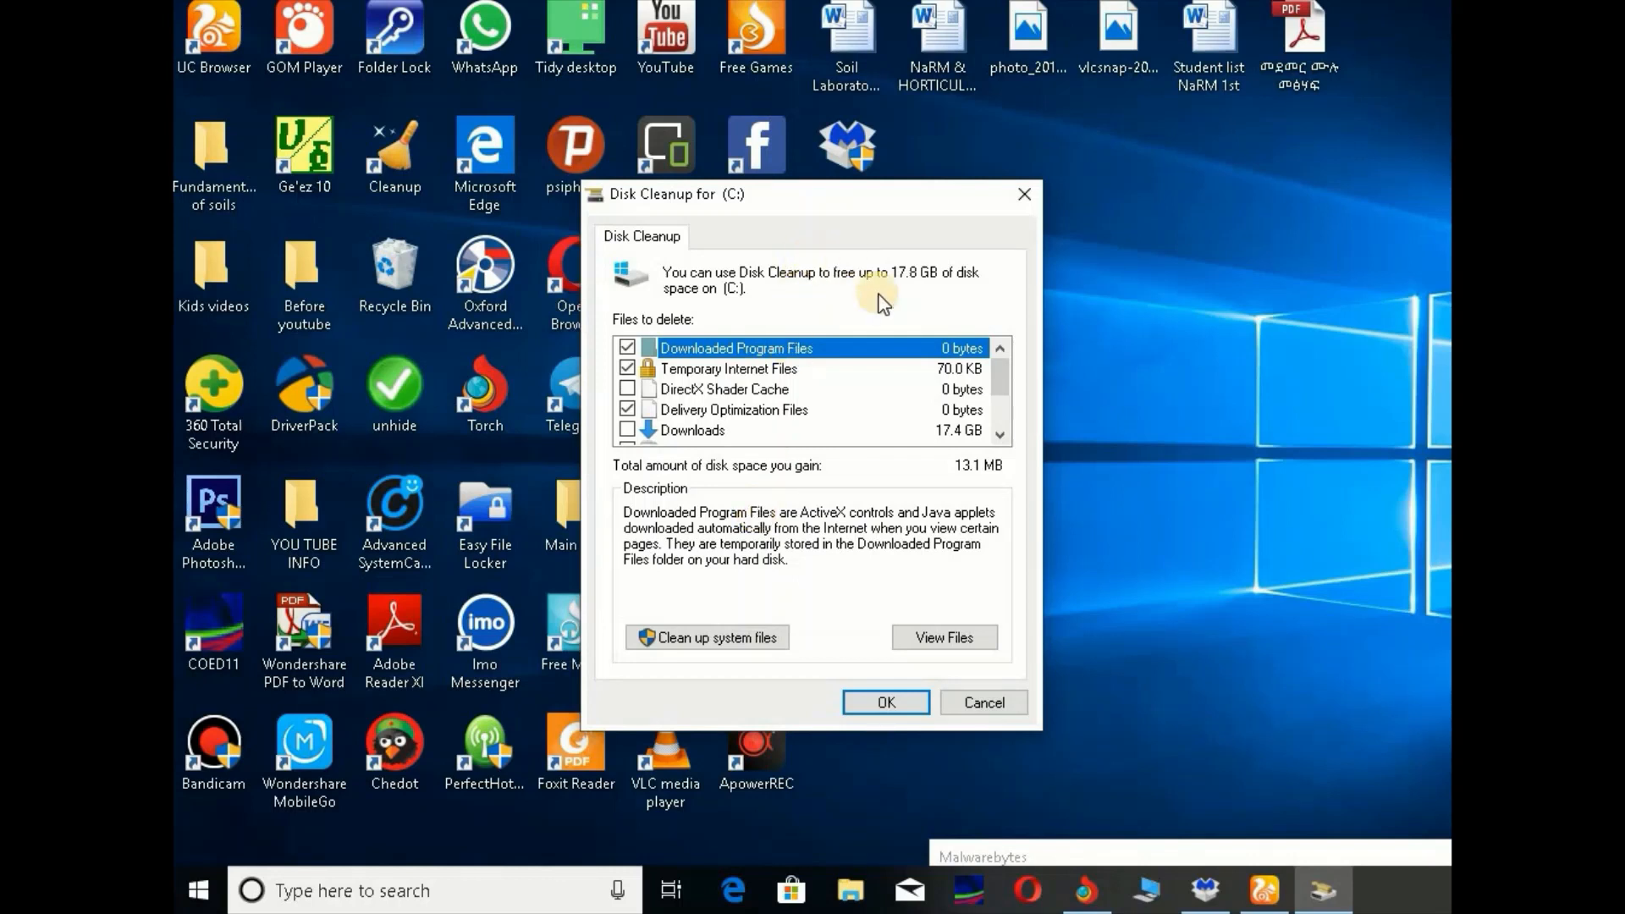
mouse_move(1004, 435)
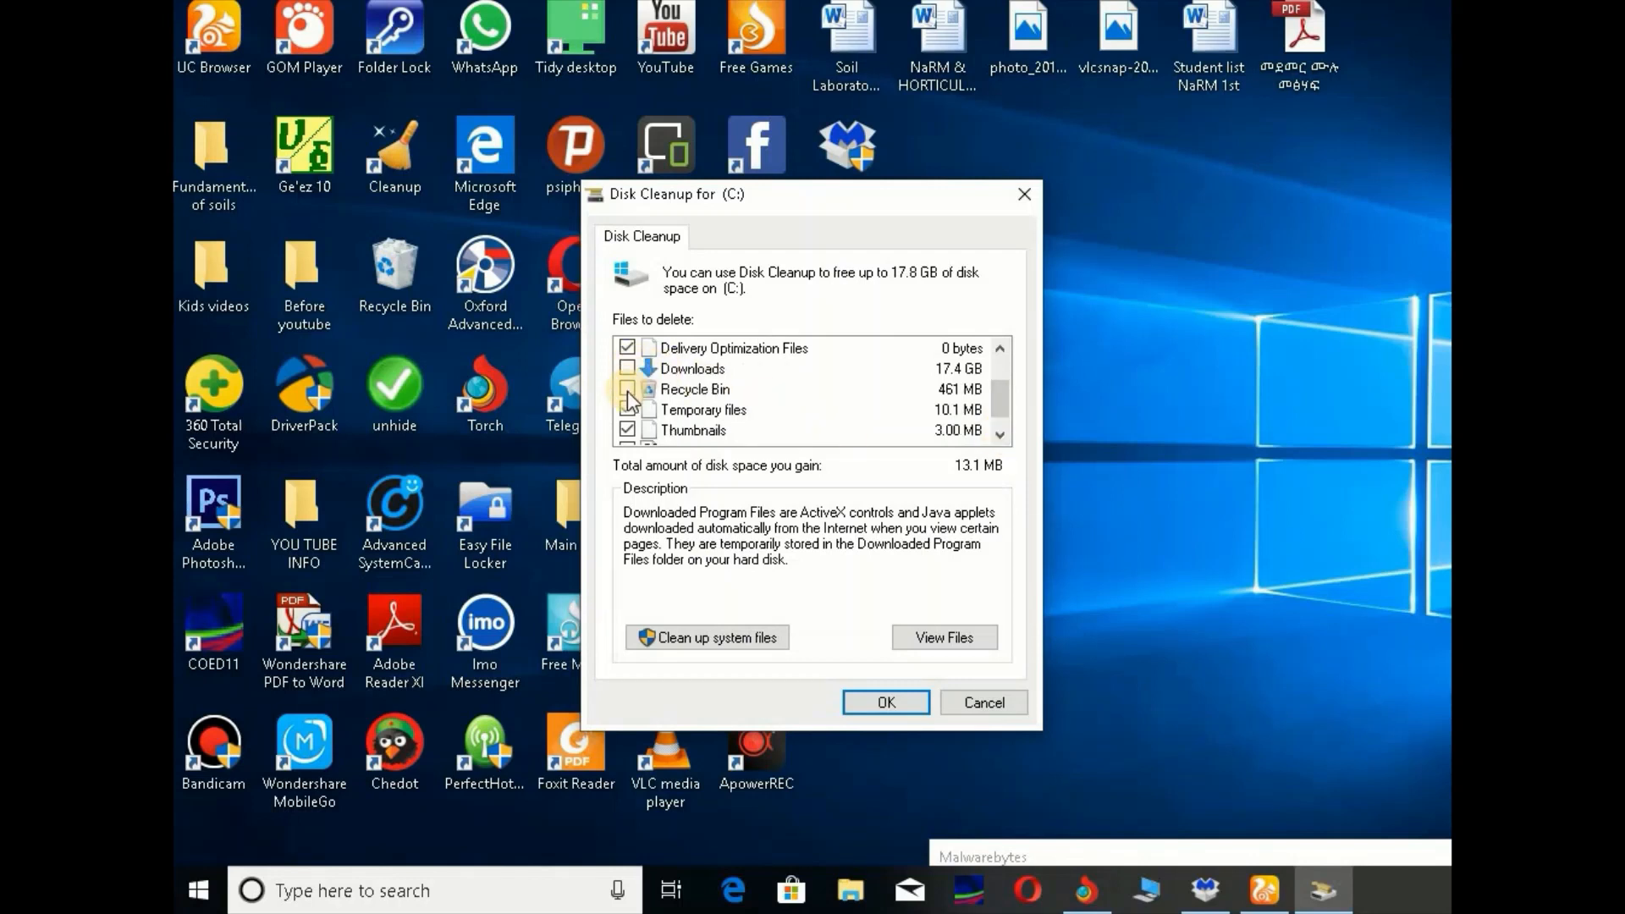
Step: Review the checked temporary files and thumbnails and submit them for deletion
left_click(627, 410)
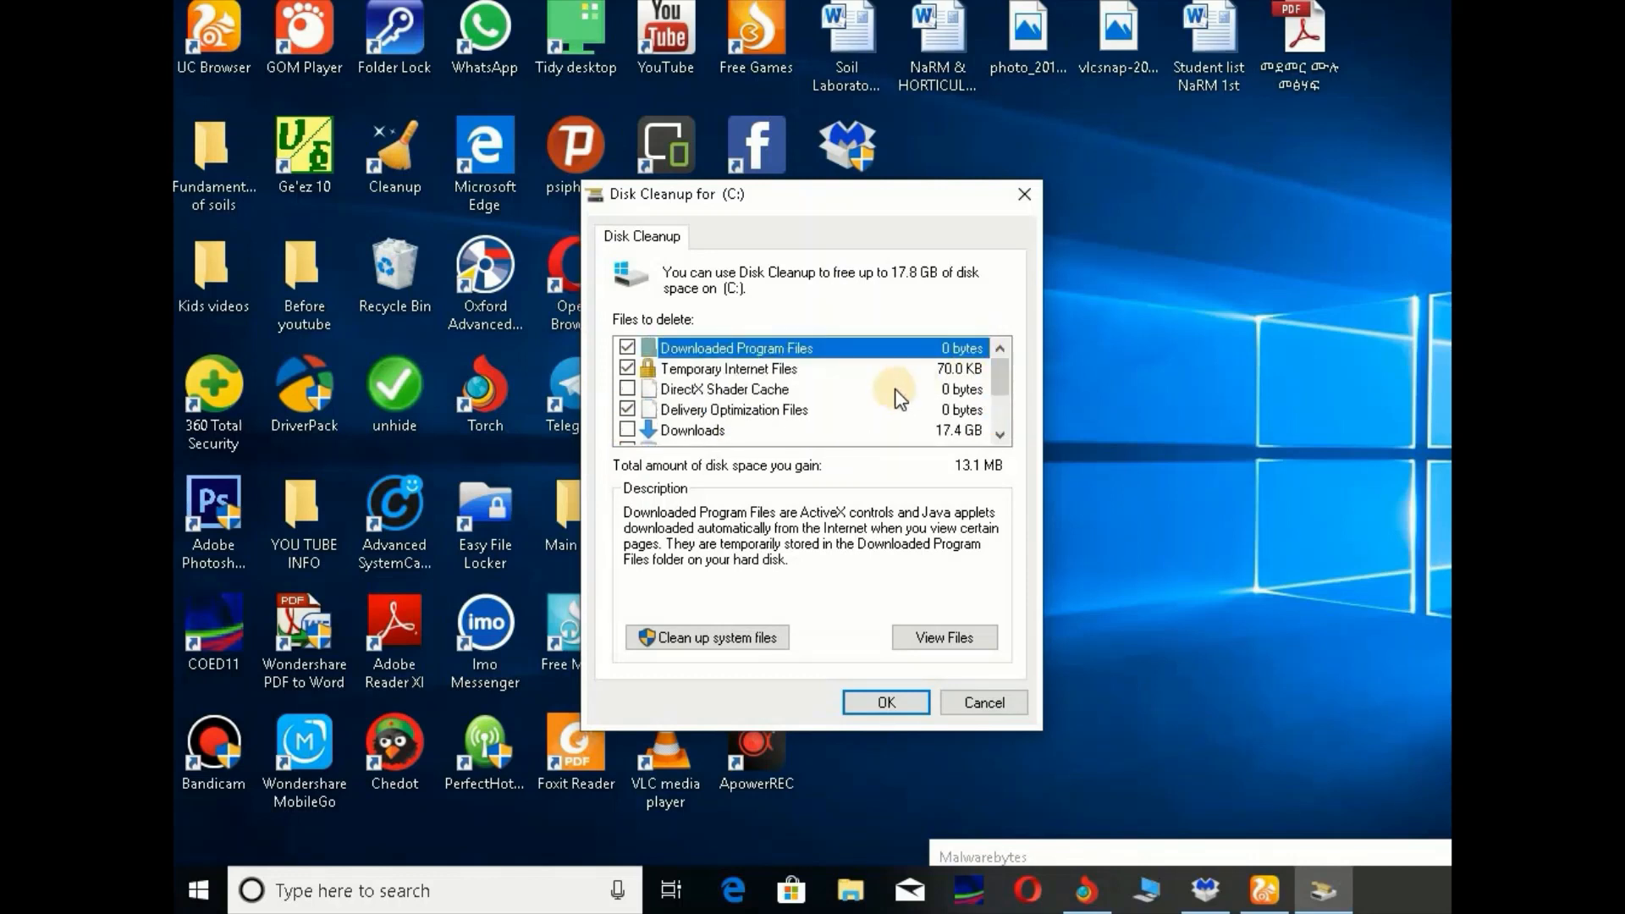
mouse_move(879, 443)
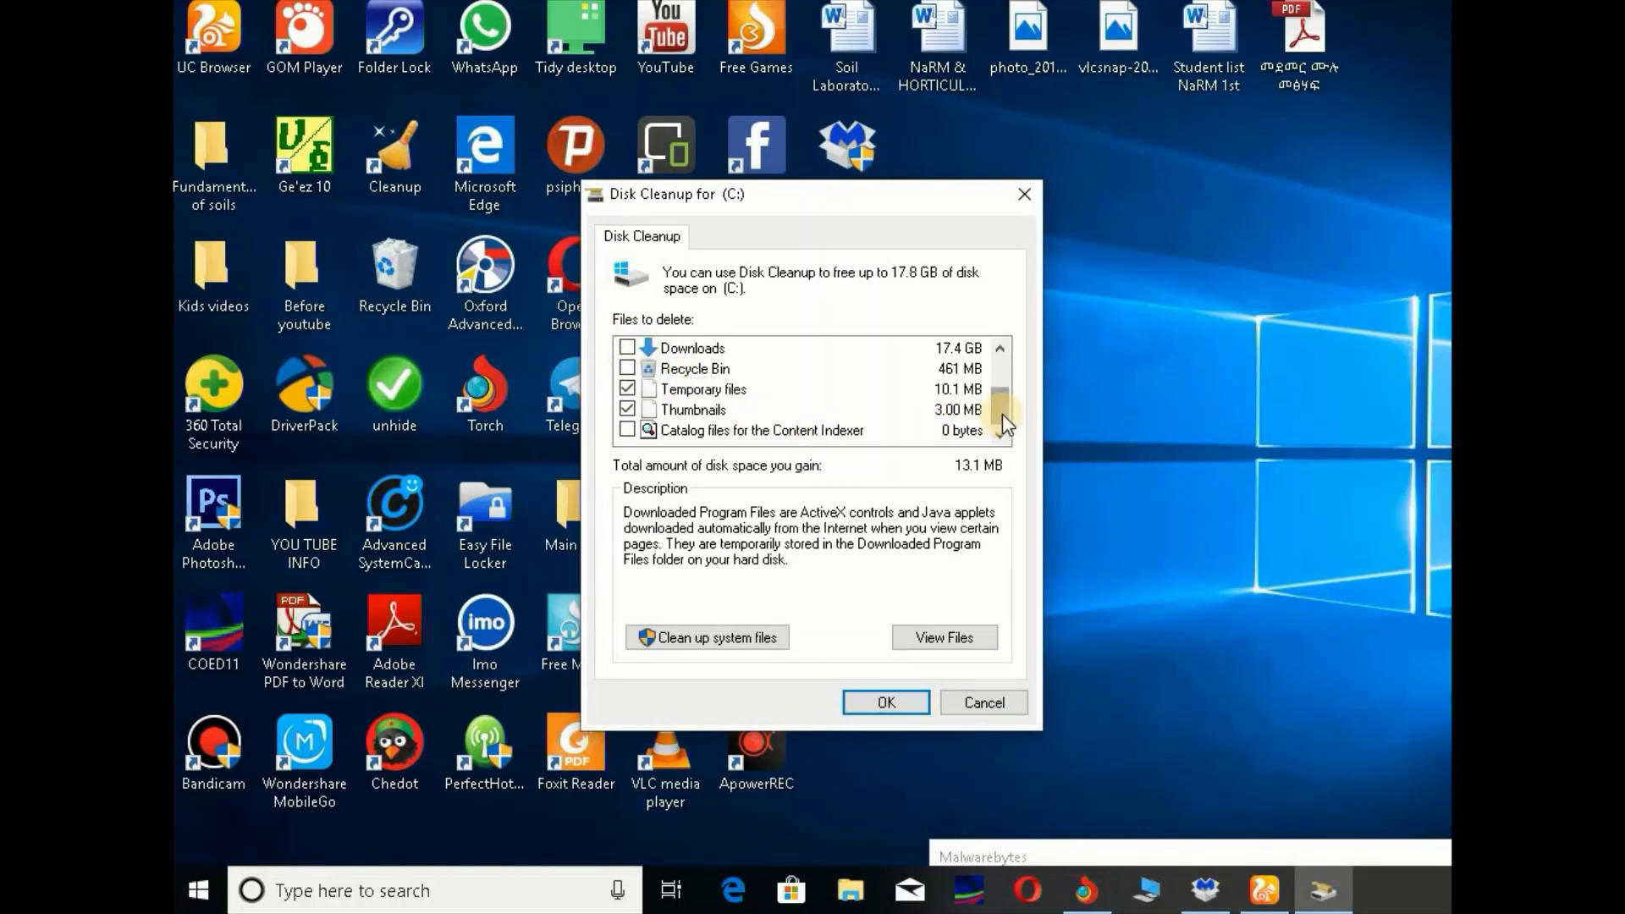
mouse_move(886, 621)
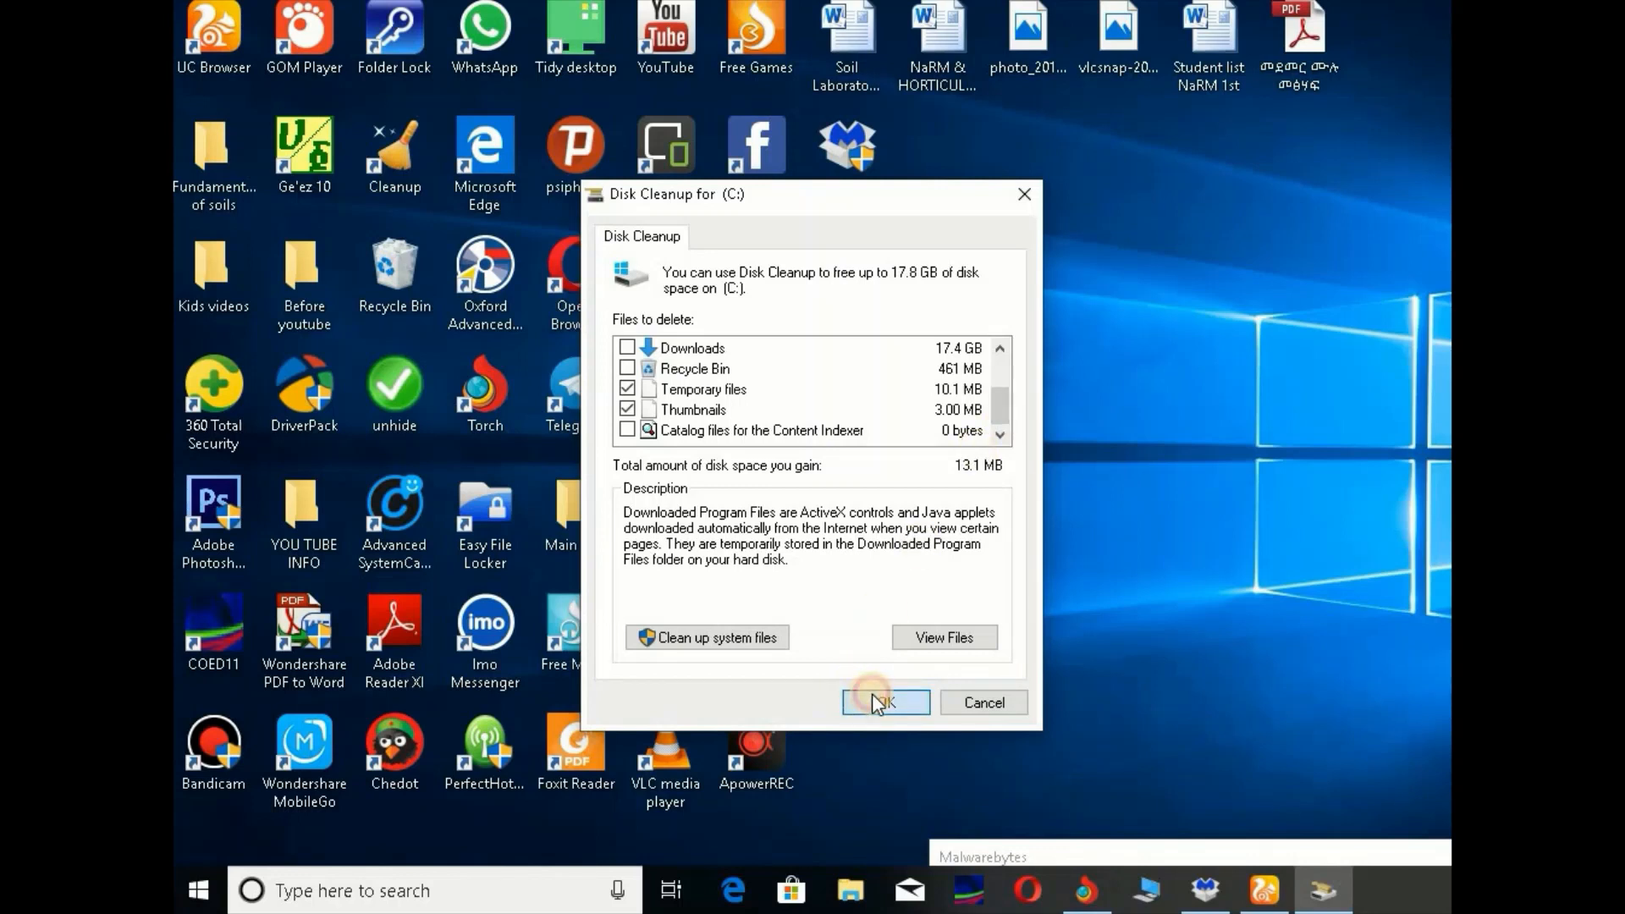
left_click(885, 702)
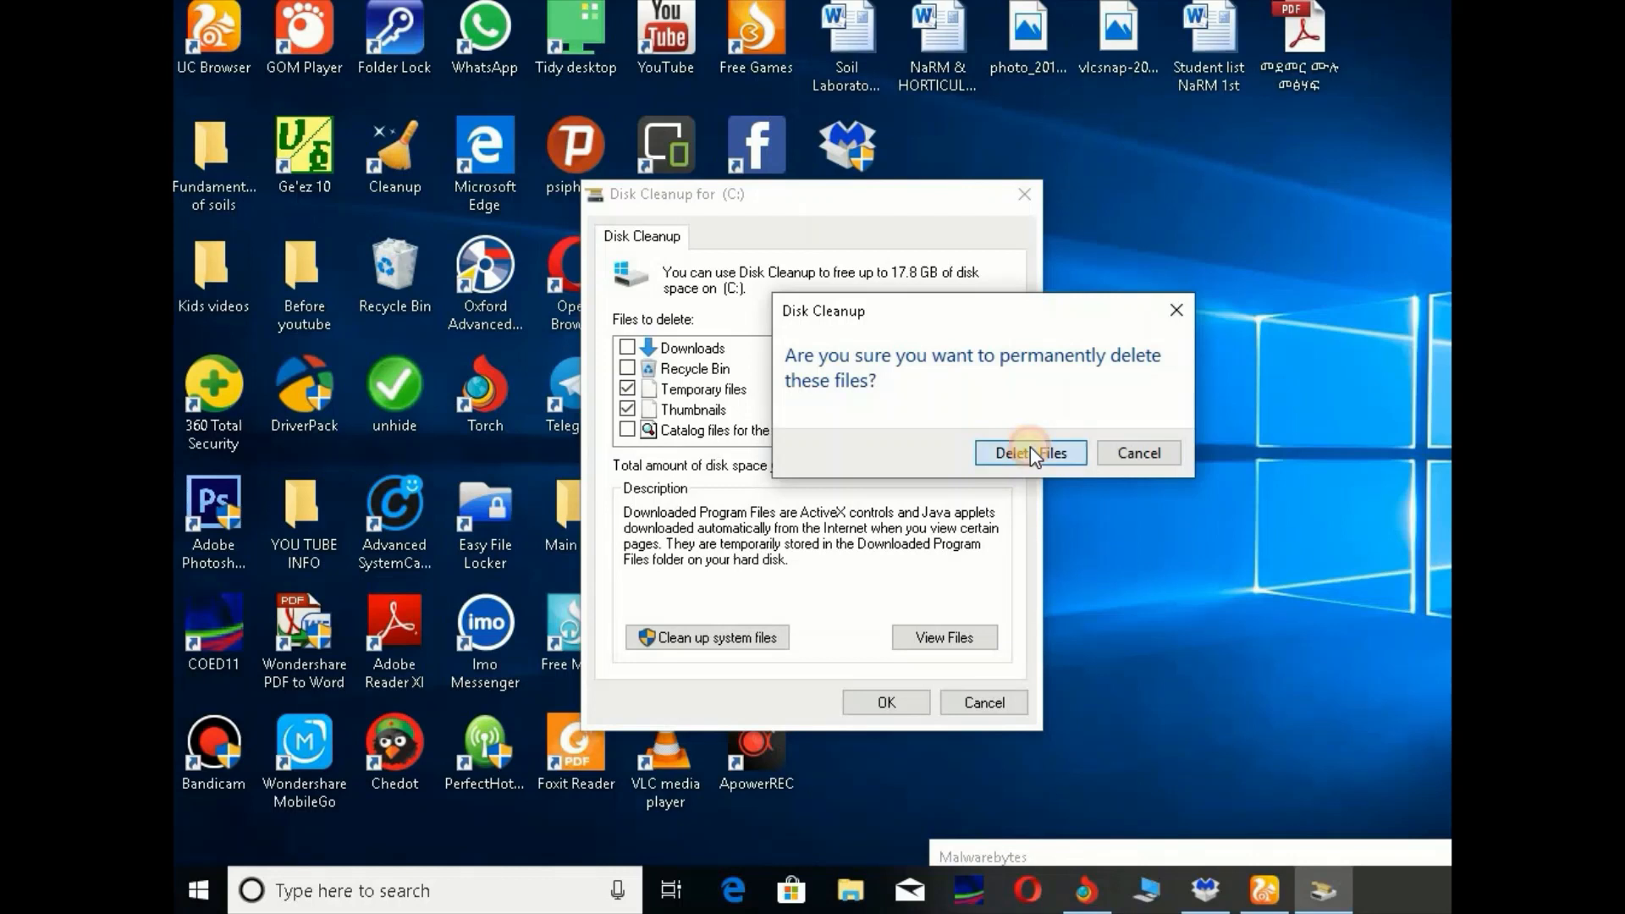
Step: Confirm permanent deletion of the files on C:, then refresh the desktop
left_click(1029, 454)
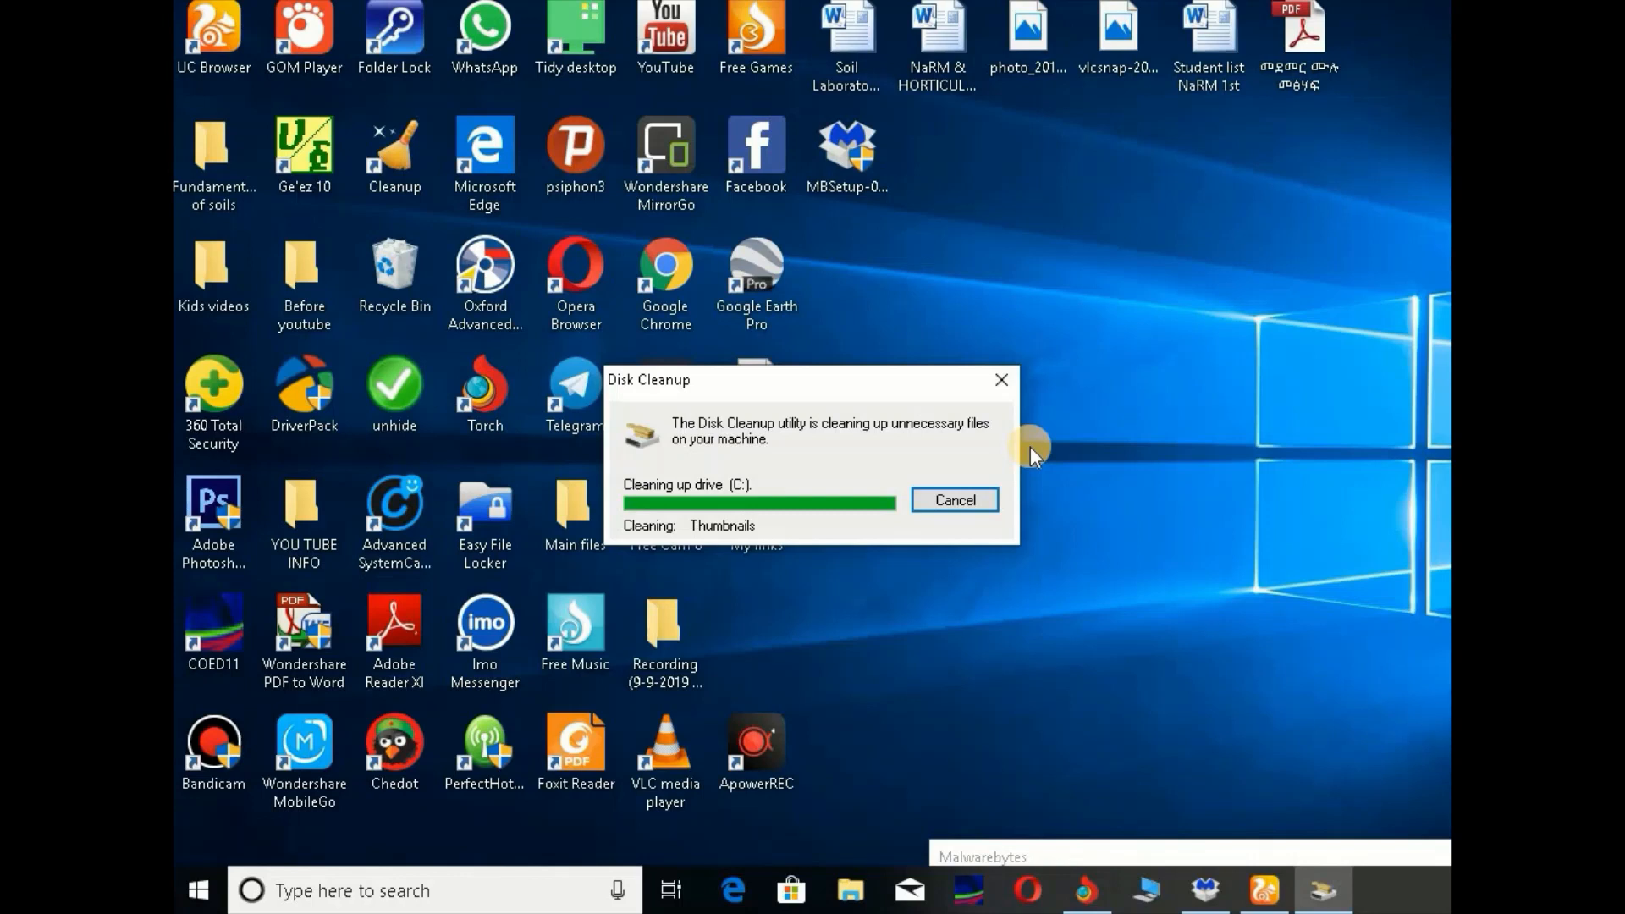
right_click(1212, 377)
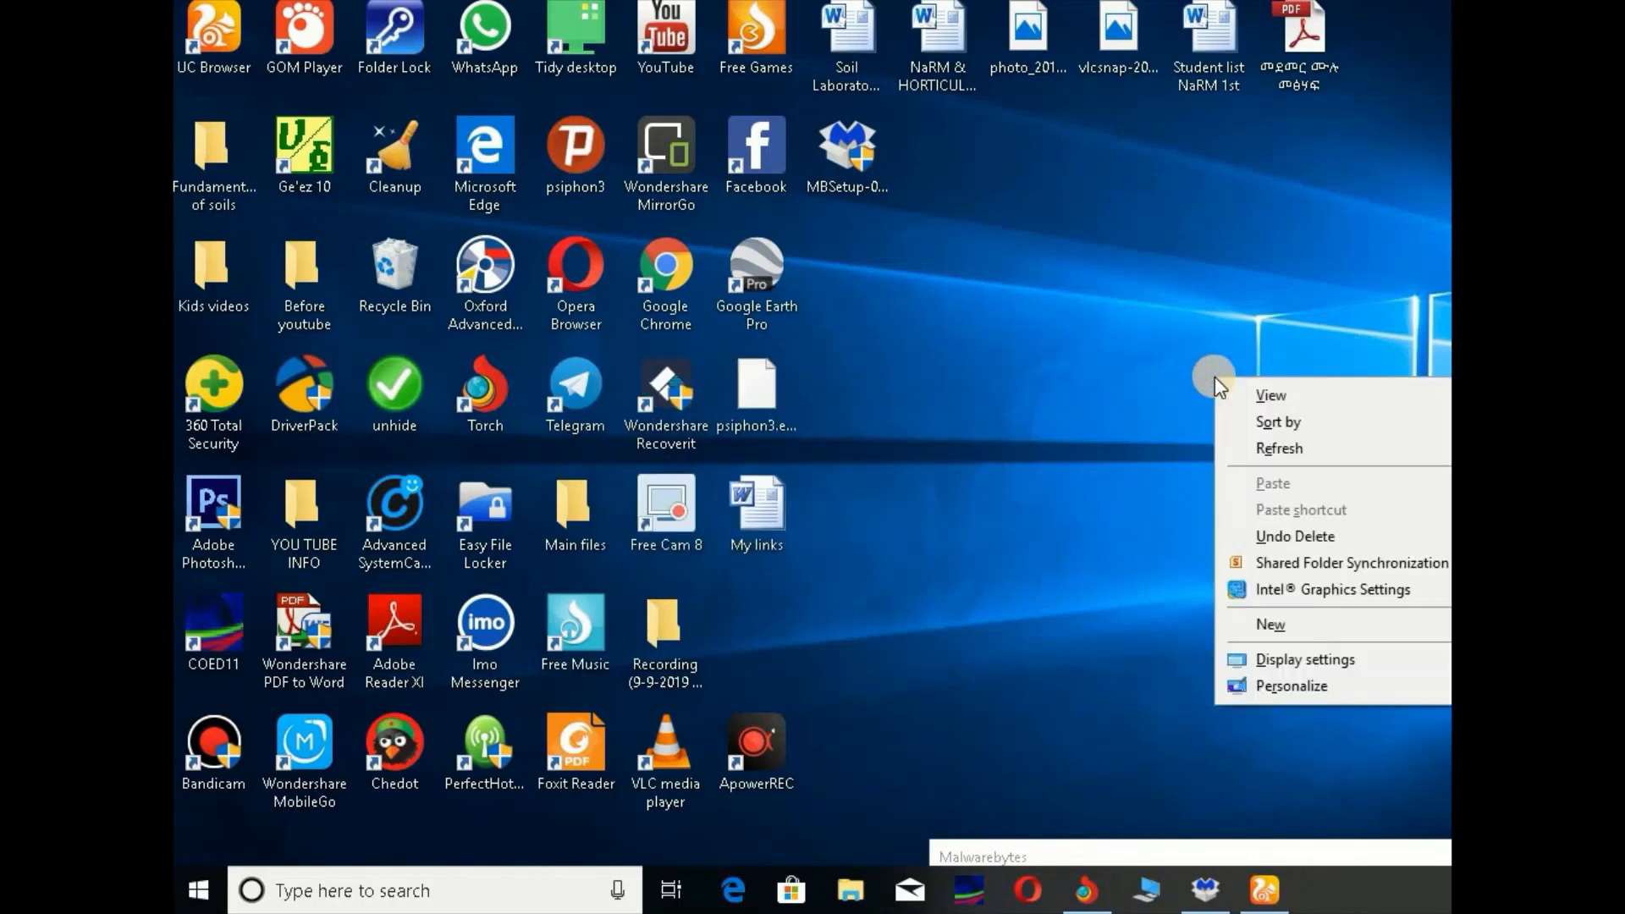
mouse_move(1278, 447)
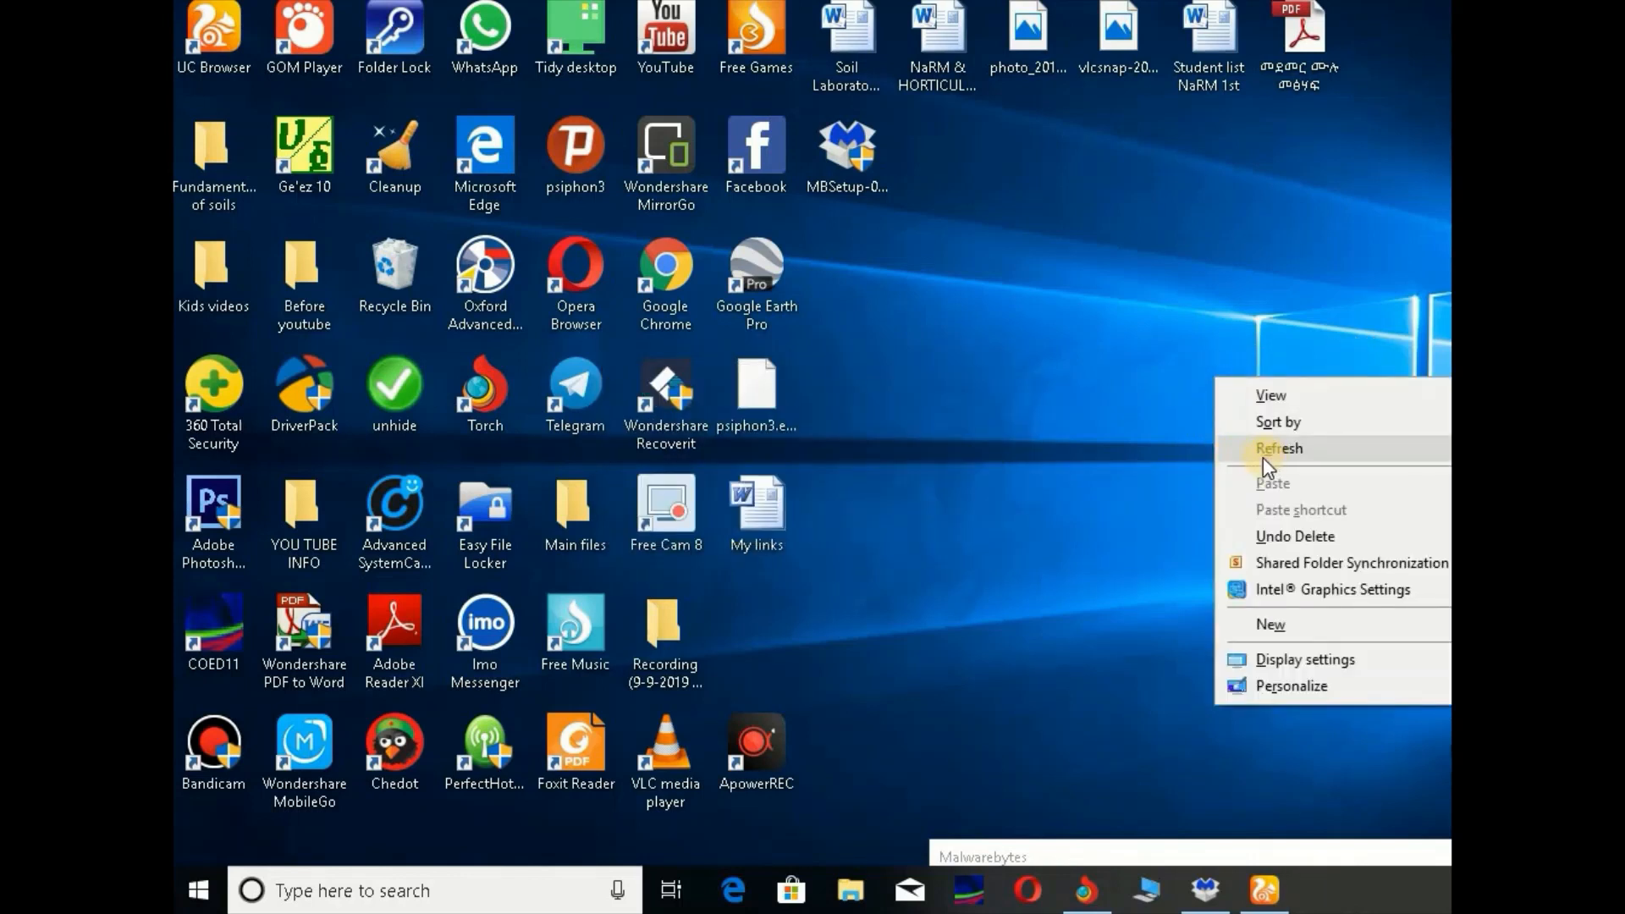
left_click(1276, 447)
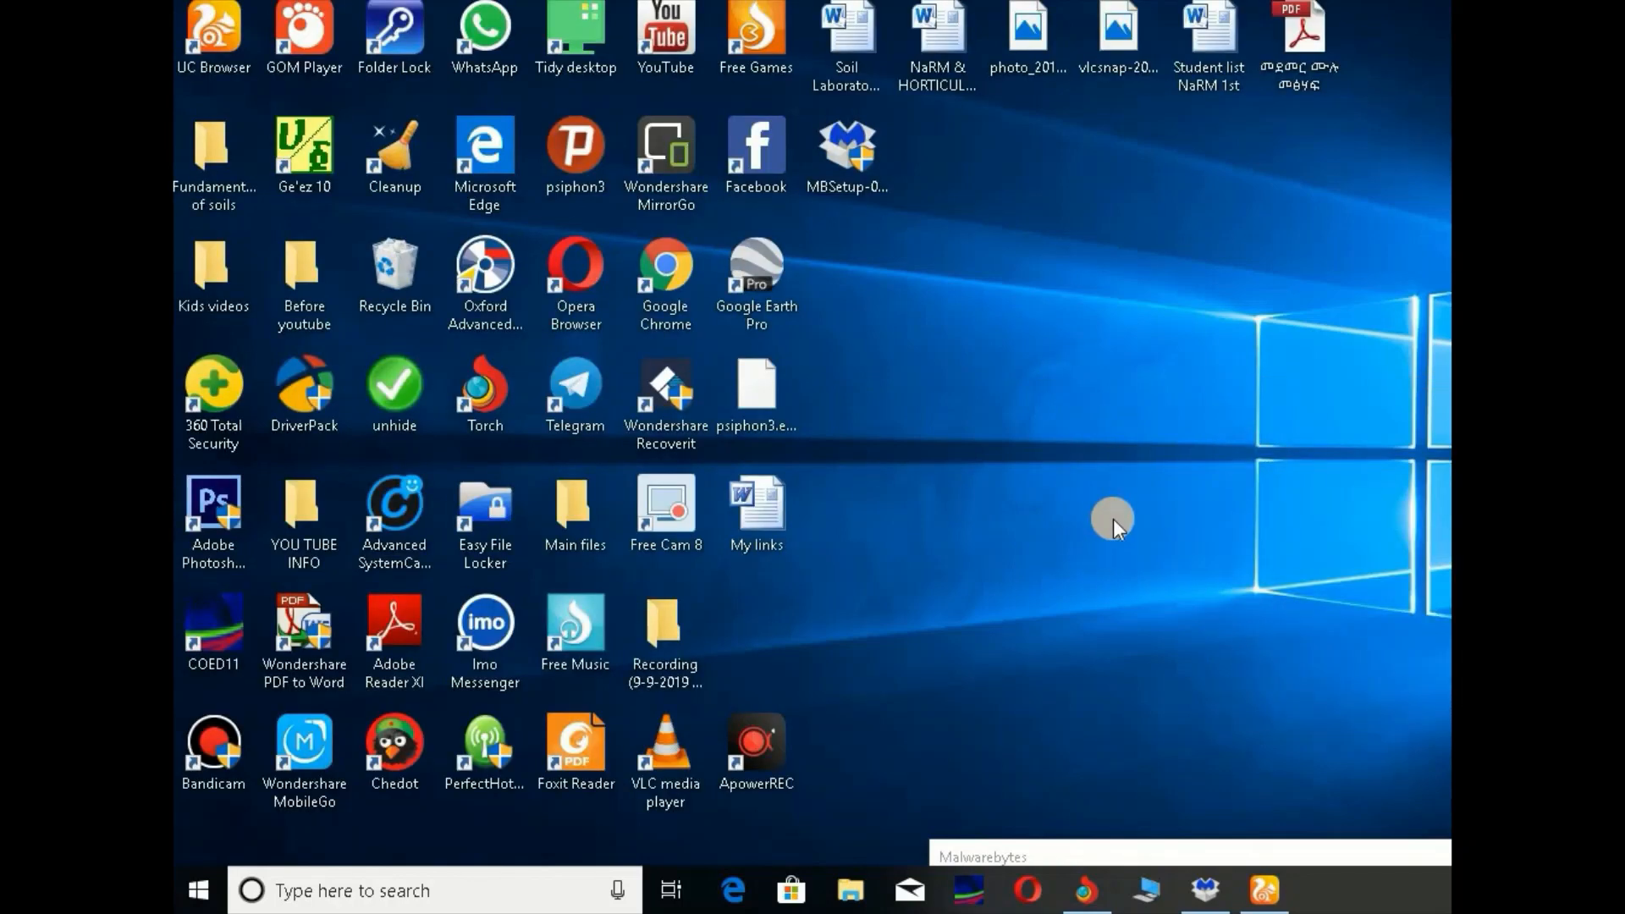
mouse_move(484, 796)
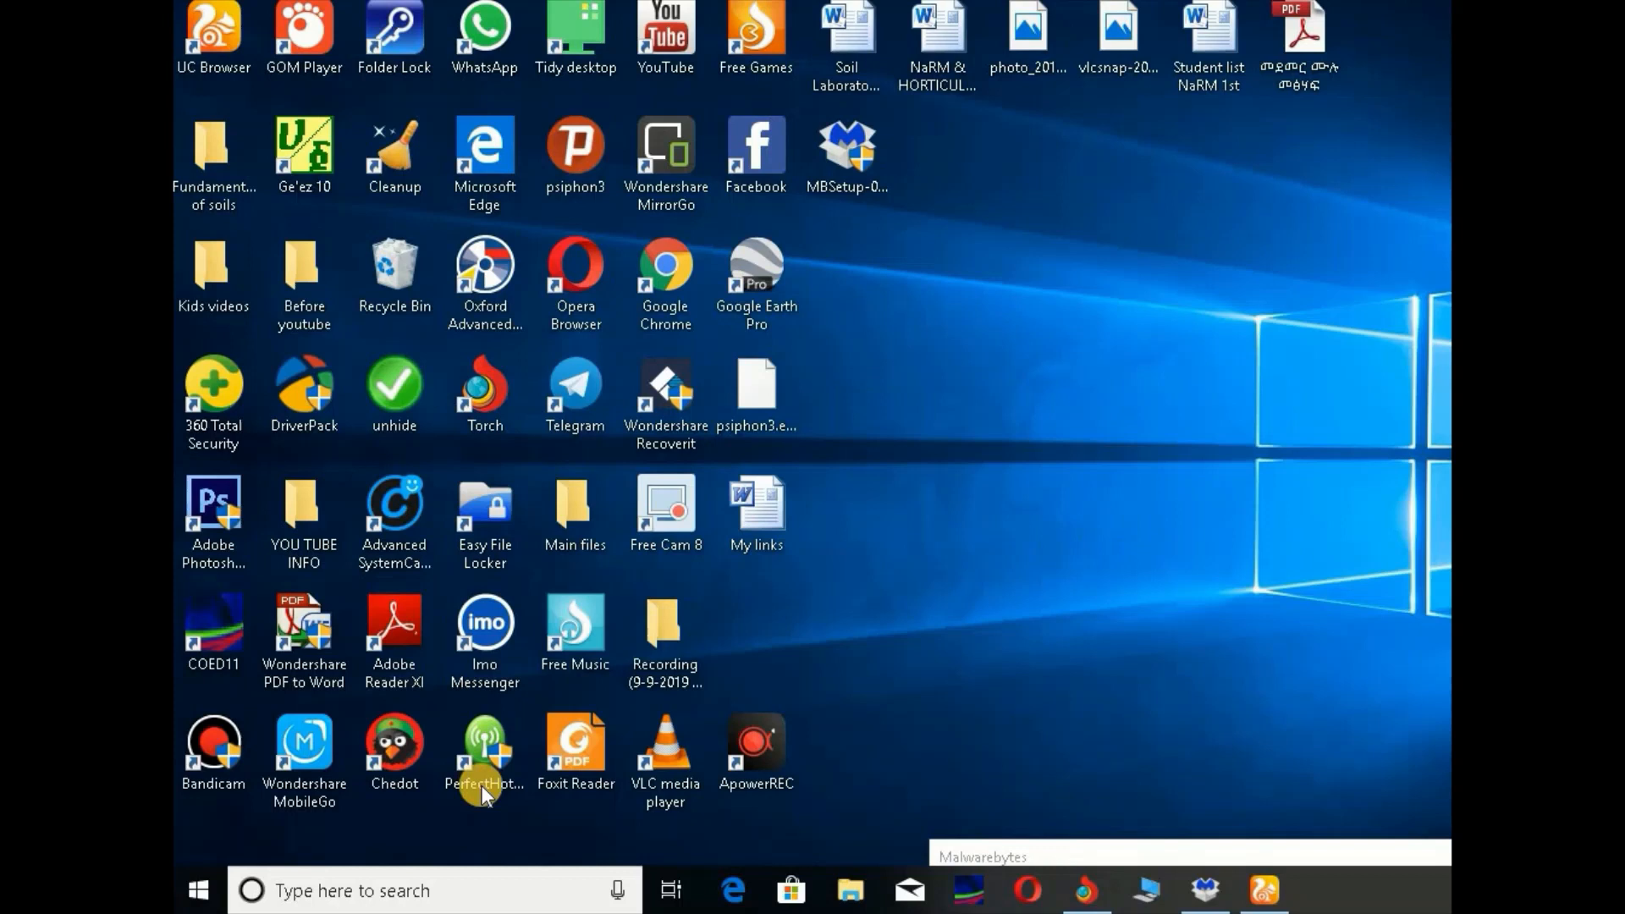
Step: Reopen the Run dialog from Windows search
left_click(362, 891)
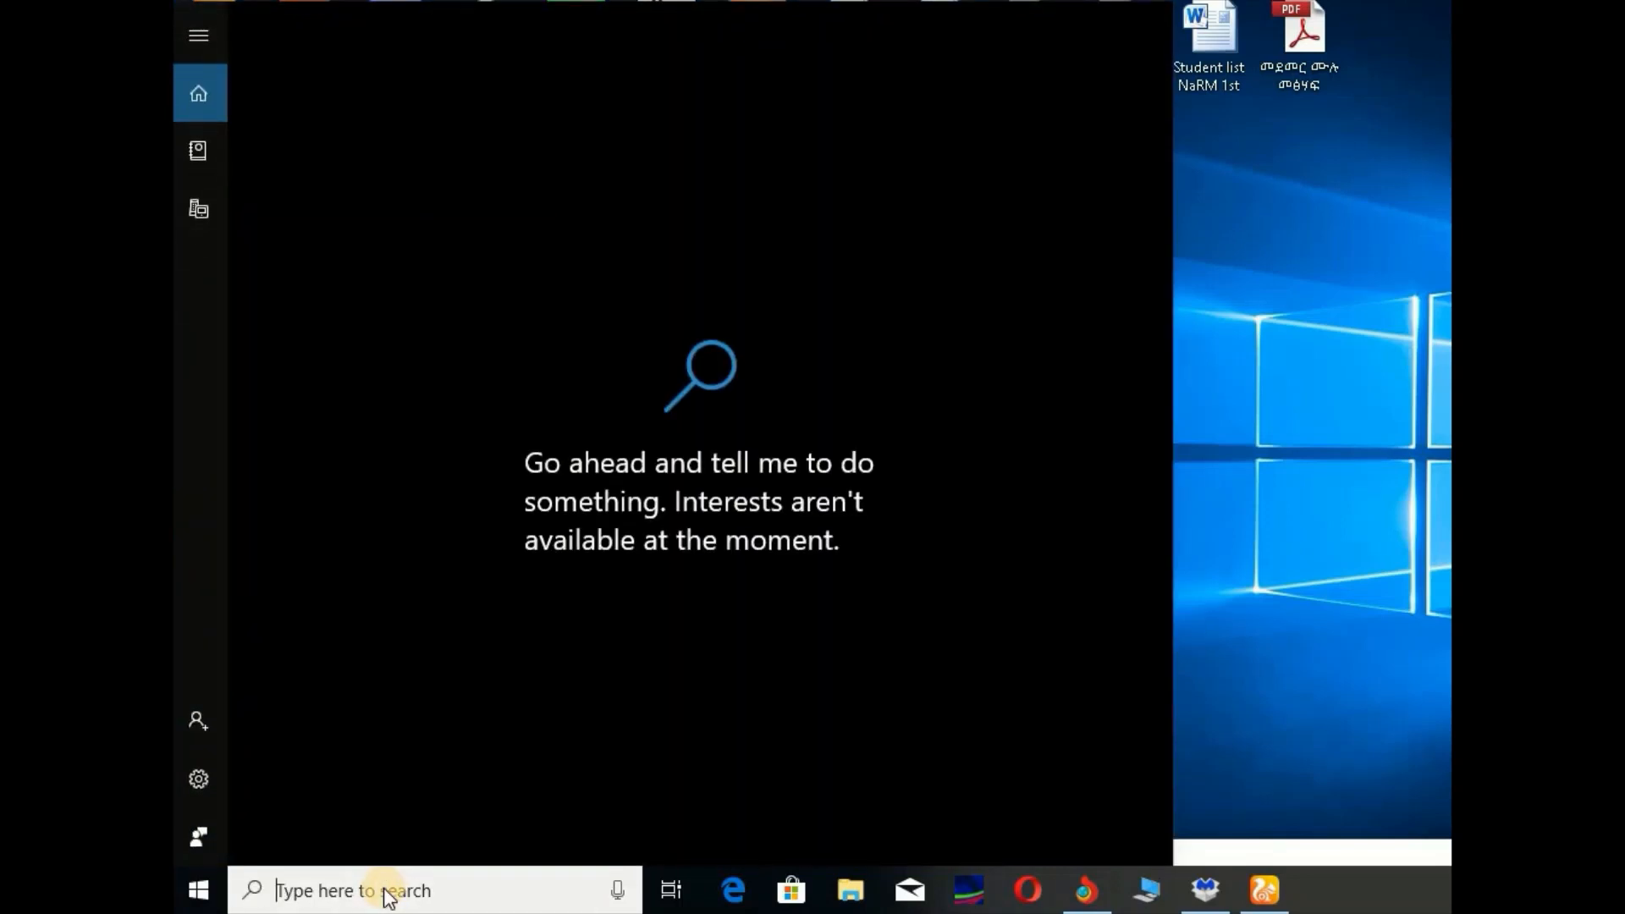
type("r")
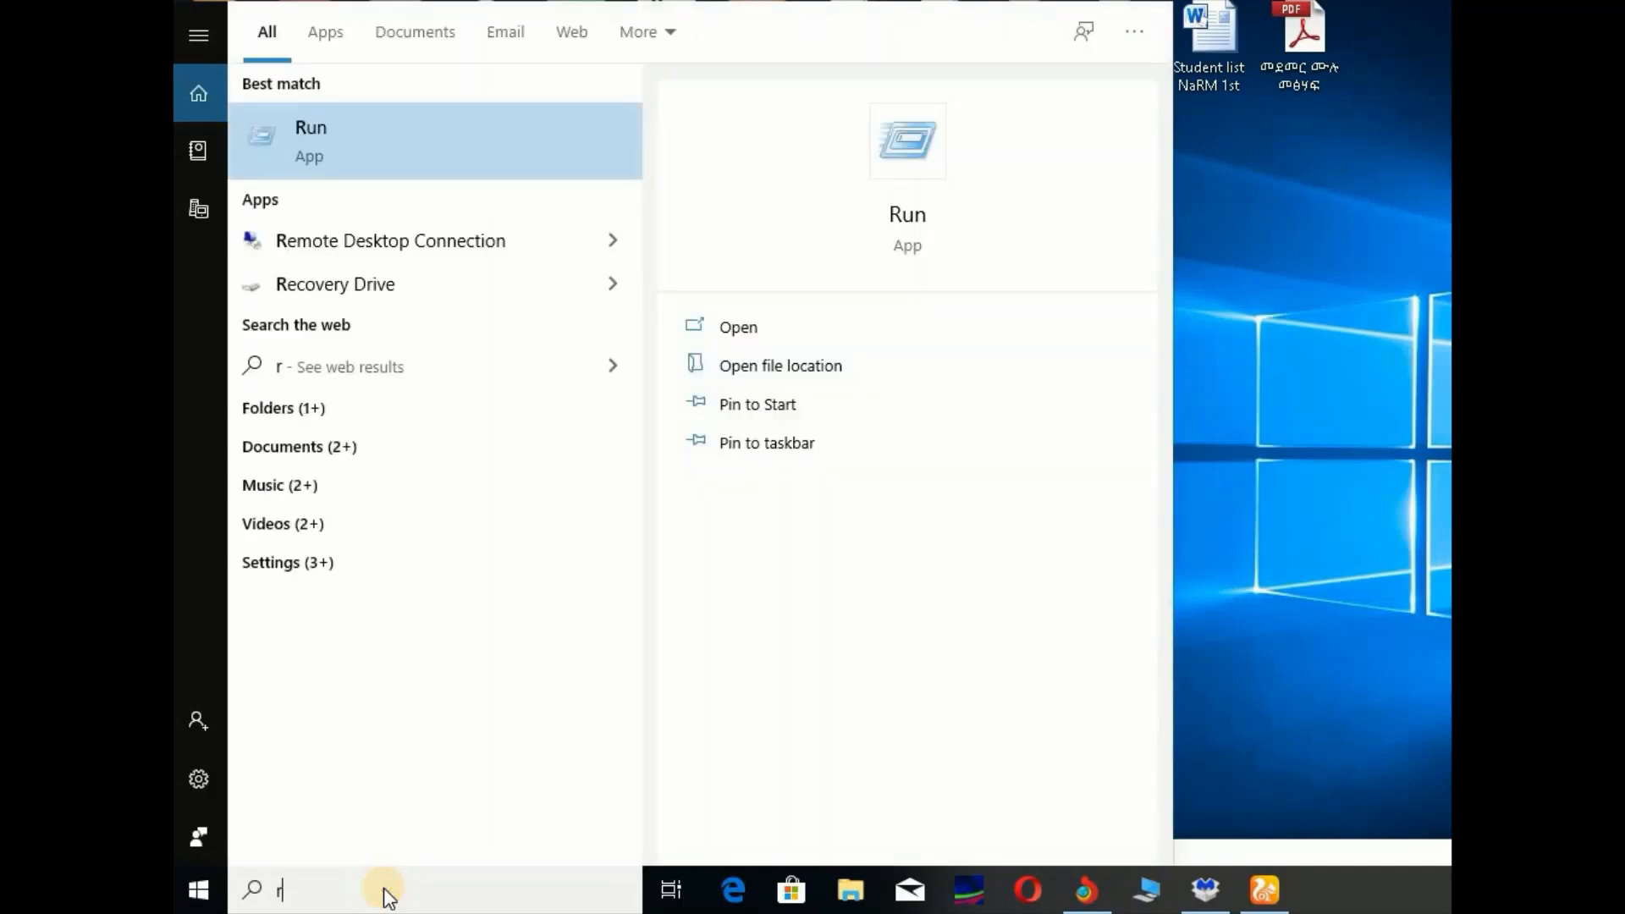
type("un")
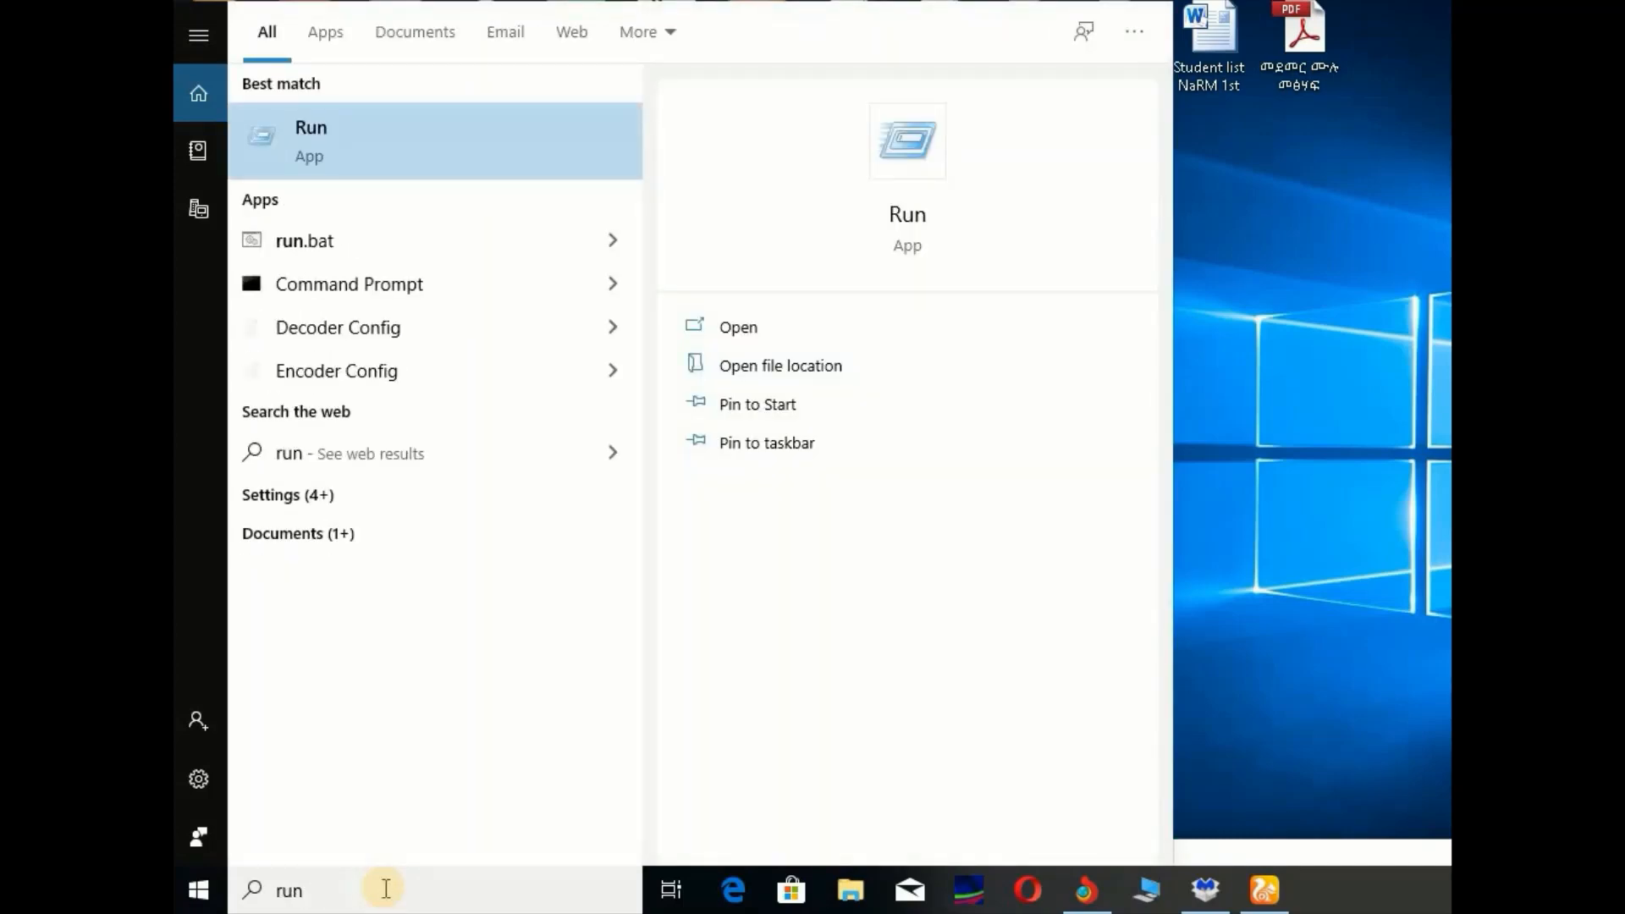
left_click(738, 326)
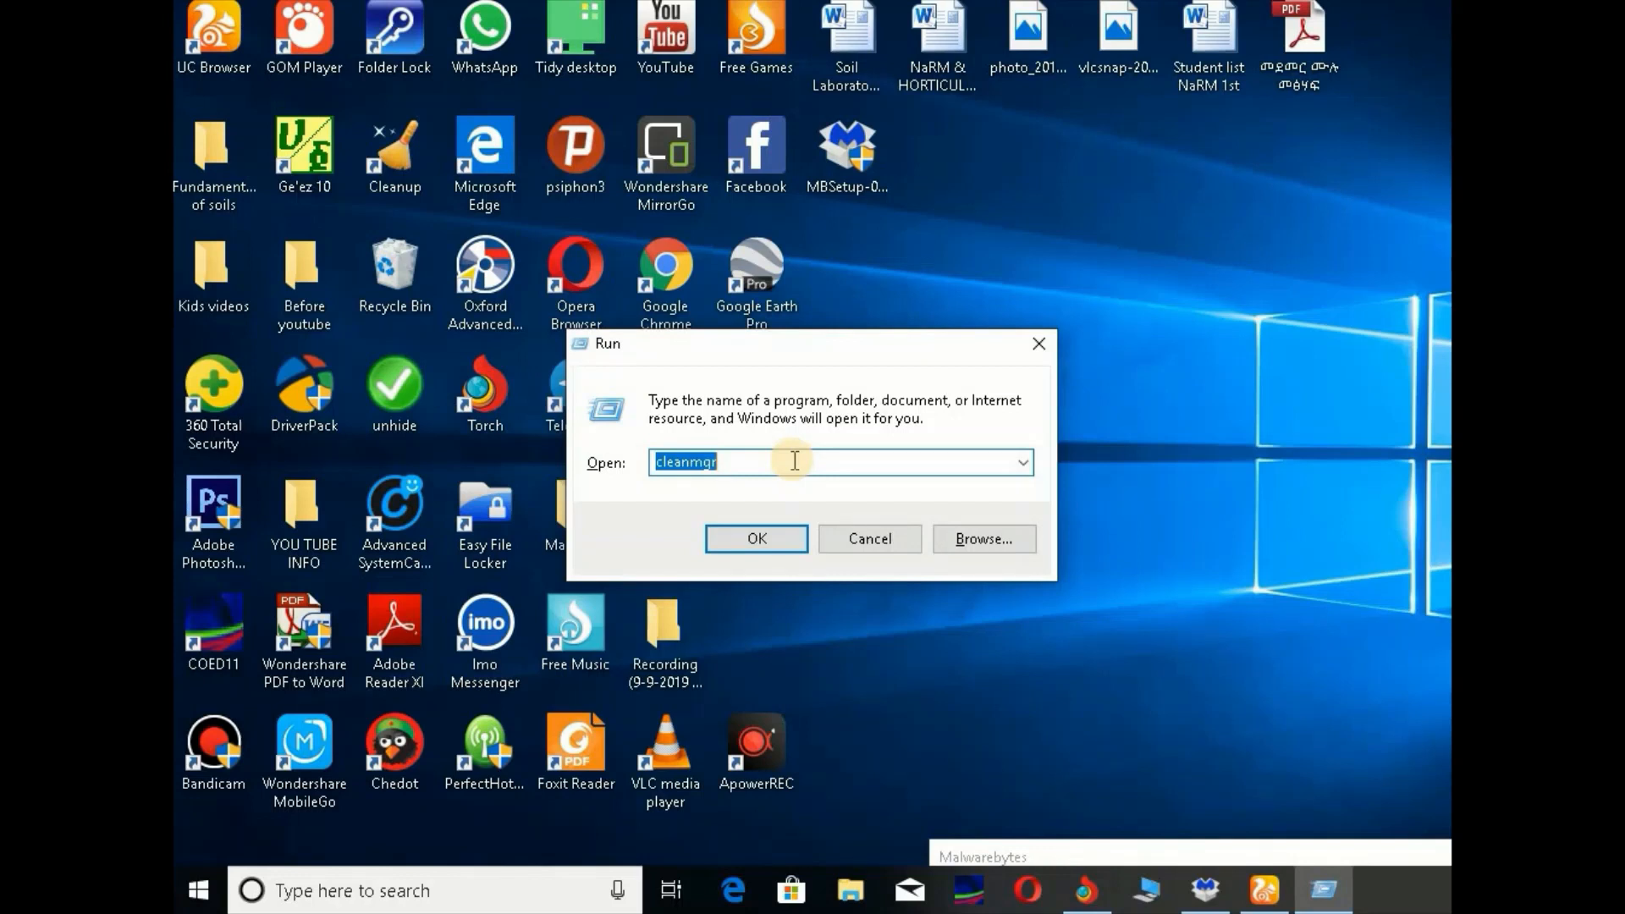
Step: Open the Windows Prefetch folder with the prefetch command
type("pre")
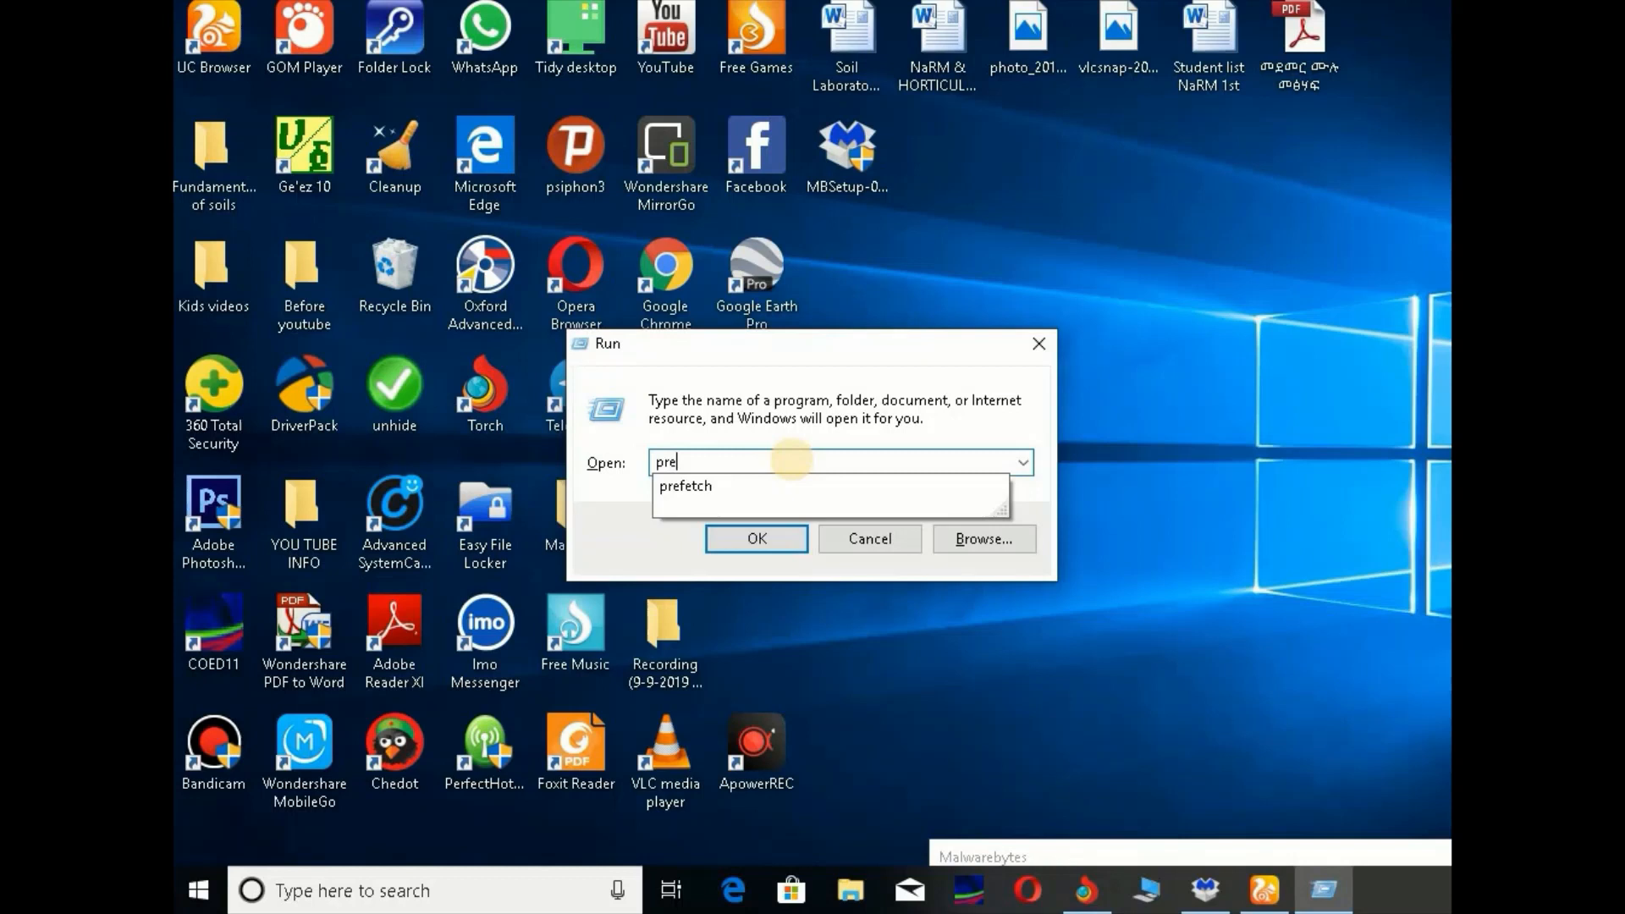
type("fetch")
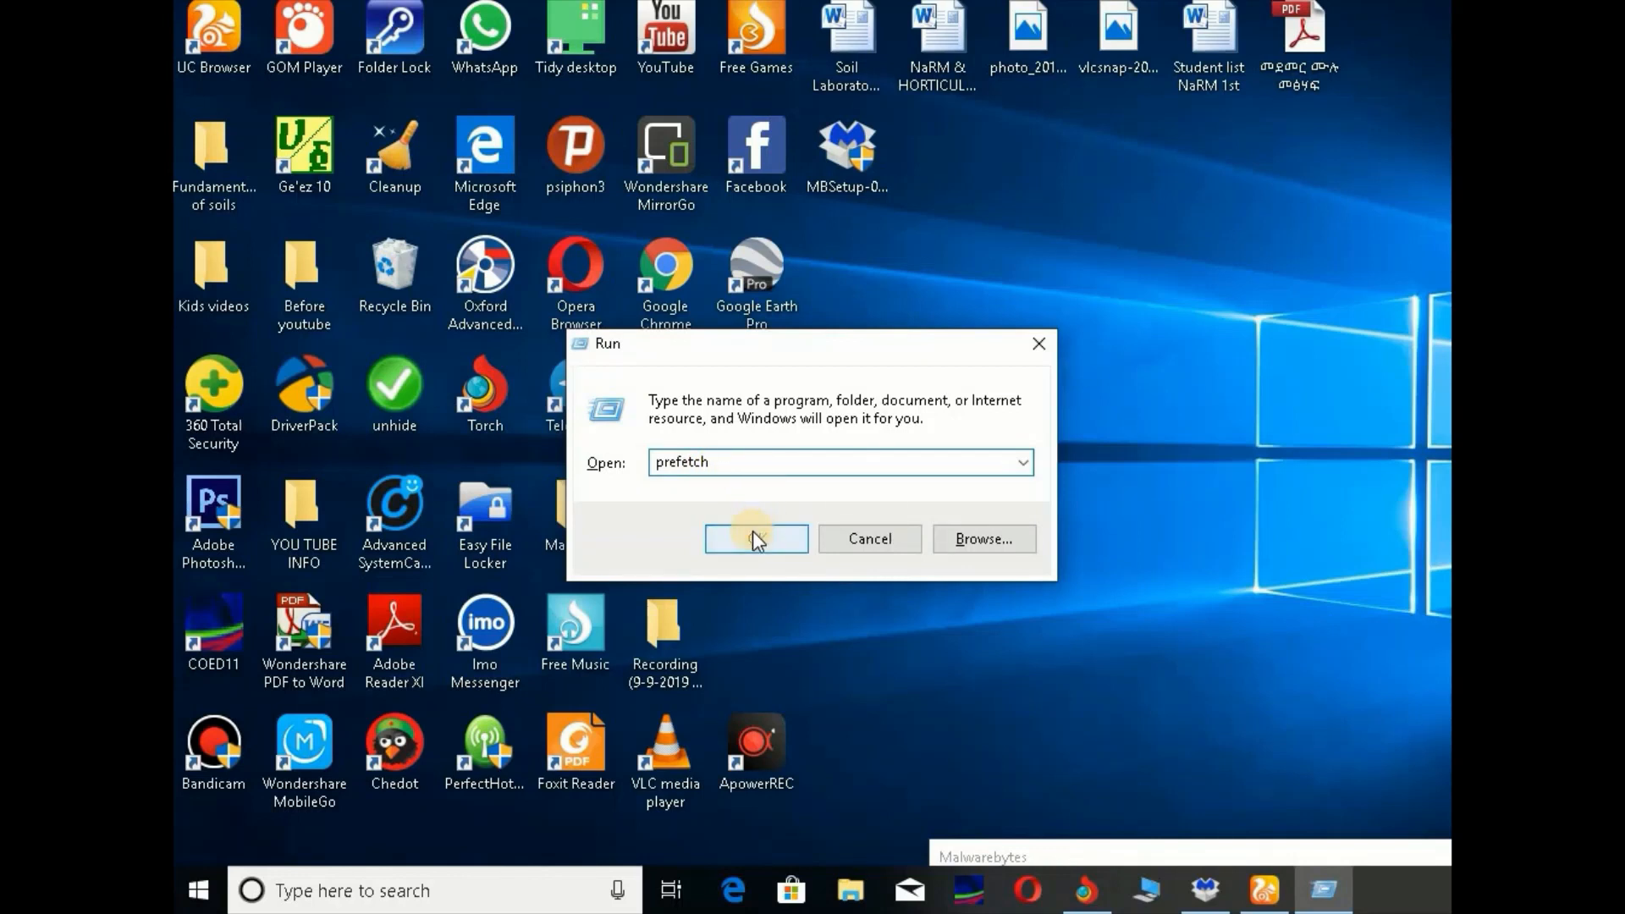
left_click(755, 538)
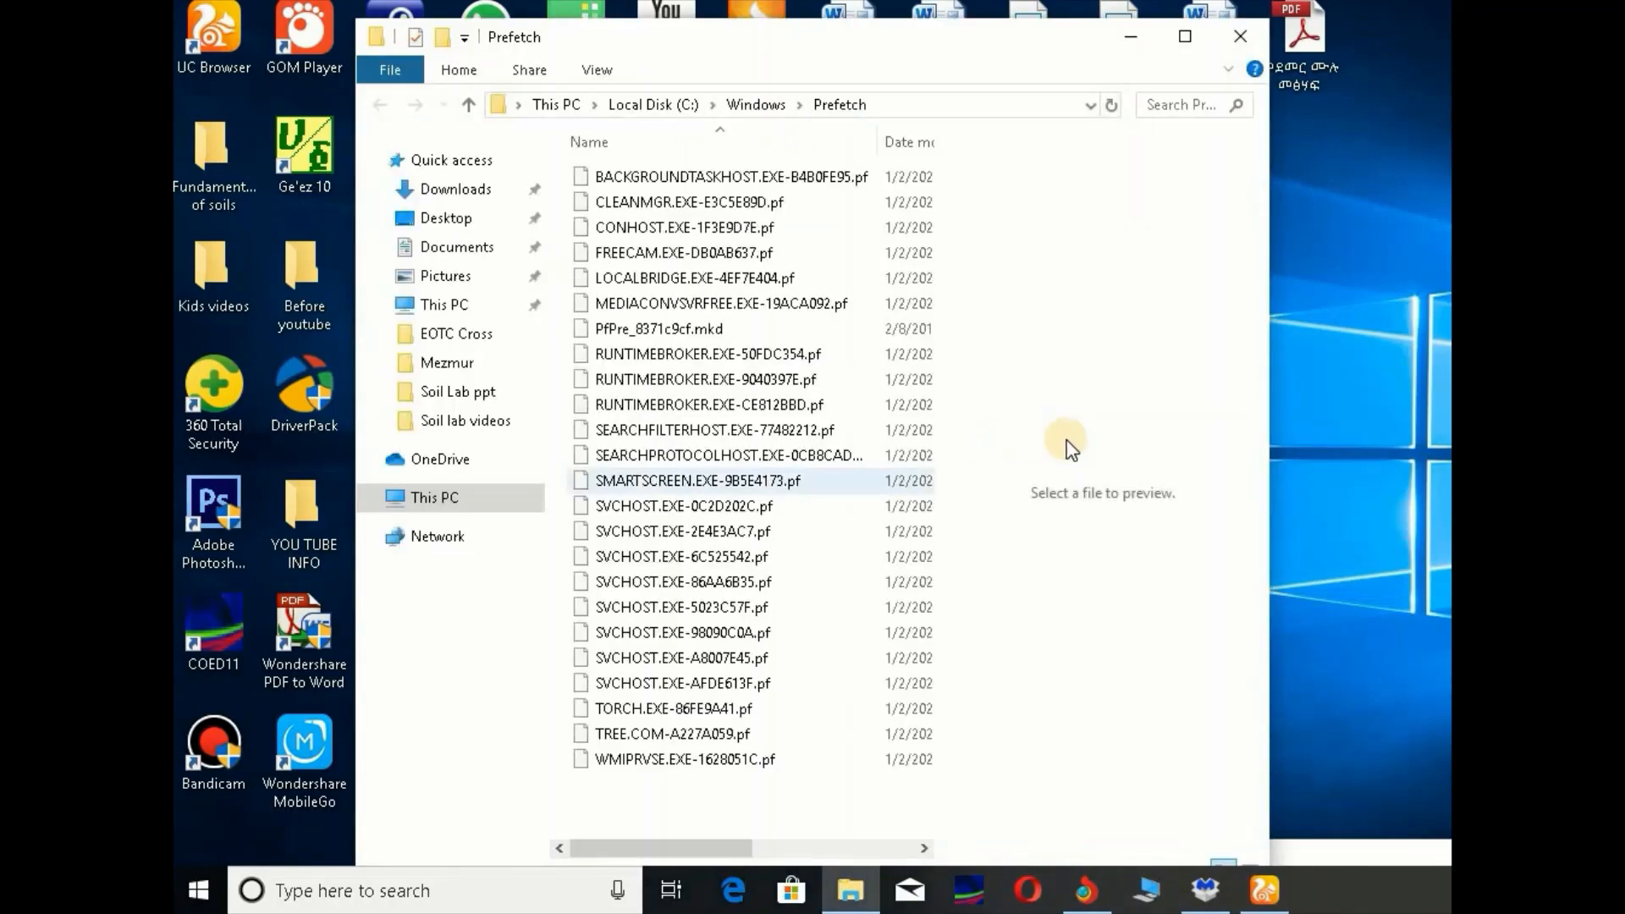
Step: Select all Prefetch files and permanently delete the 24 items
left_click(389, 497)
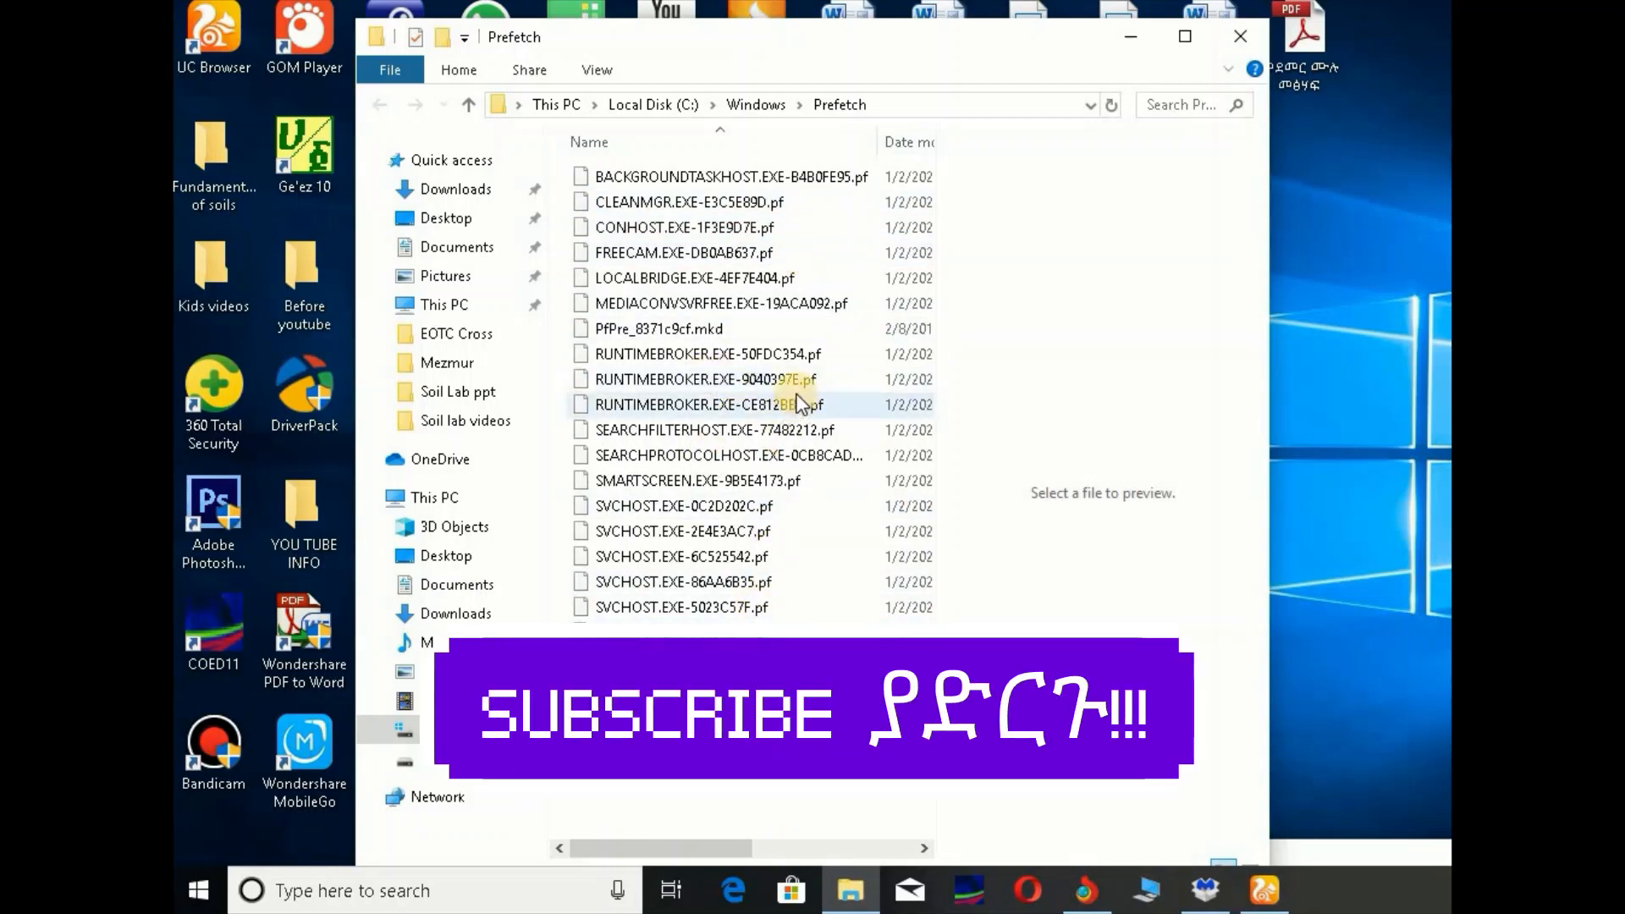
left_click(705, 405)
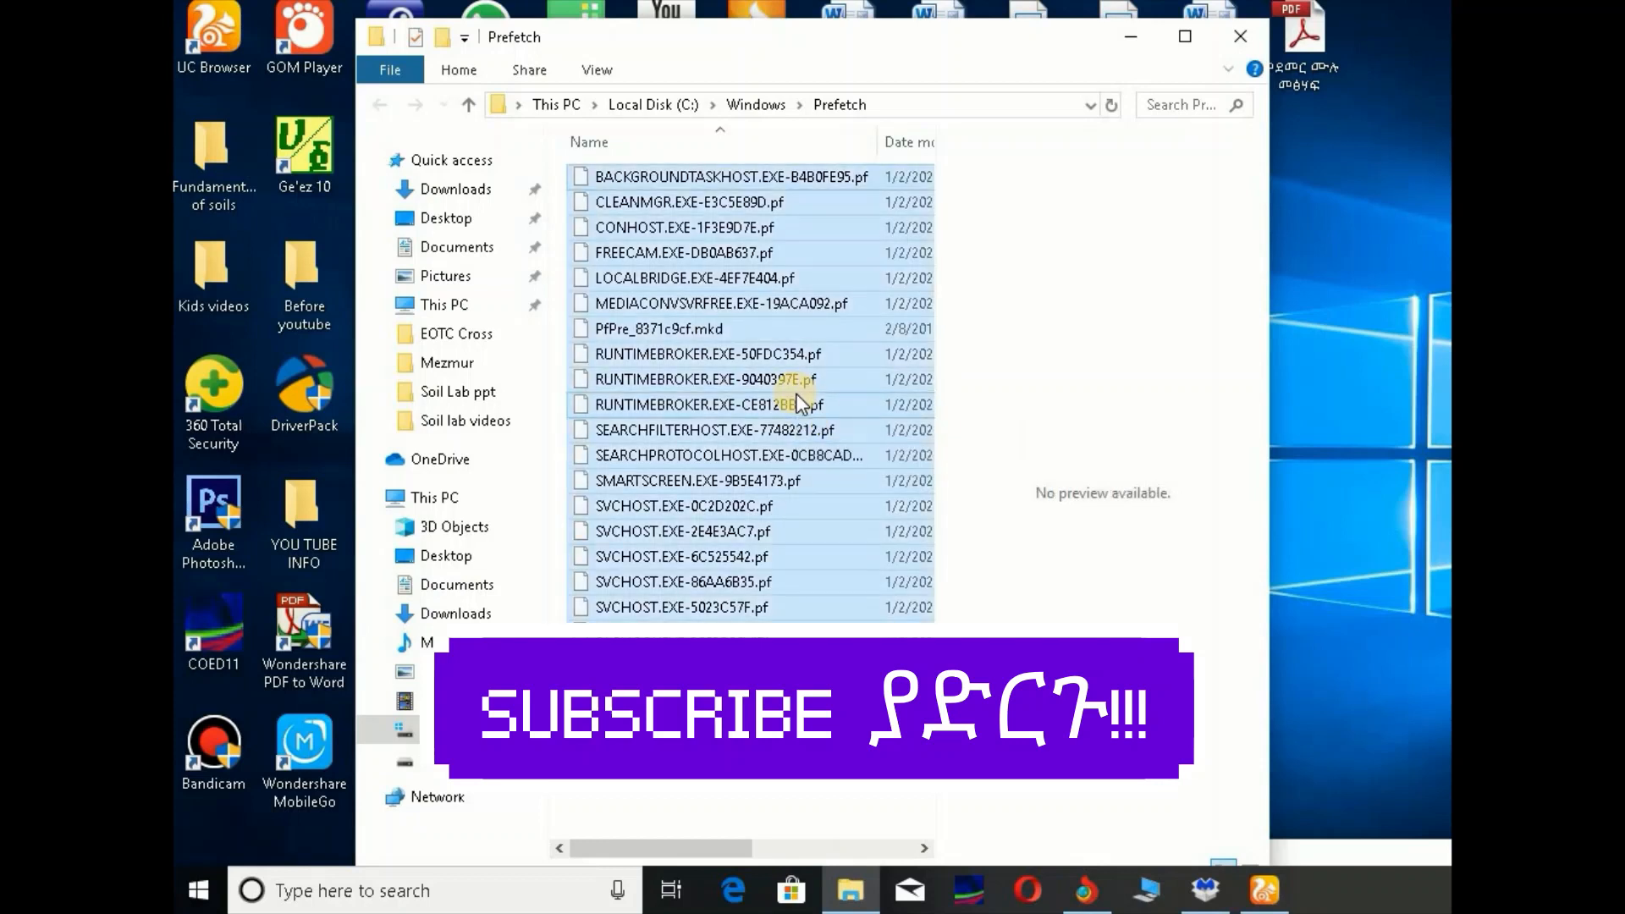
mouse_move(747, 434)
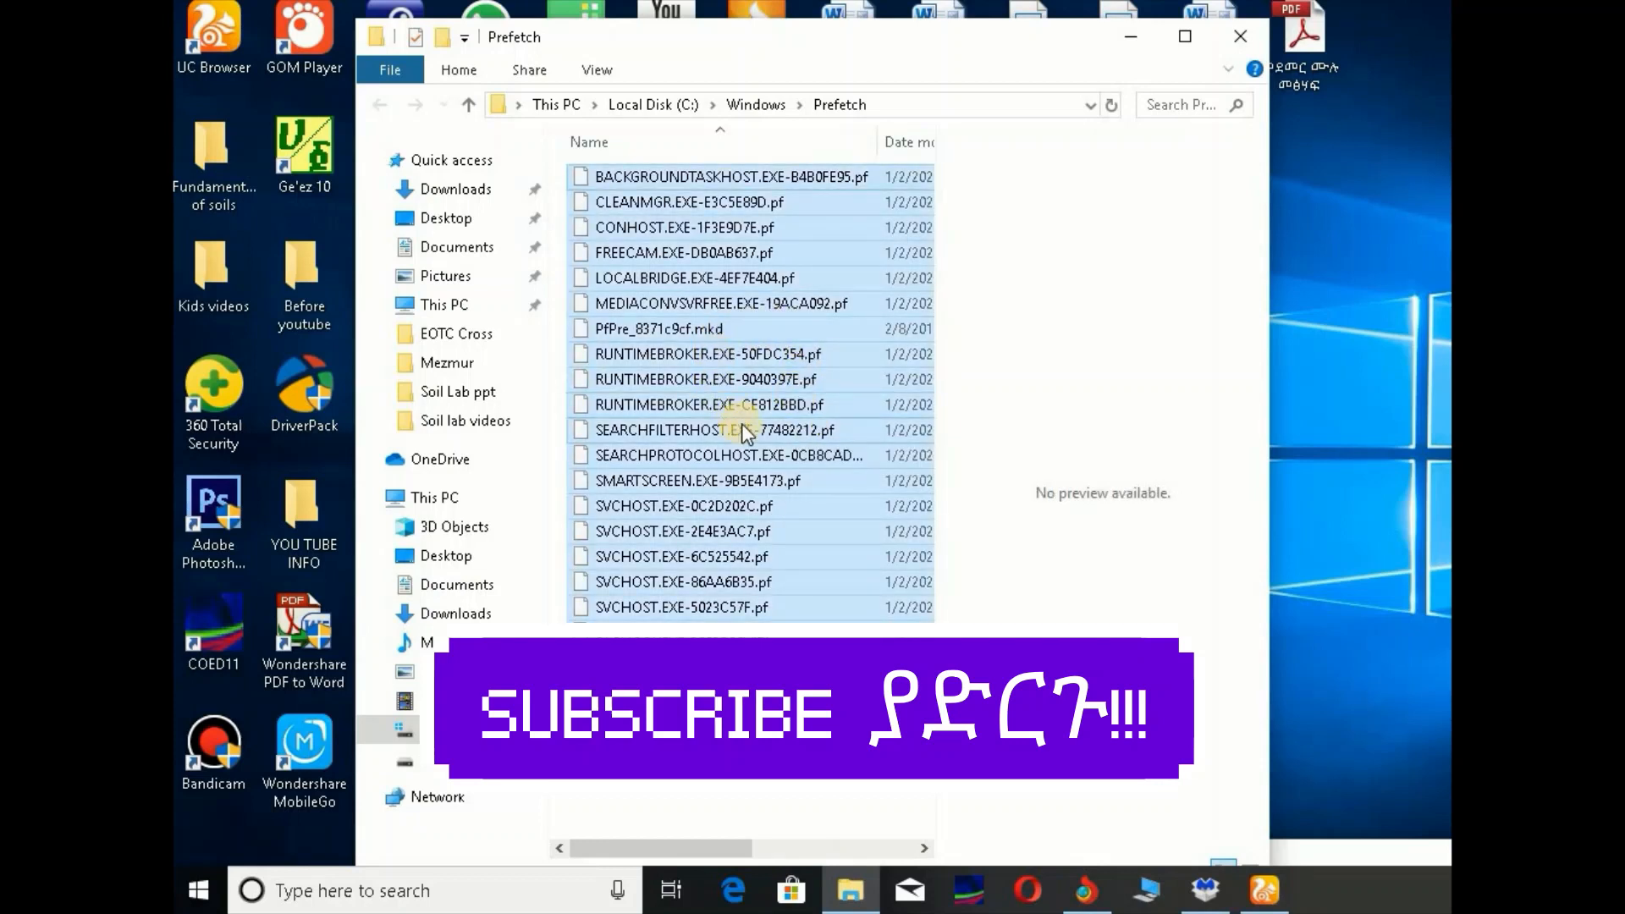
mouse_move(742, 430)
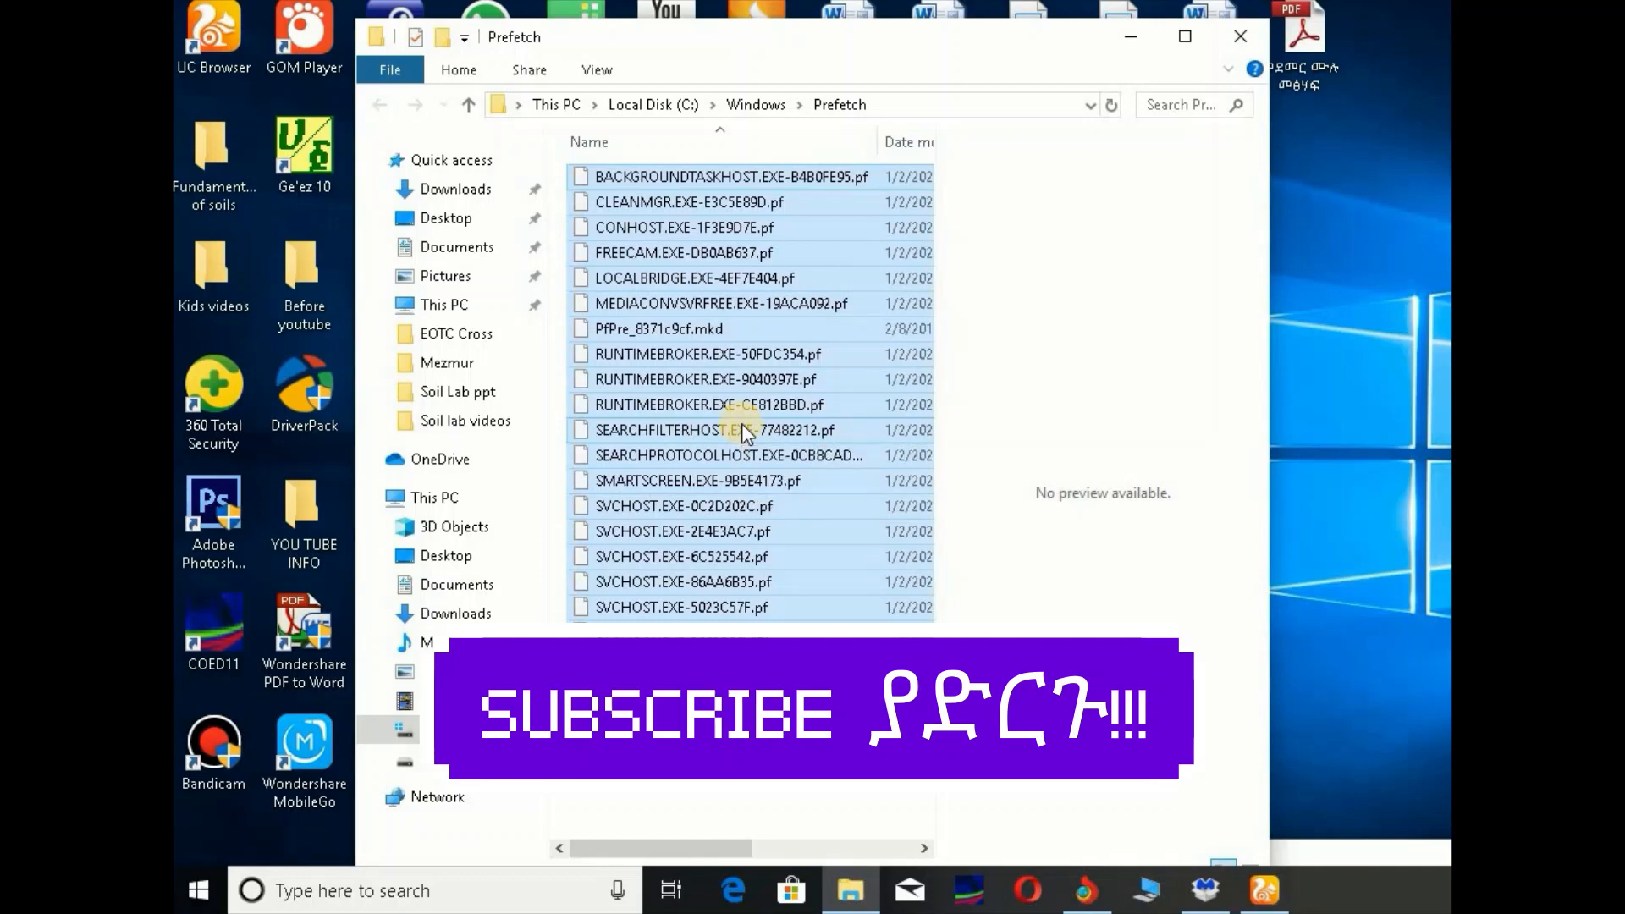
right_click(742, 430)
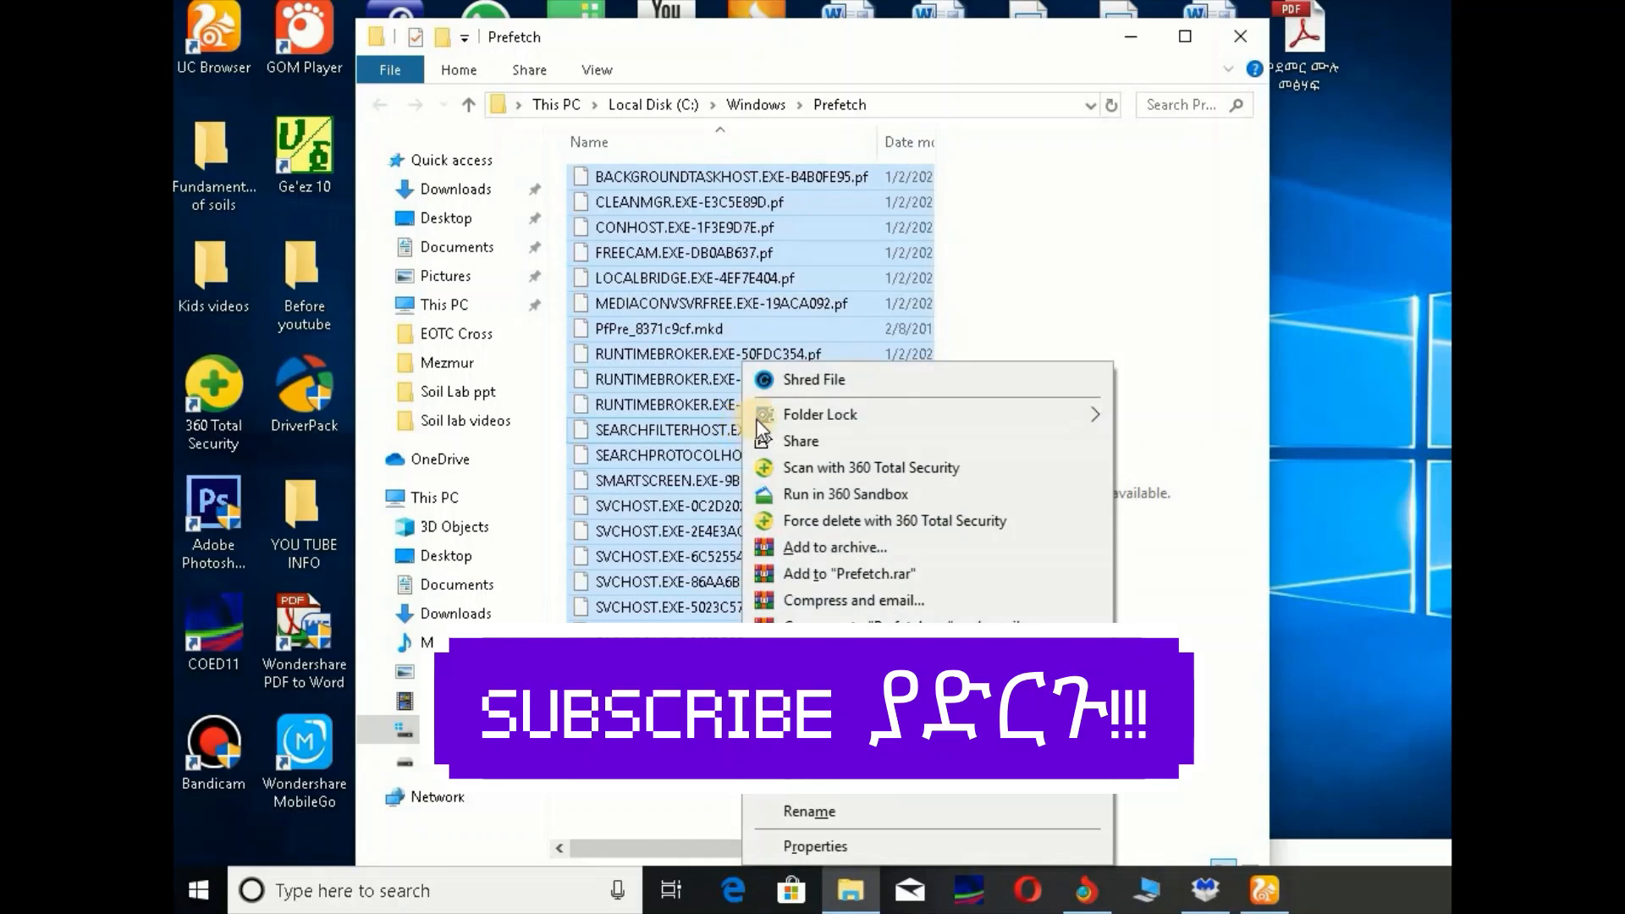
left_click(1166, 288)
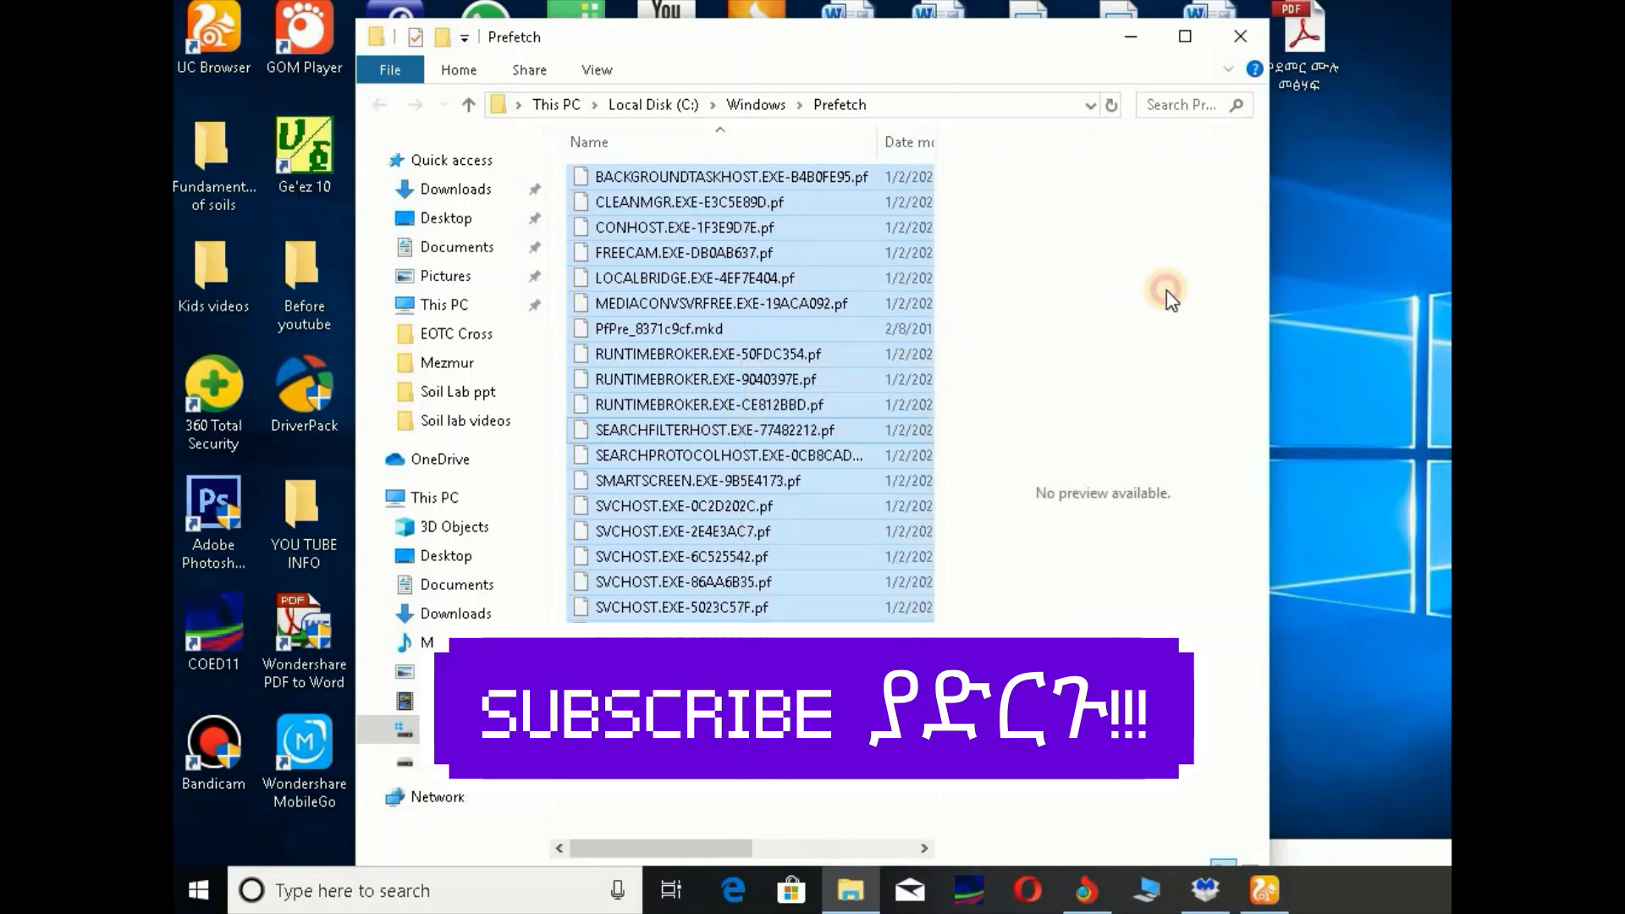
mouse_move(802, 354)
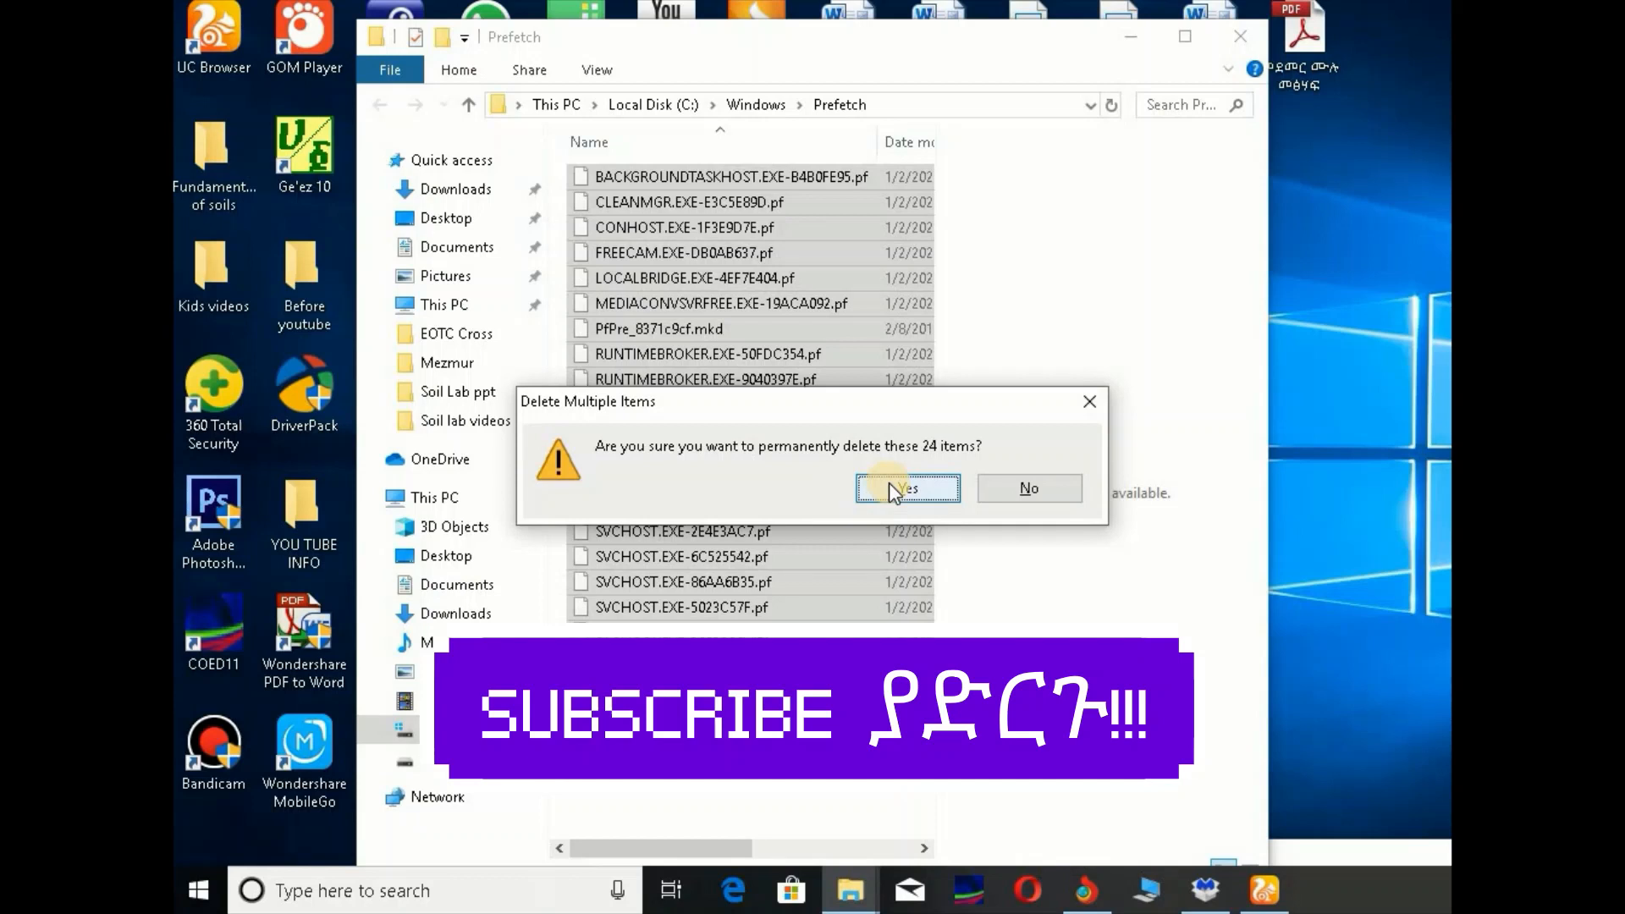
left_click(905, 487)
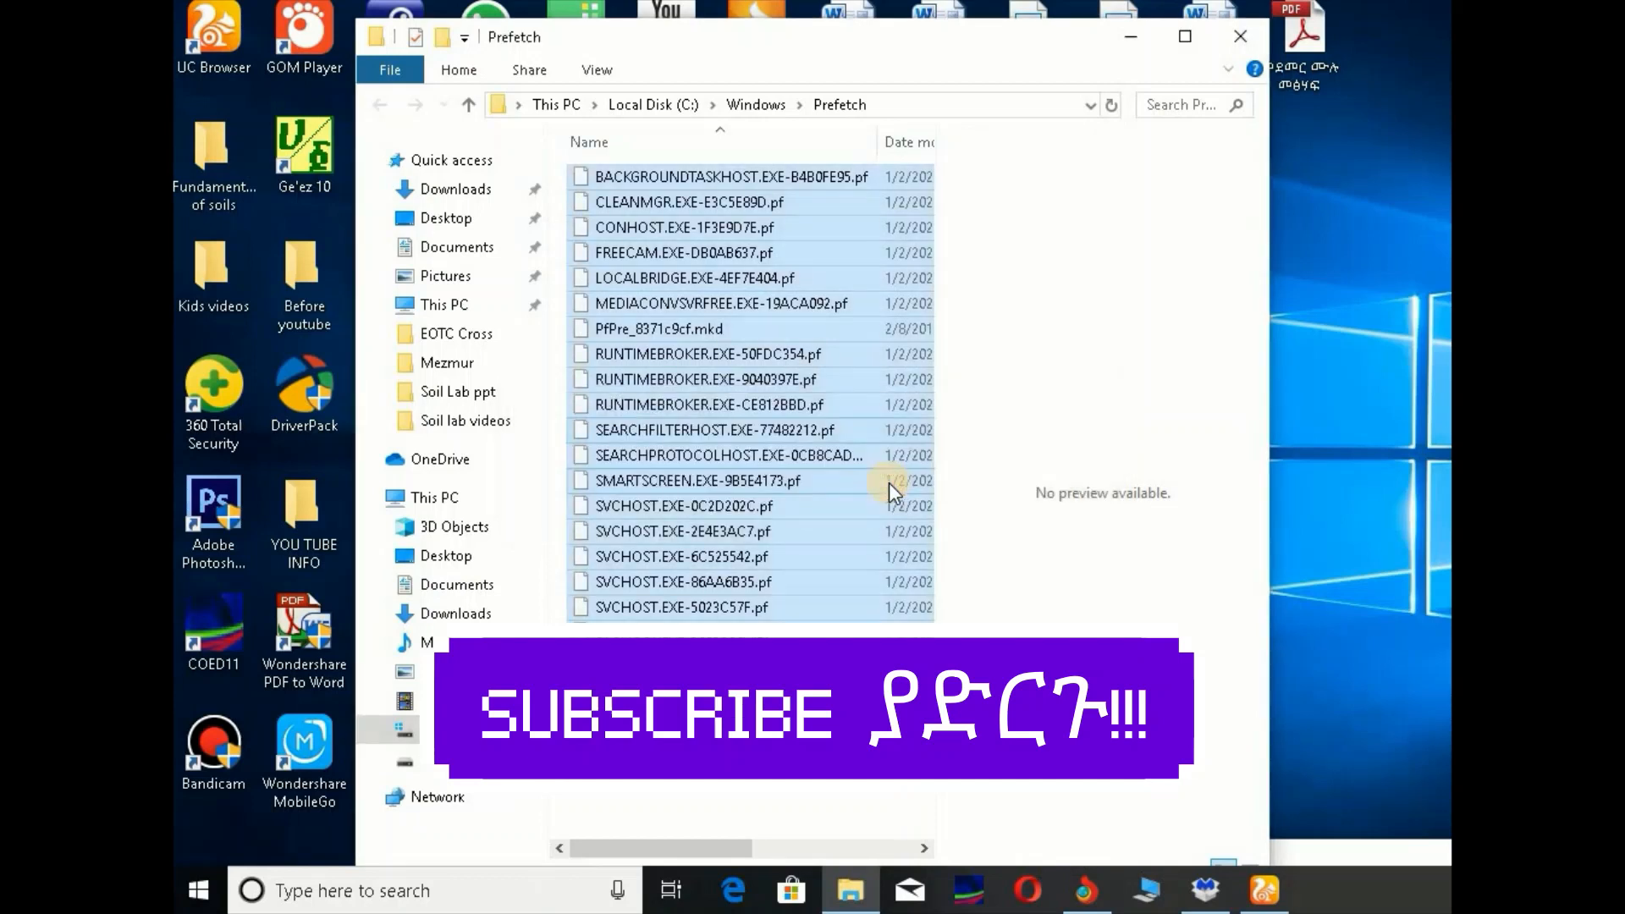
key("Delete")
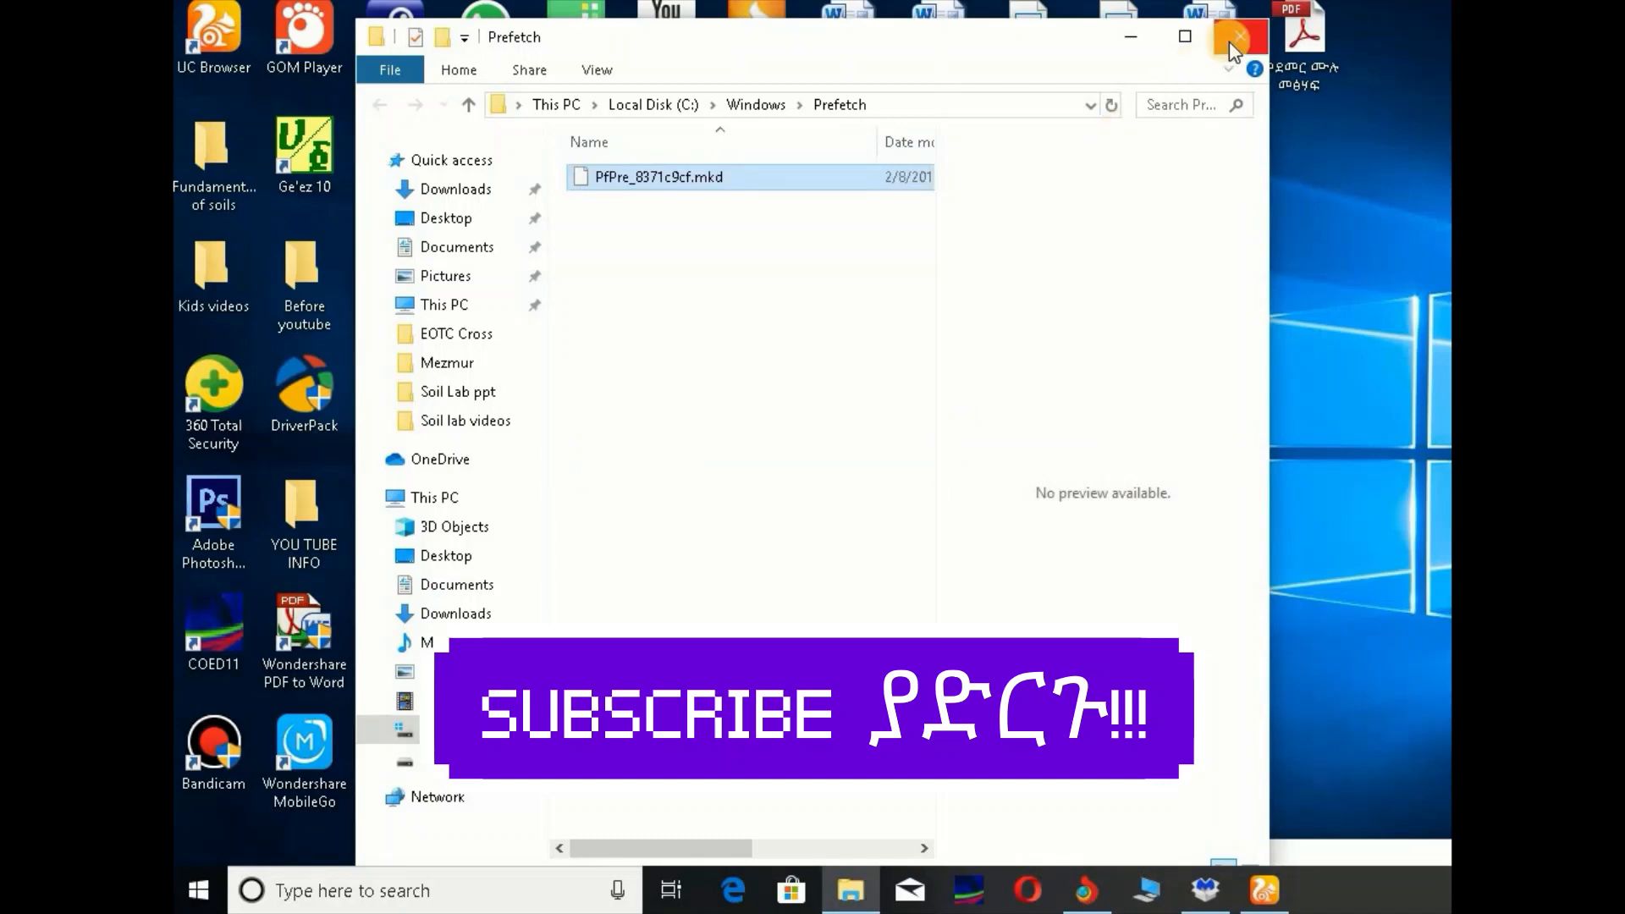
Step: Close the Prefetch window and run the tree command from the Run dialog
left_click(1240, 37)
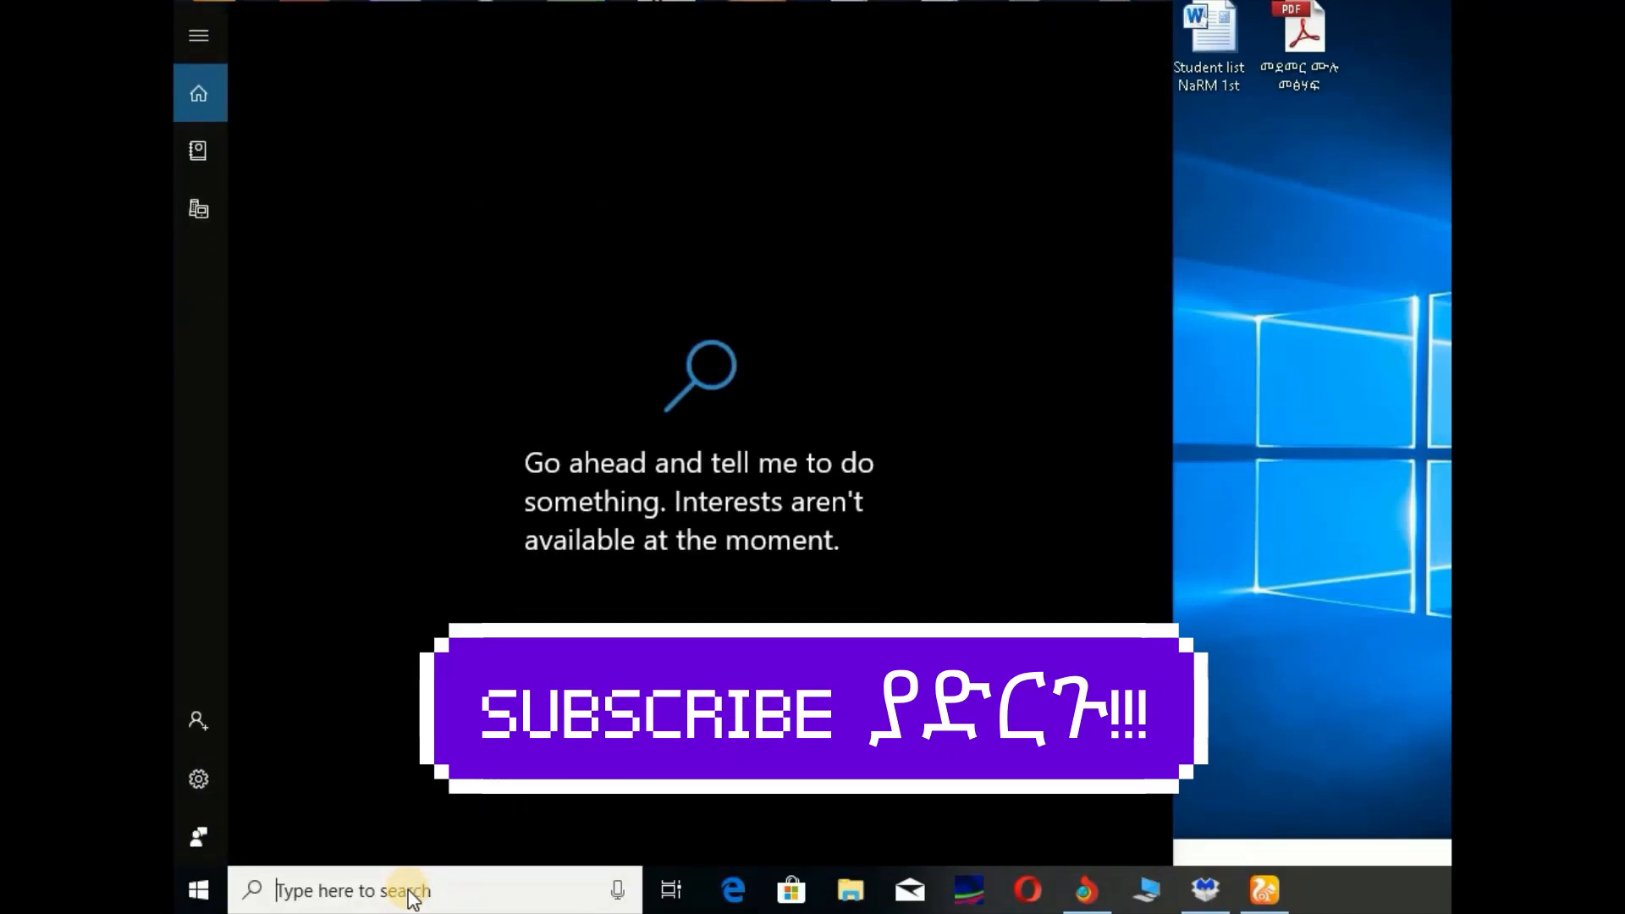
type("run")
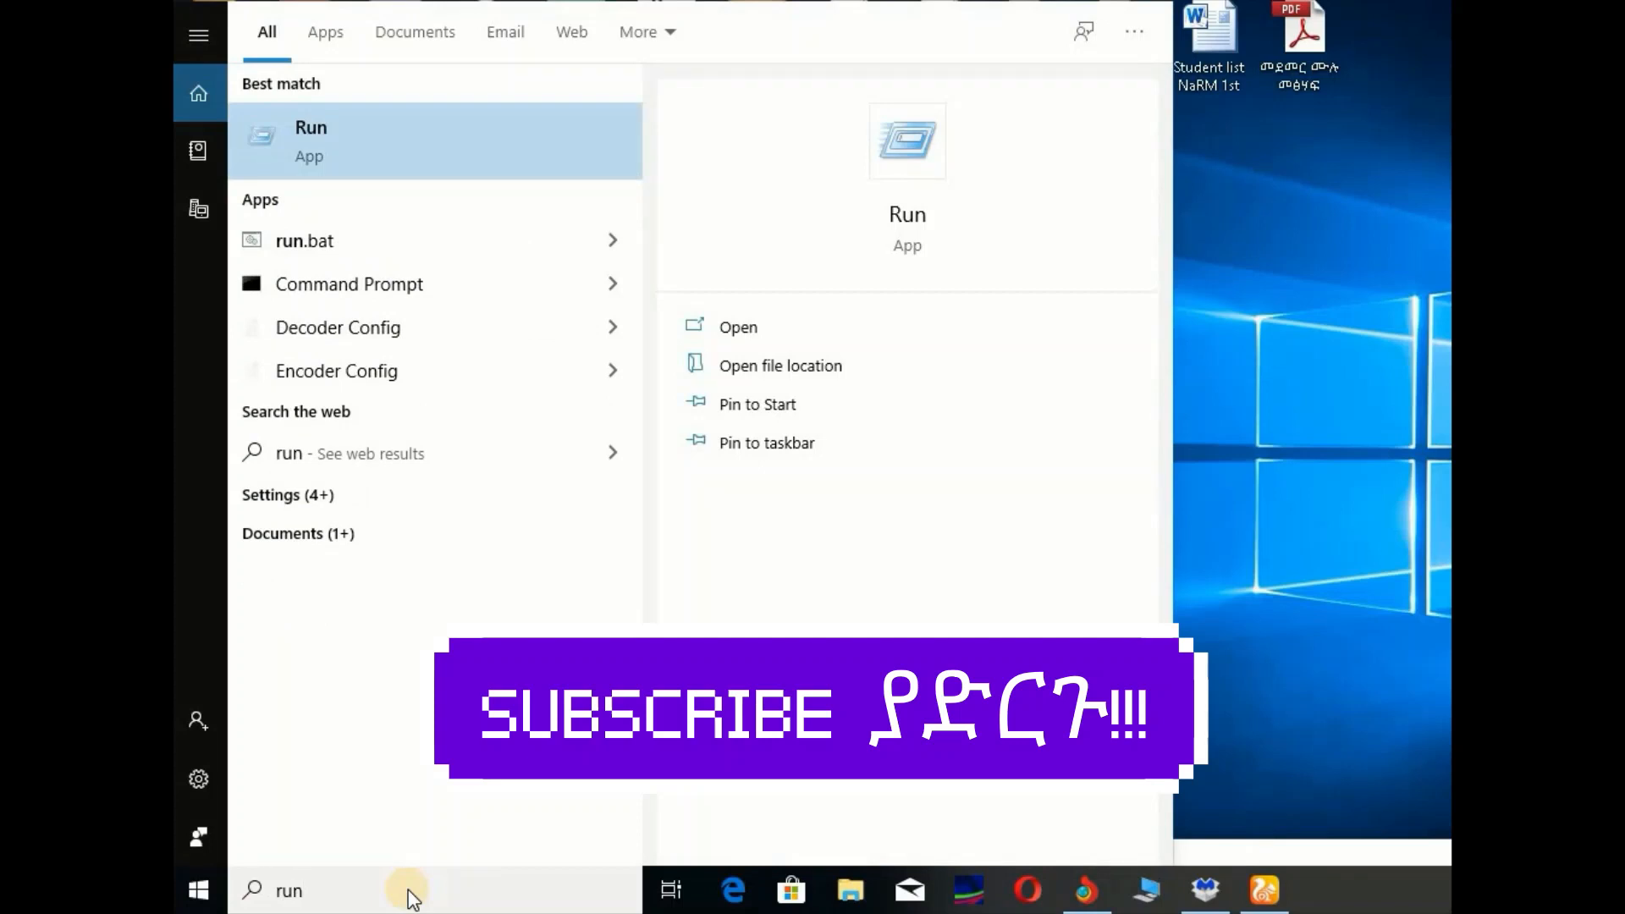
mouse_move(376, 138)
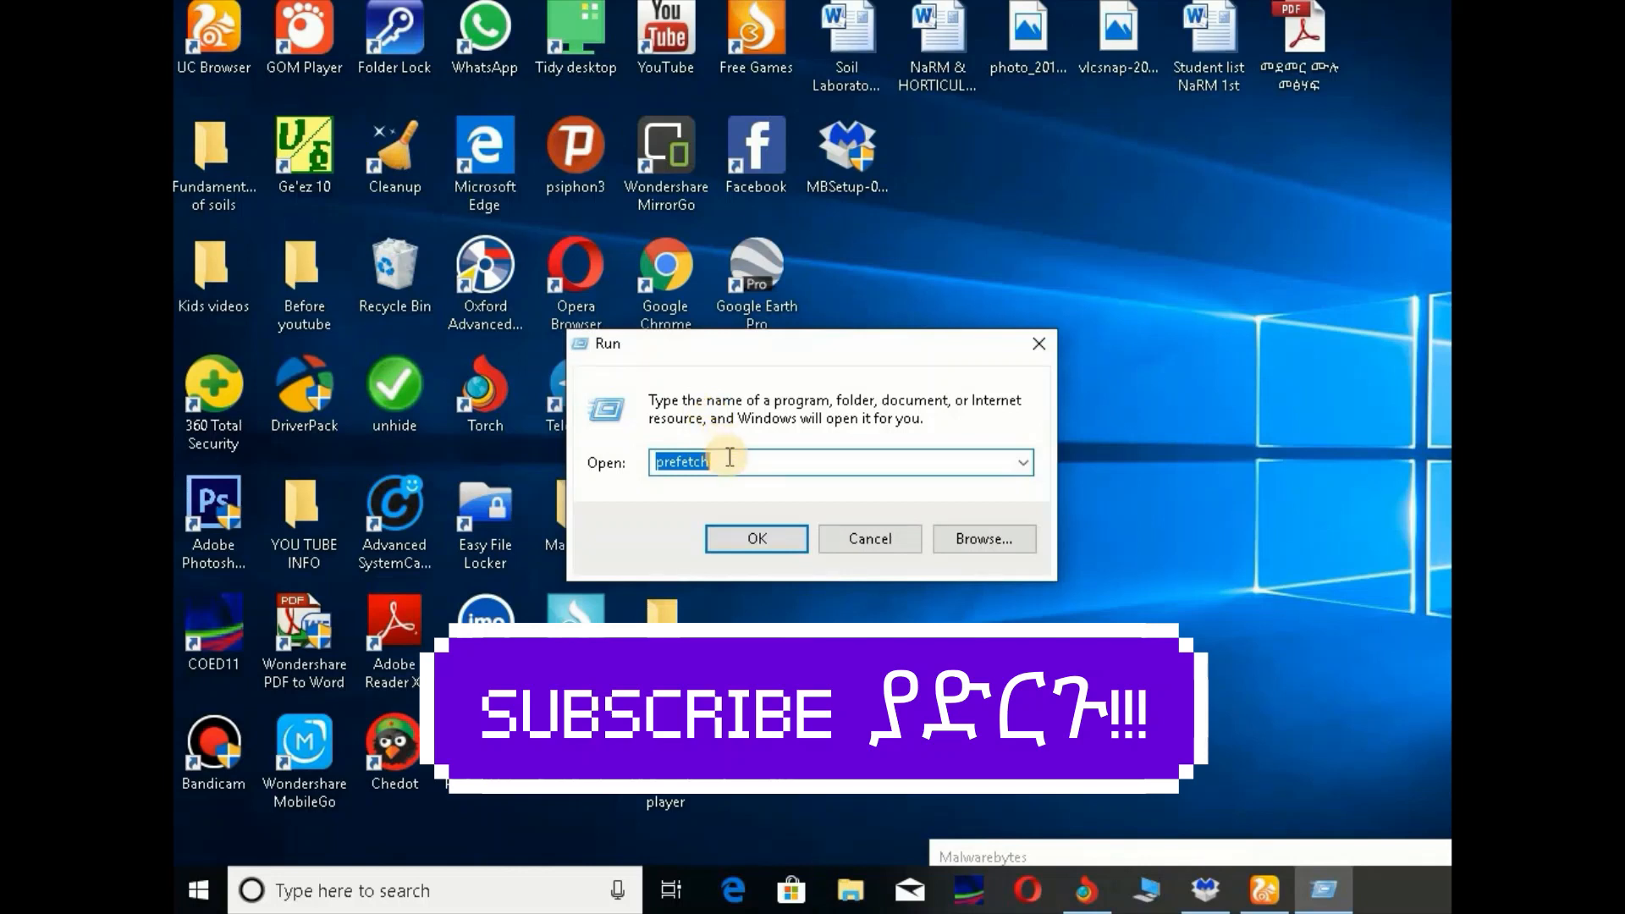
type("tree")
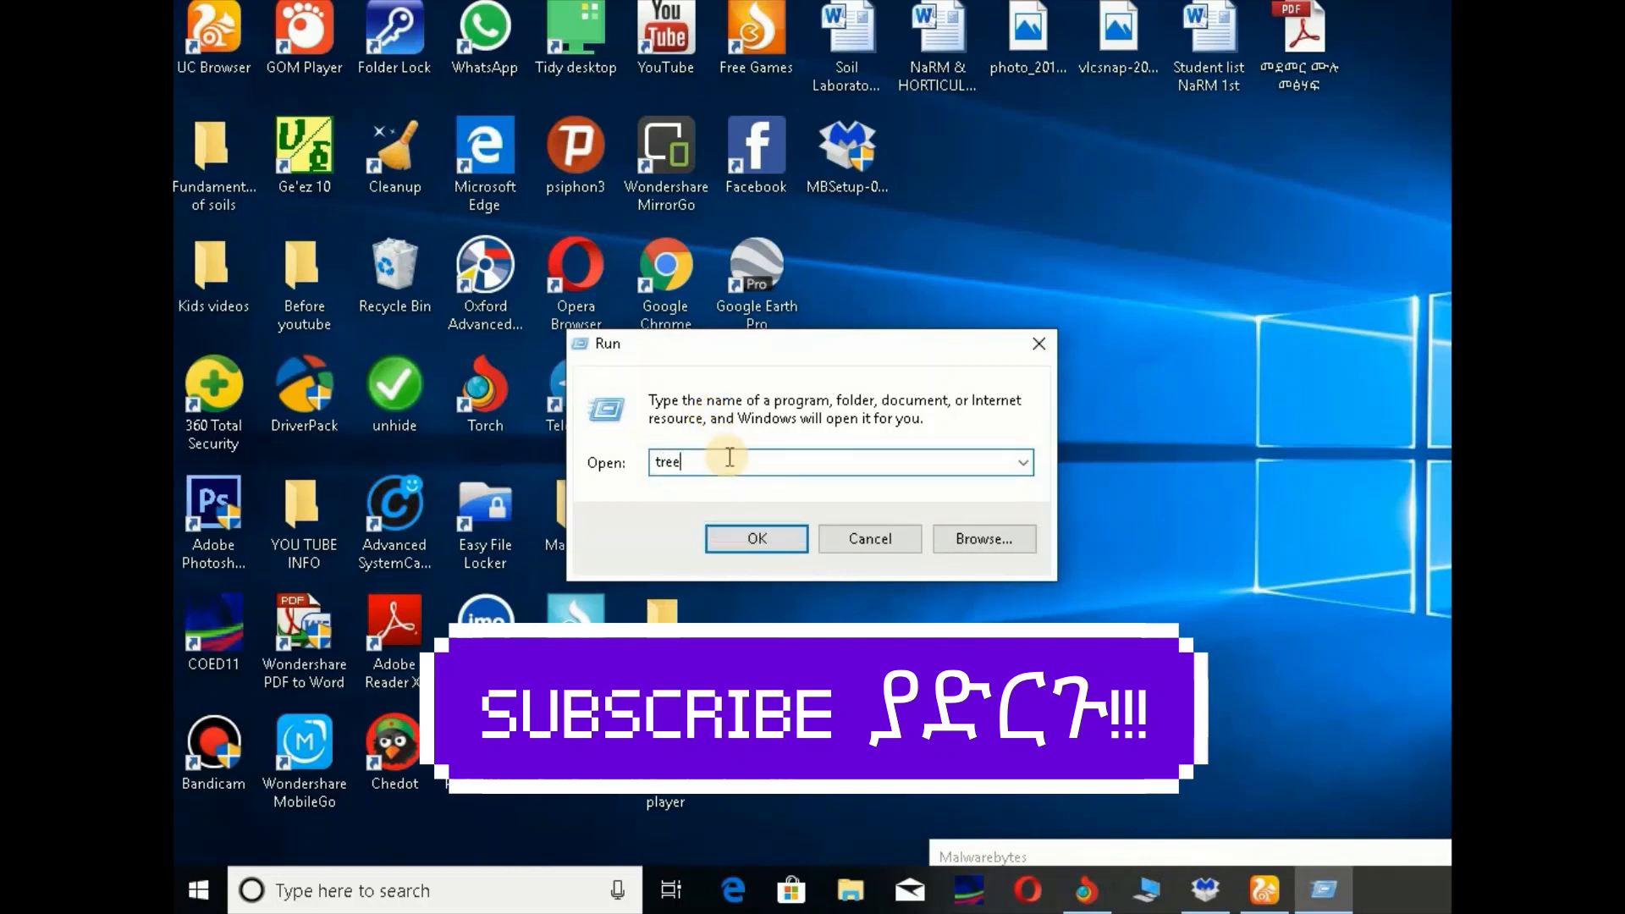
mouse_move(726, 508)
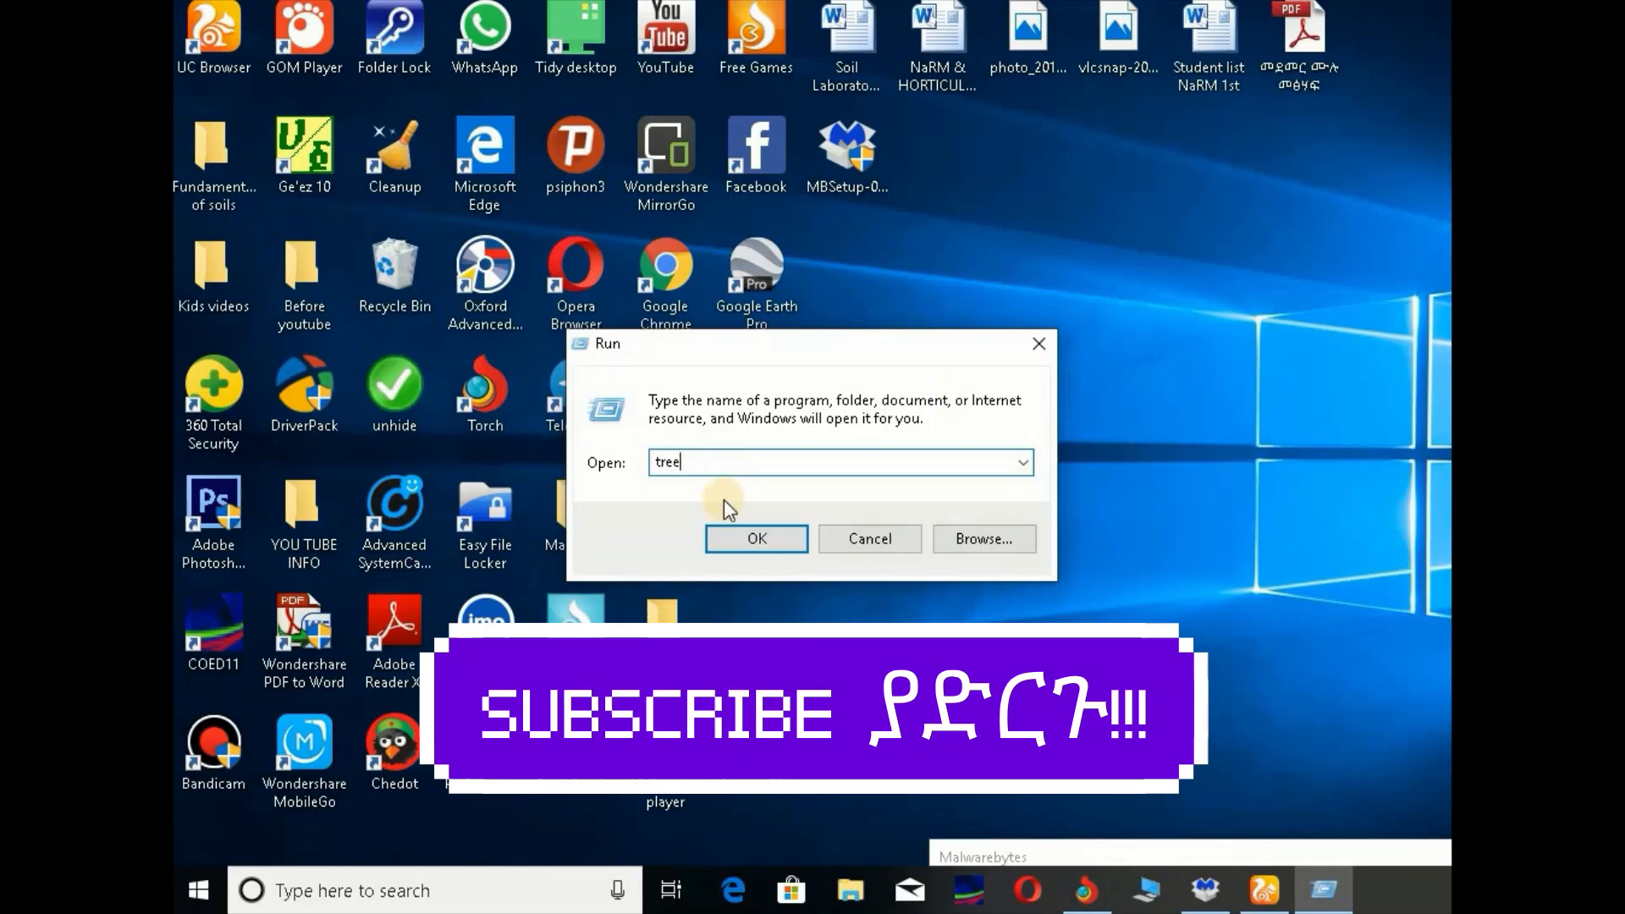
left_click(755, 538)
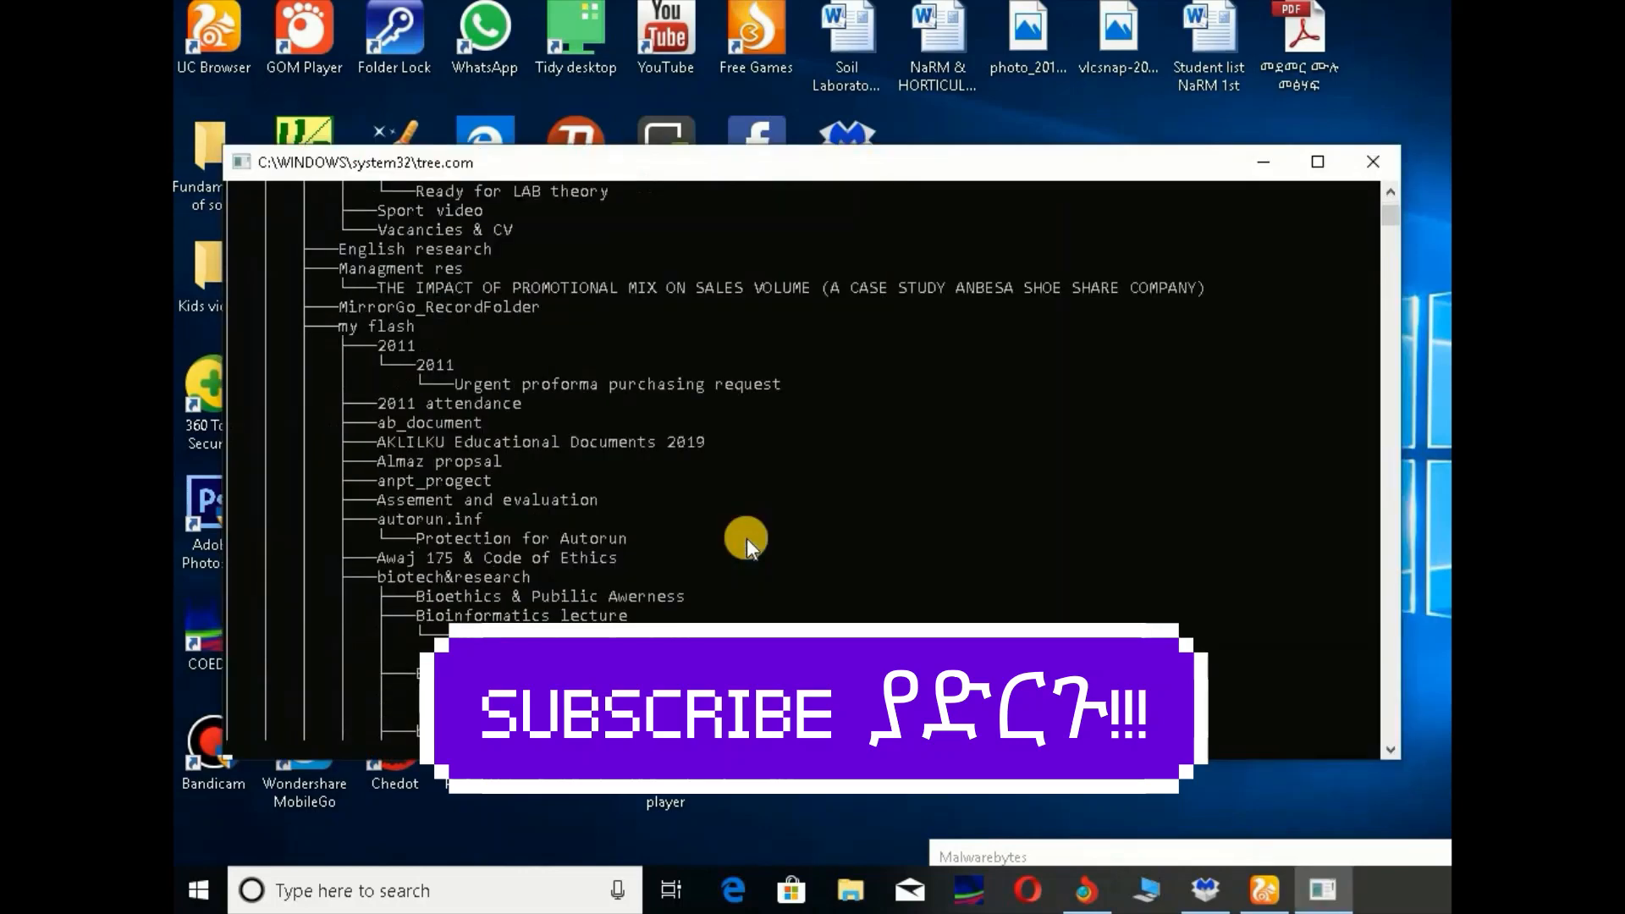
Step: Let the tree console finish while the Malwarebytes installer runs
left_click(1373, 163)
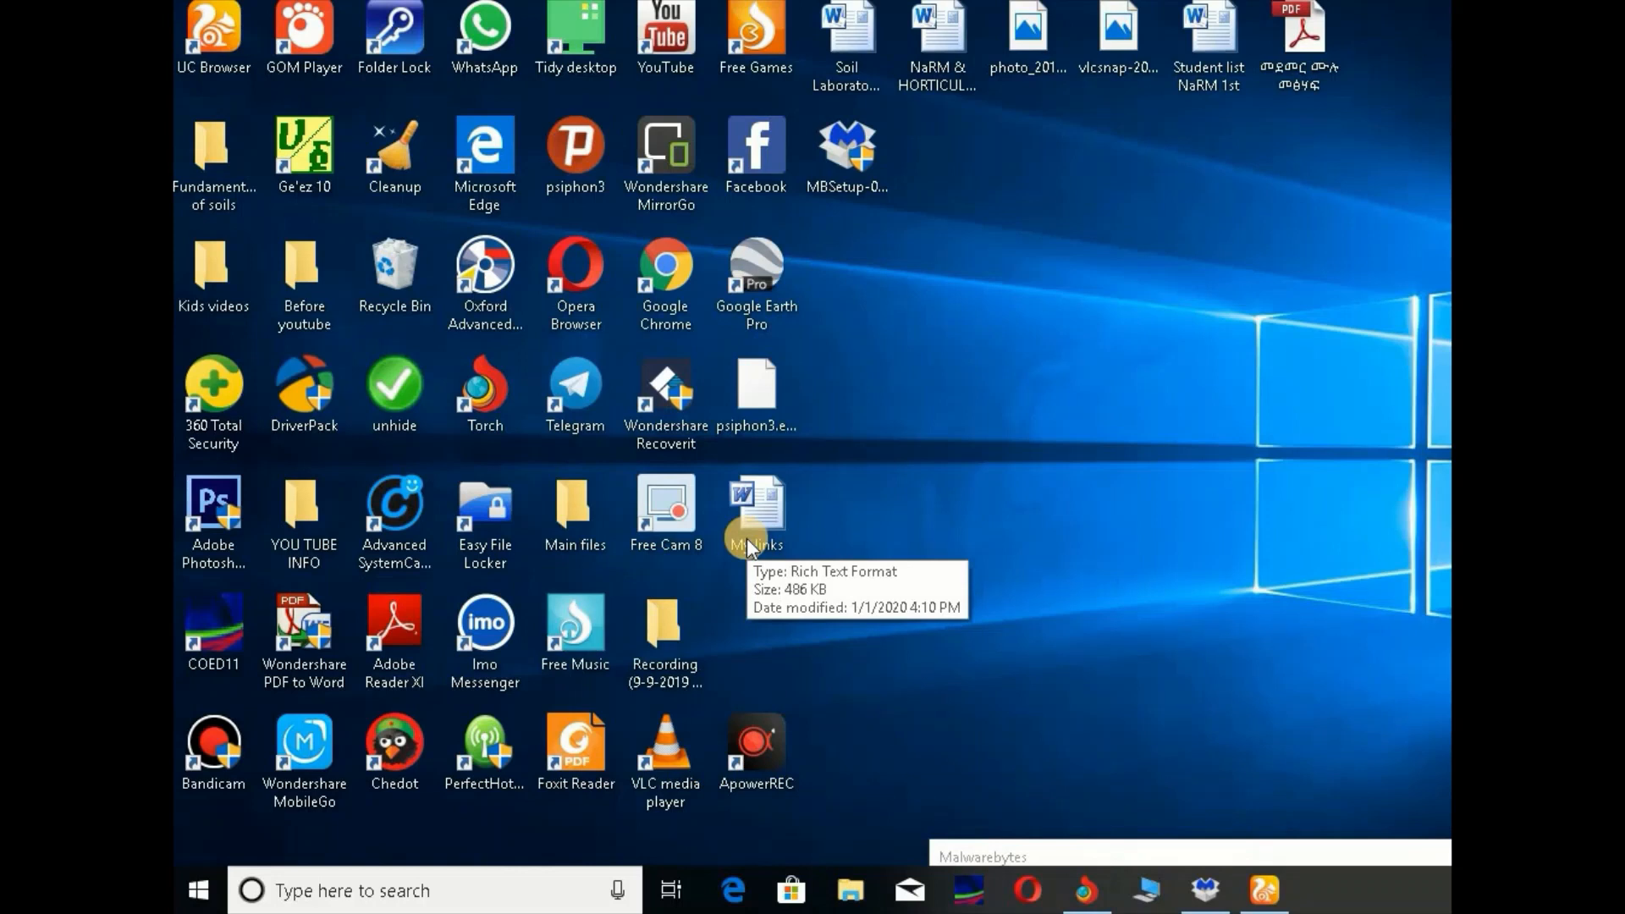
mouse_move(1096, 449)
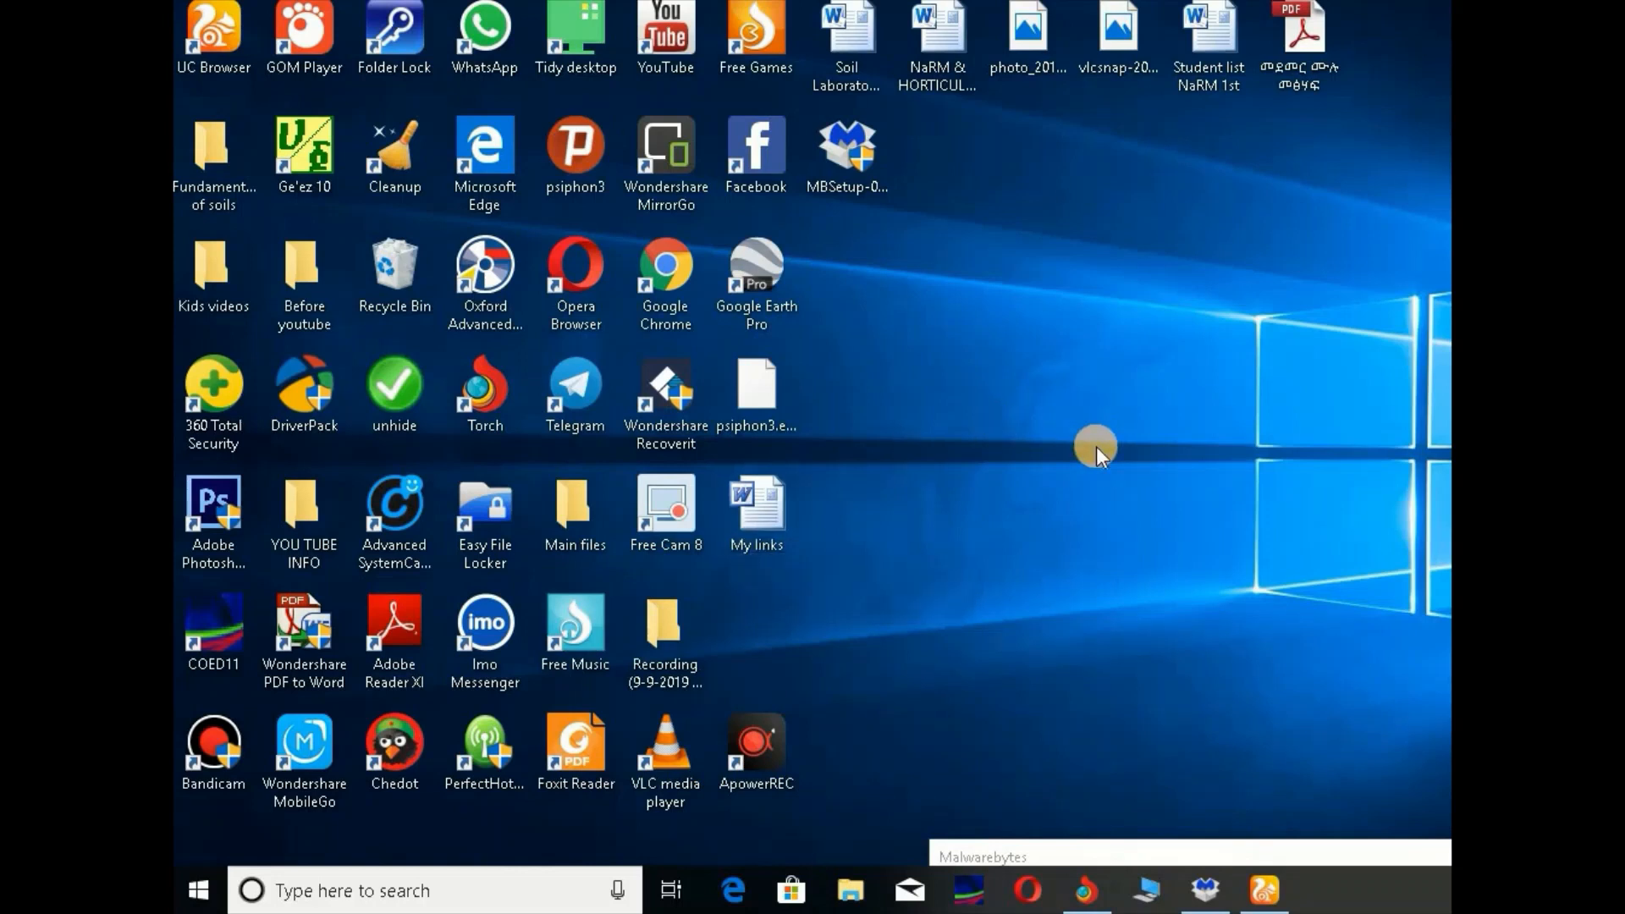
mouse_move(515, 899)
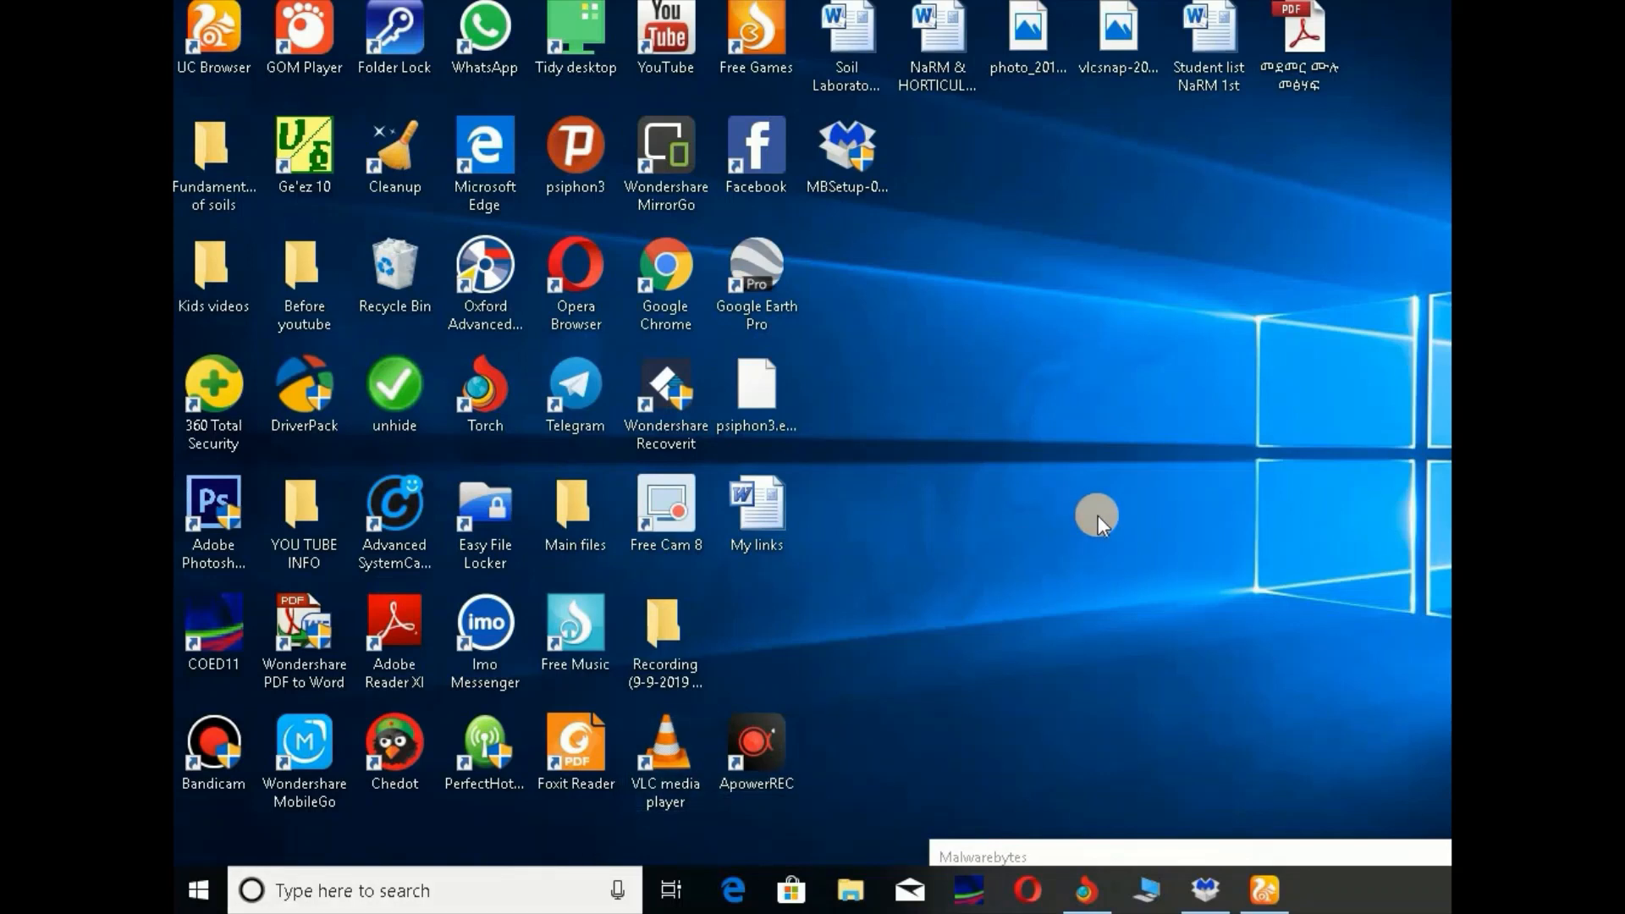
mouse_move(1019, 552)
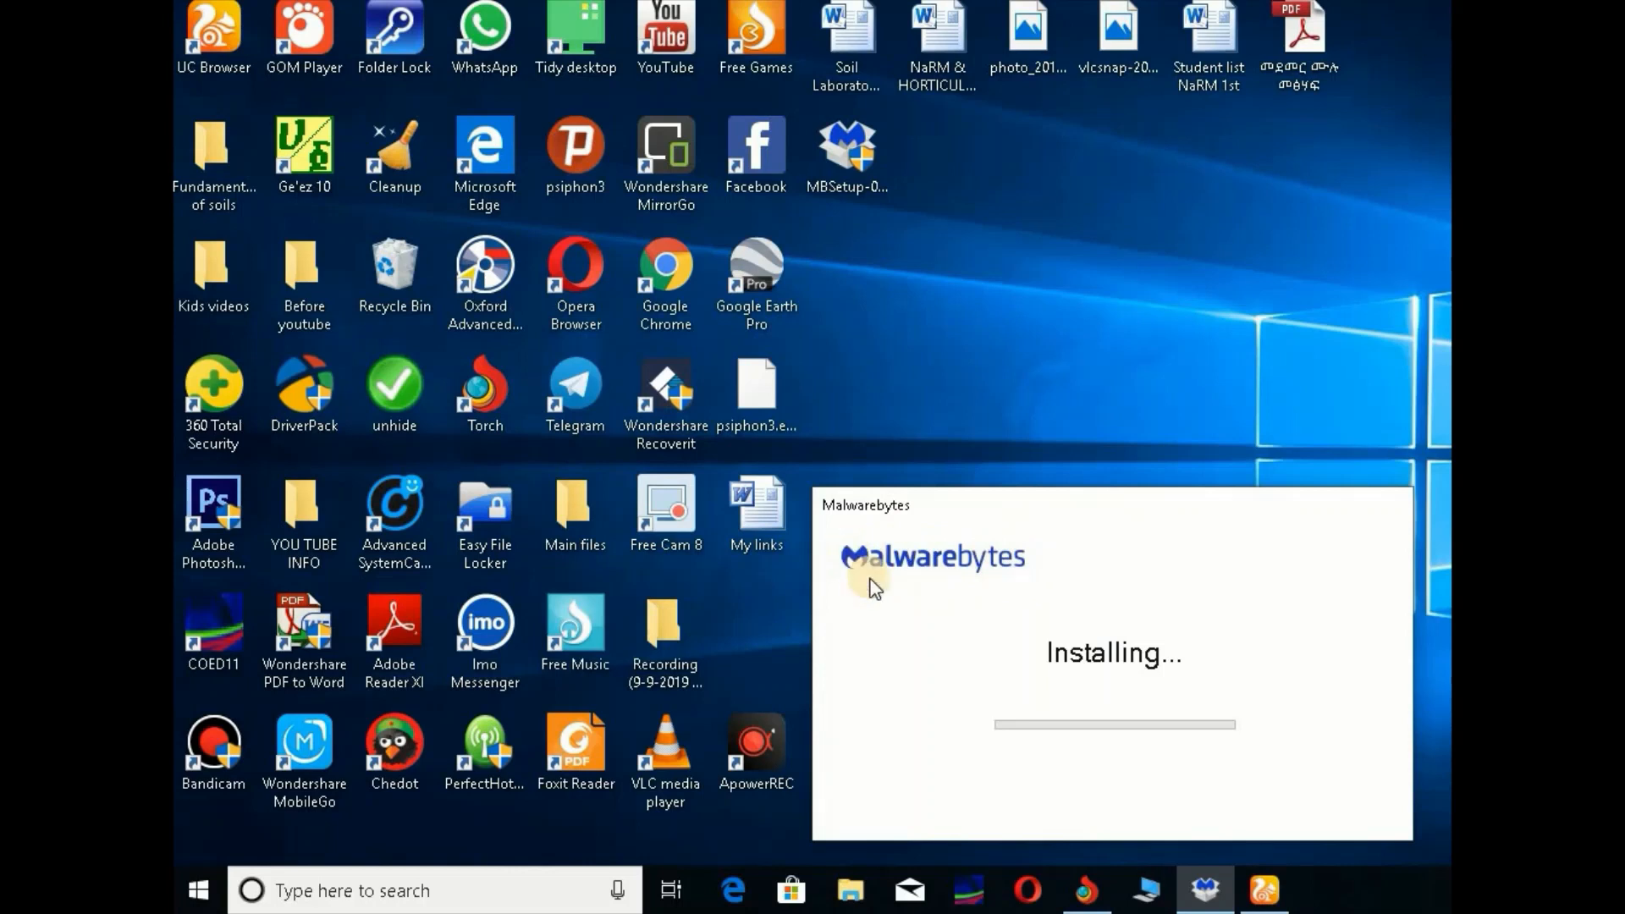
mouse_move(995, 518)
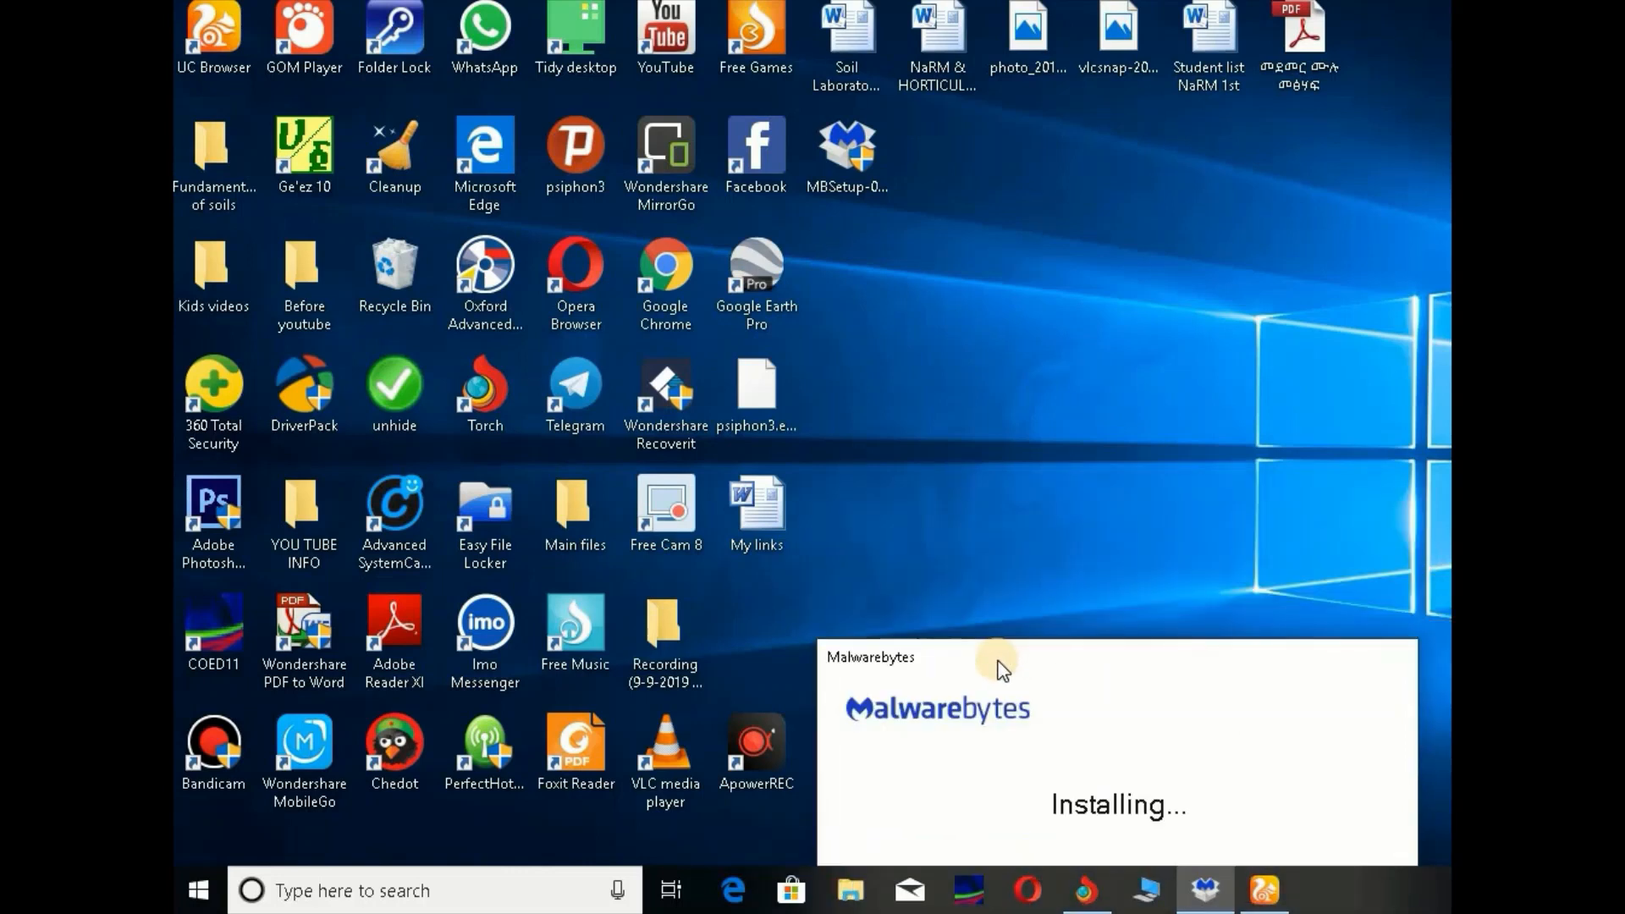
mouse_move(1011, 634)
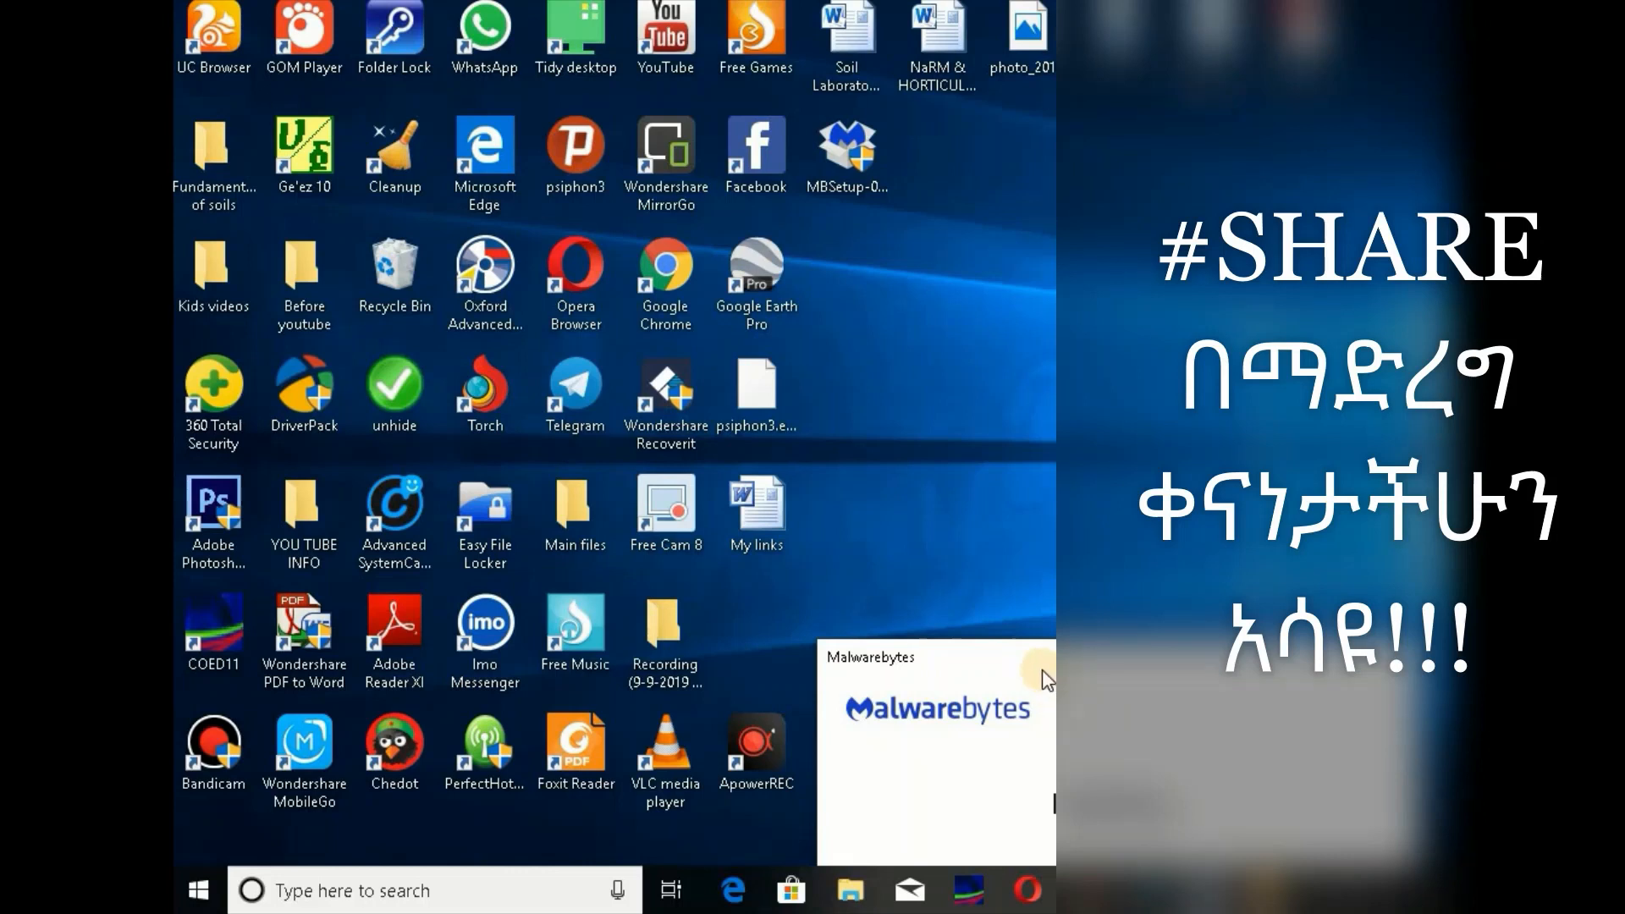
mouse_move(1052, 819)
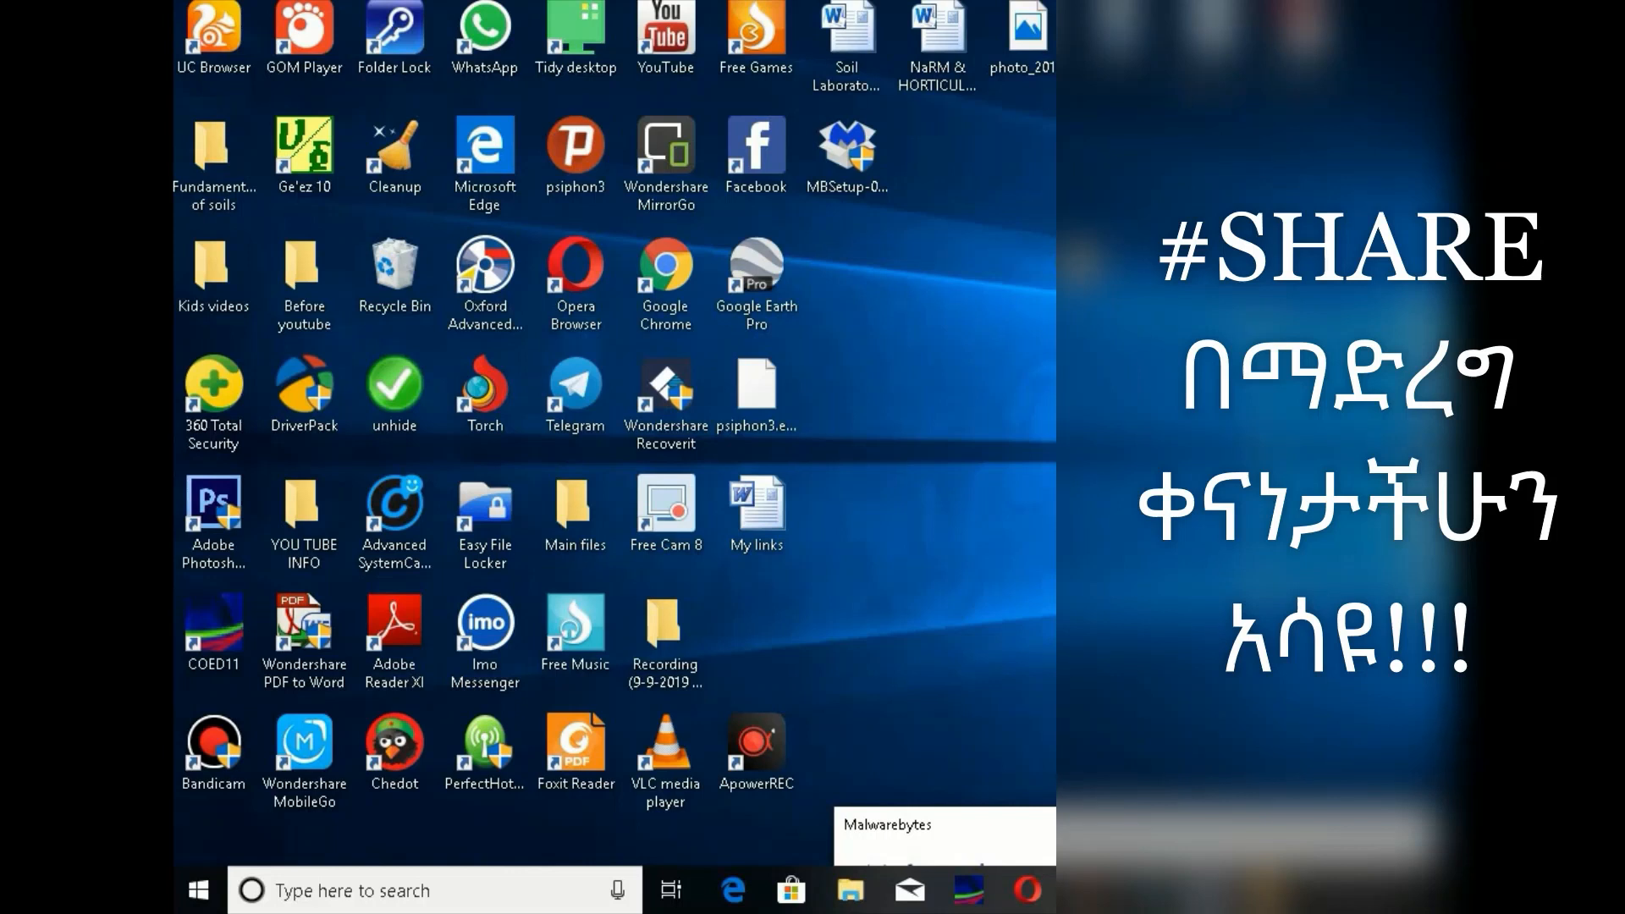
left_click(394, 633)
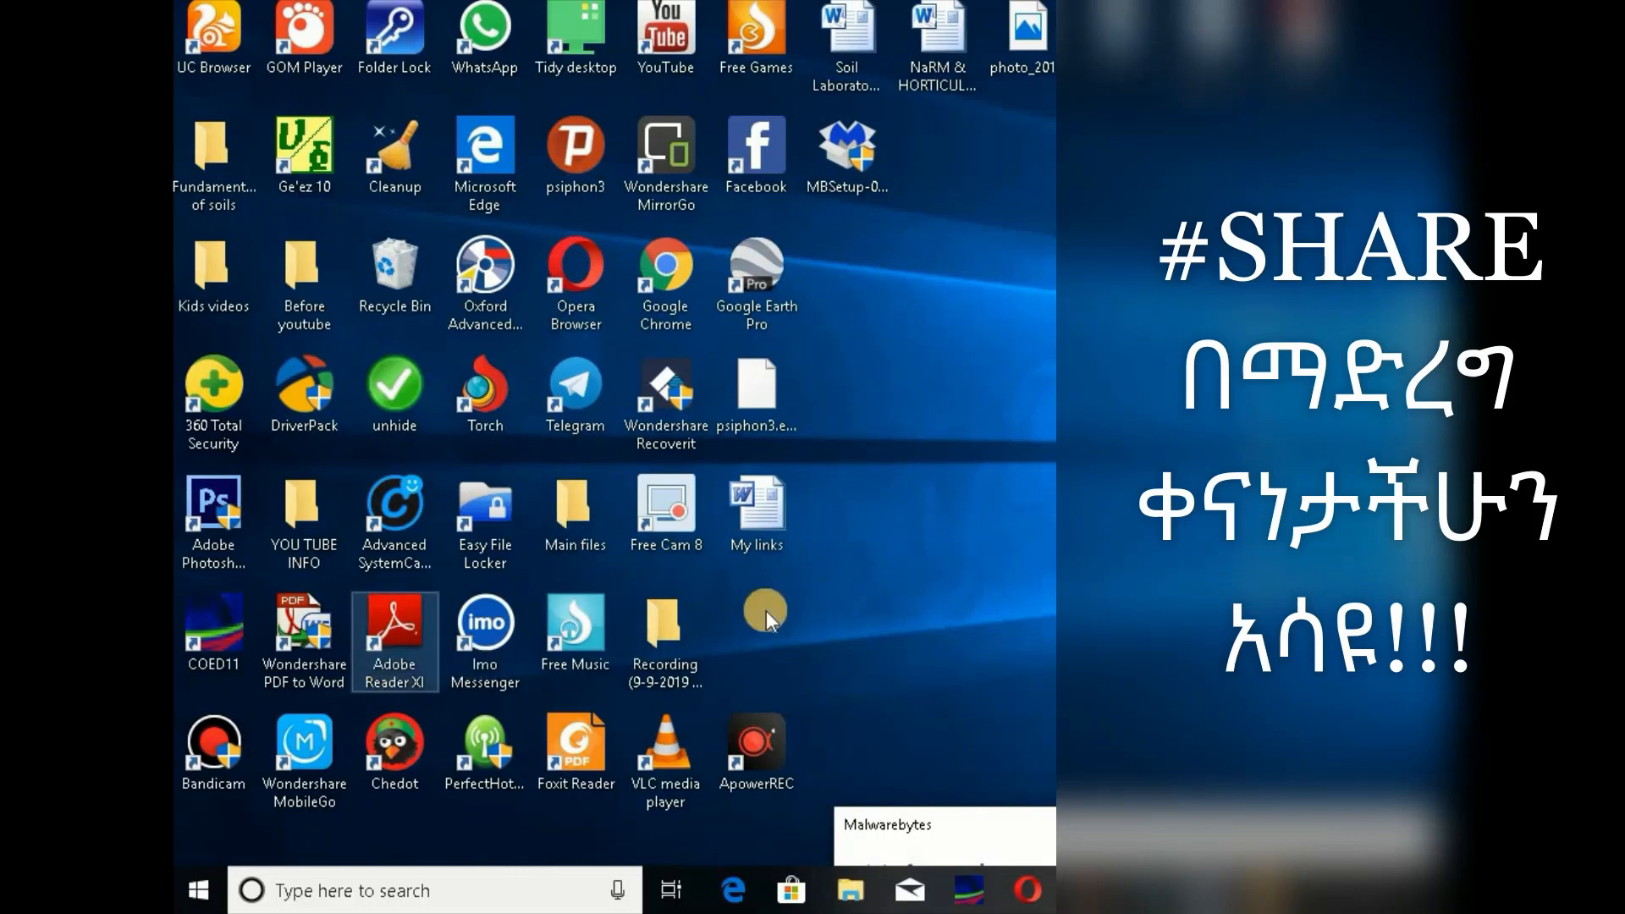